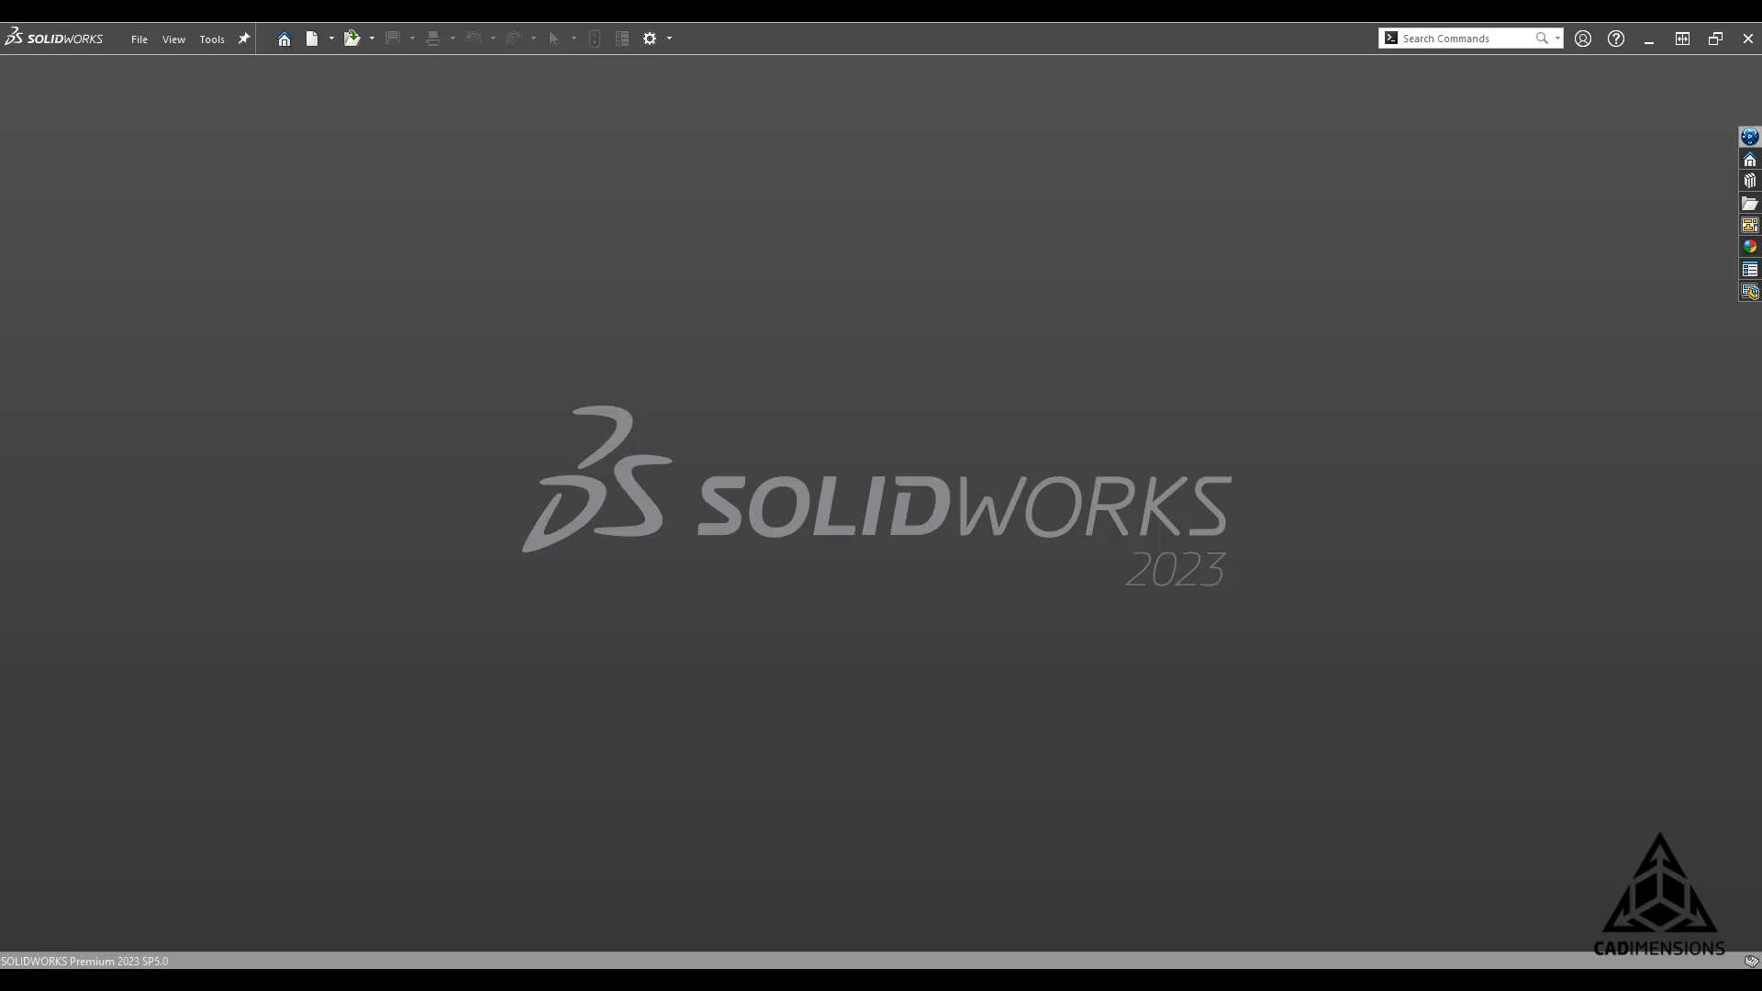
# Step: Search Windows for 'add' to locate Add or remove programs
pyautogui.write('add')
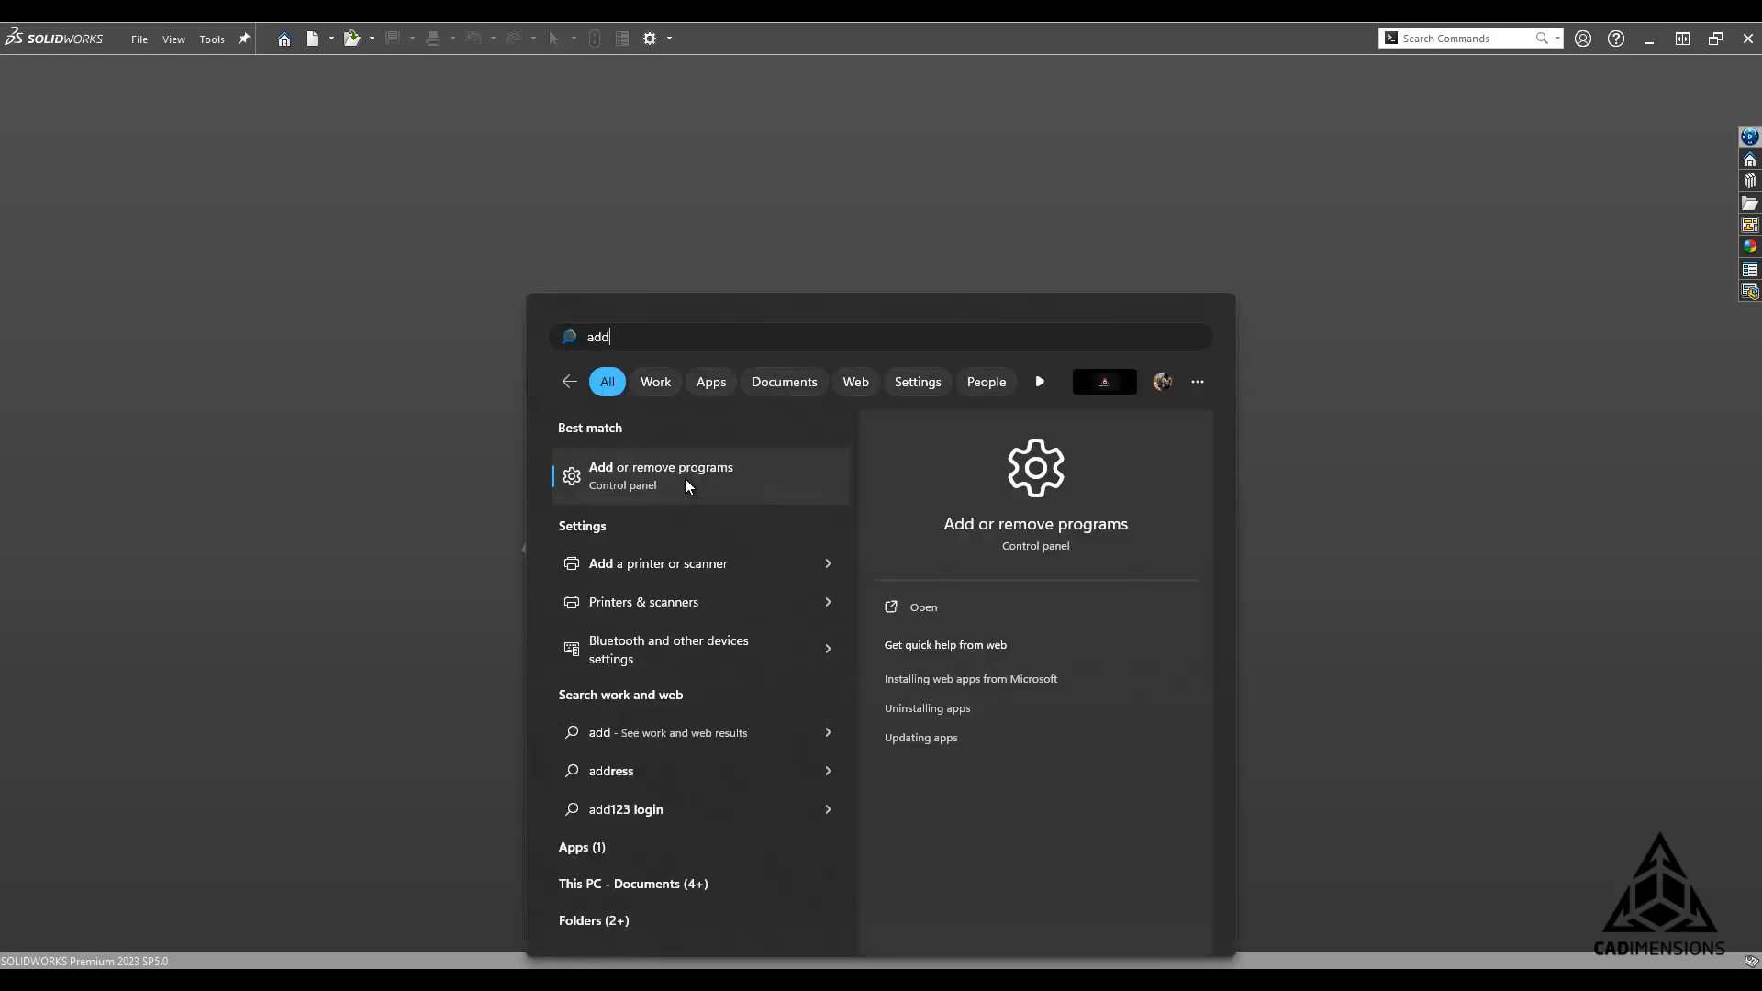
# Step: Choose Modify for SOLIDWORKS 2023 SP05 from the Apps & features list
pyautogui.click(661, 476)
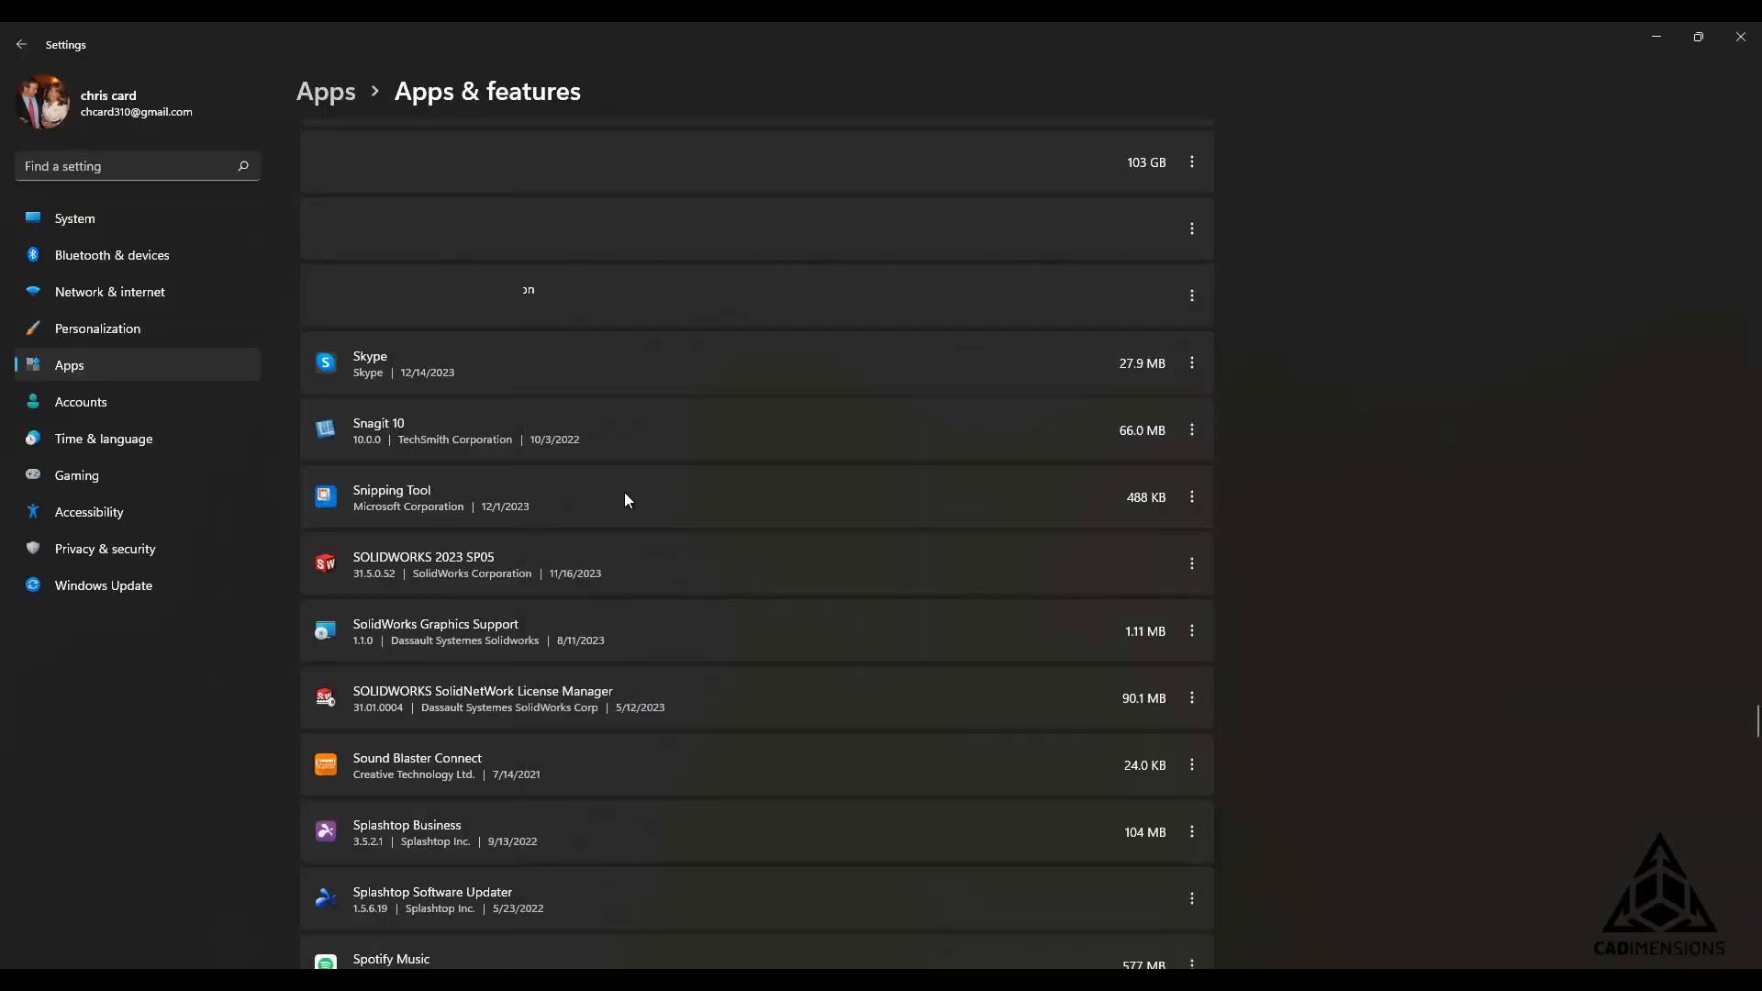
pyautogui.moveTo(461, 580)
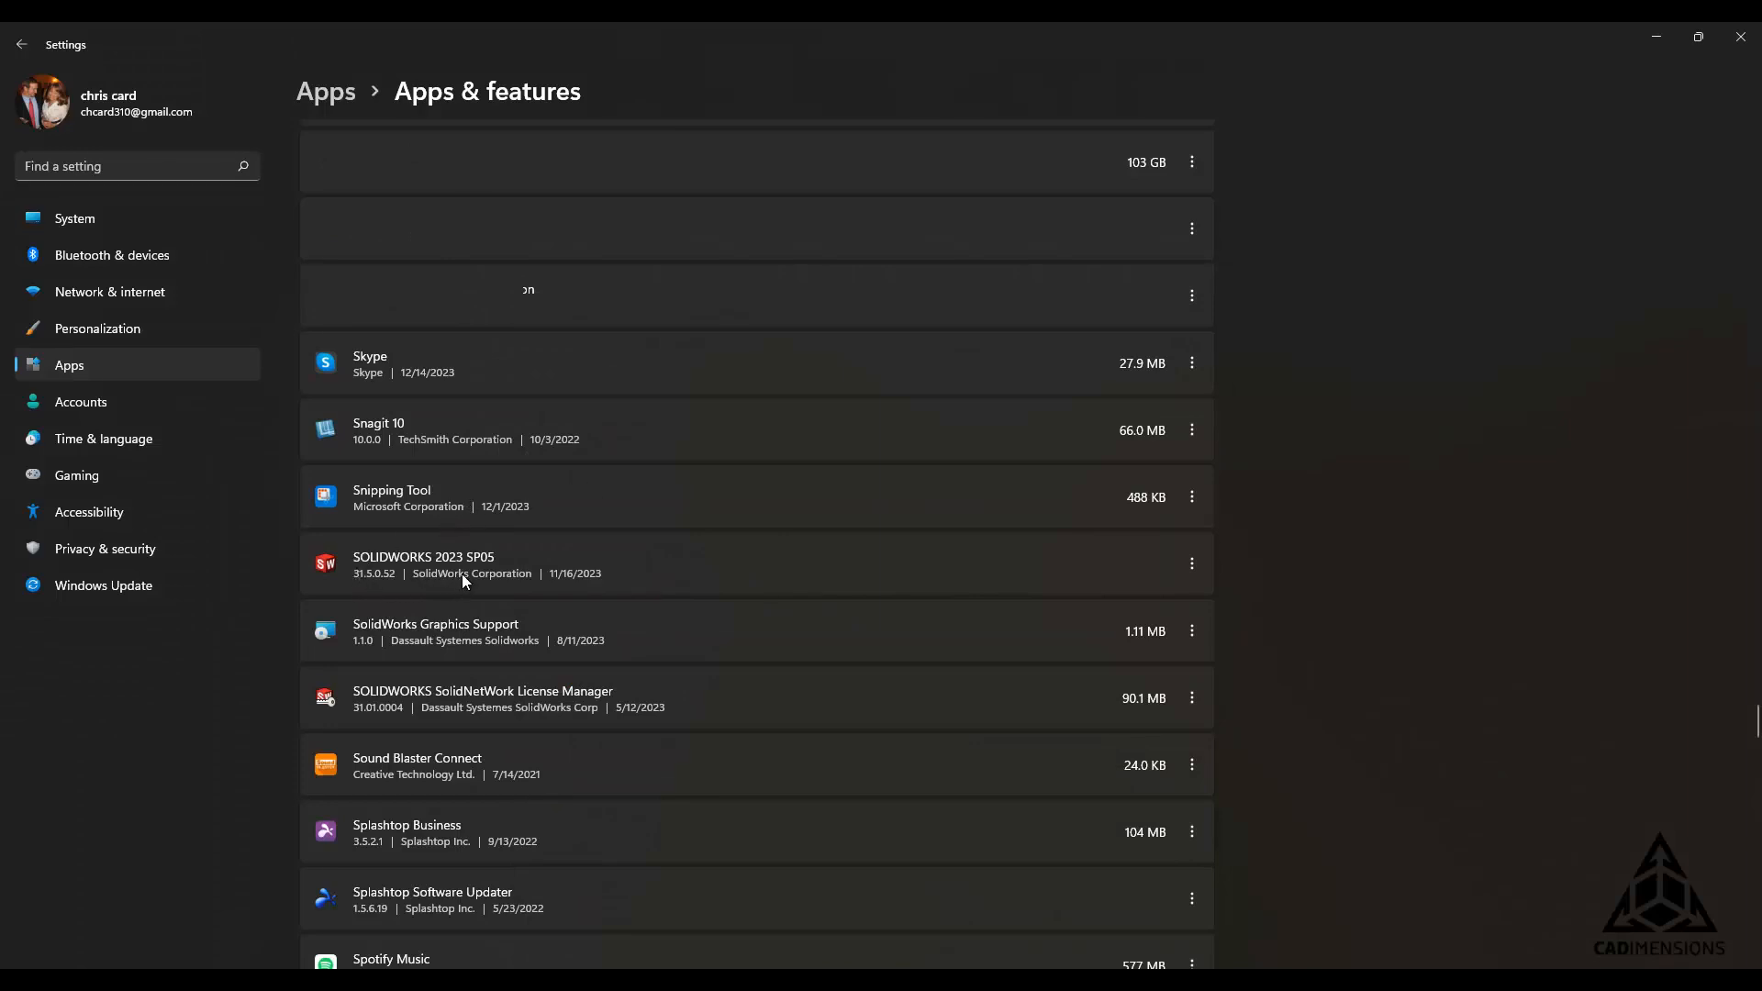
pyautogui.click(1190, 563)
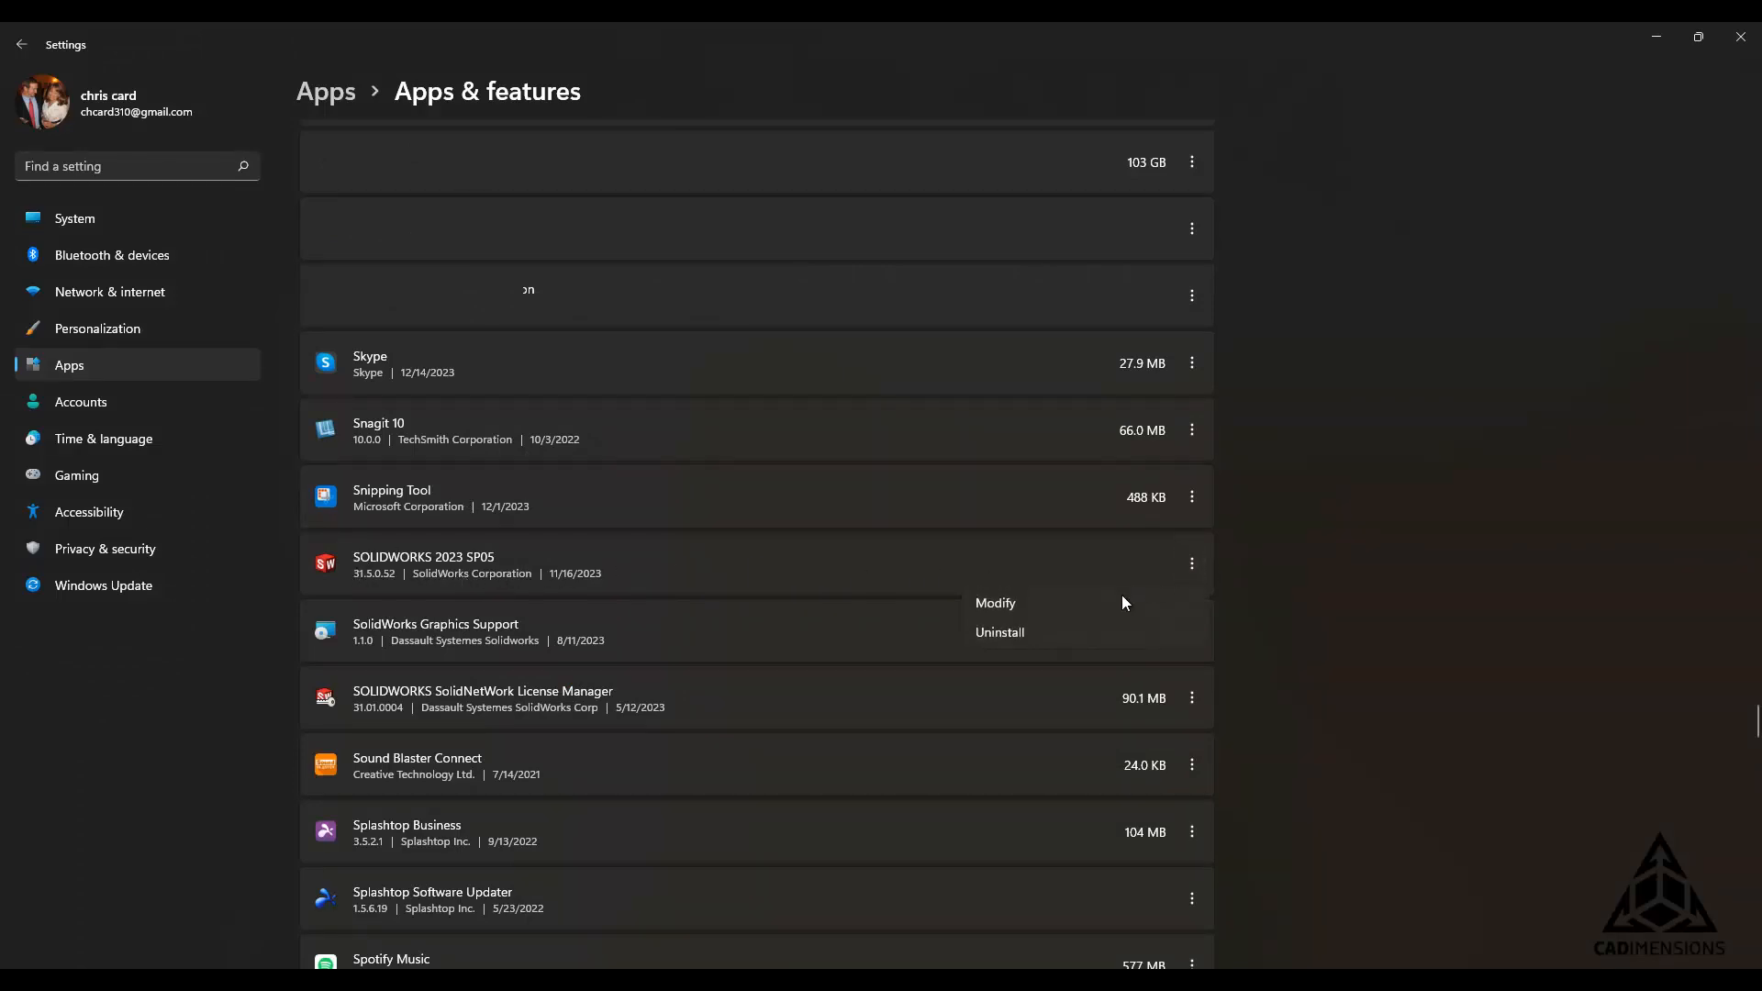
pyautogui.click(995, 604)
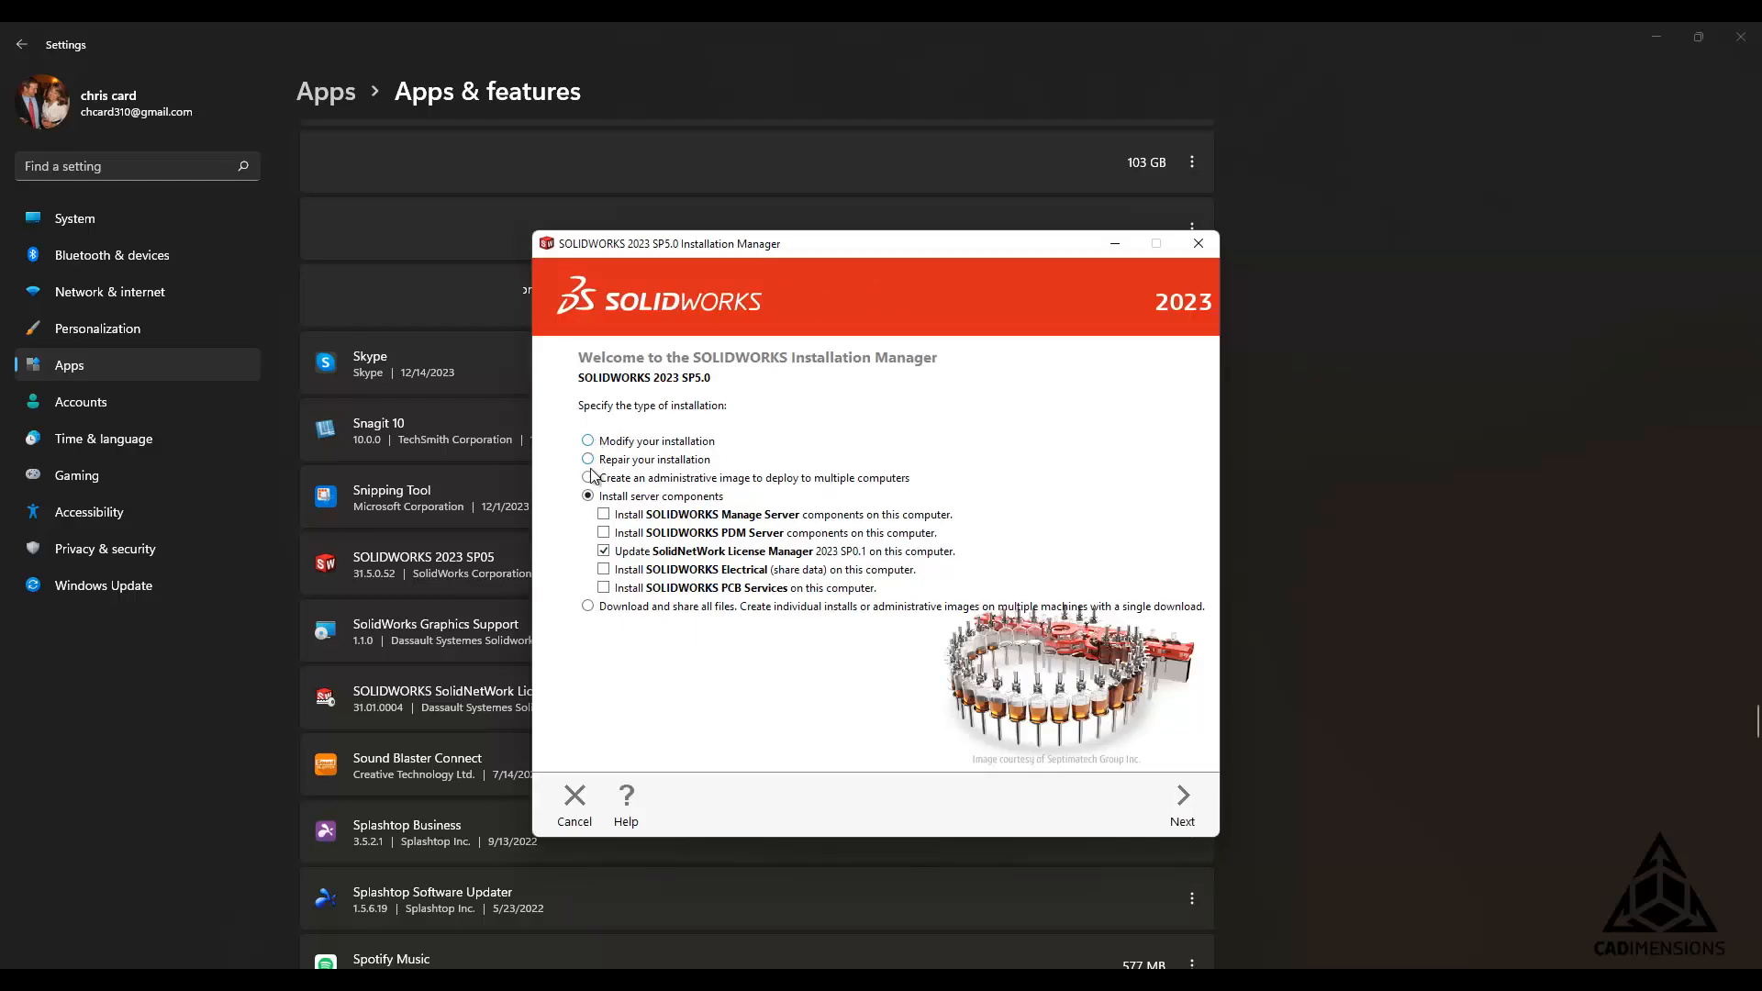
# Step: Select 'Modify your installation' and advance to the Serial Number page
pyautogui.click(587, 441)
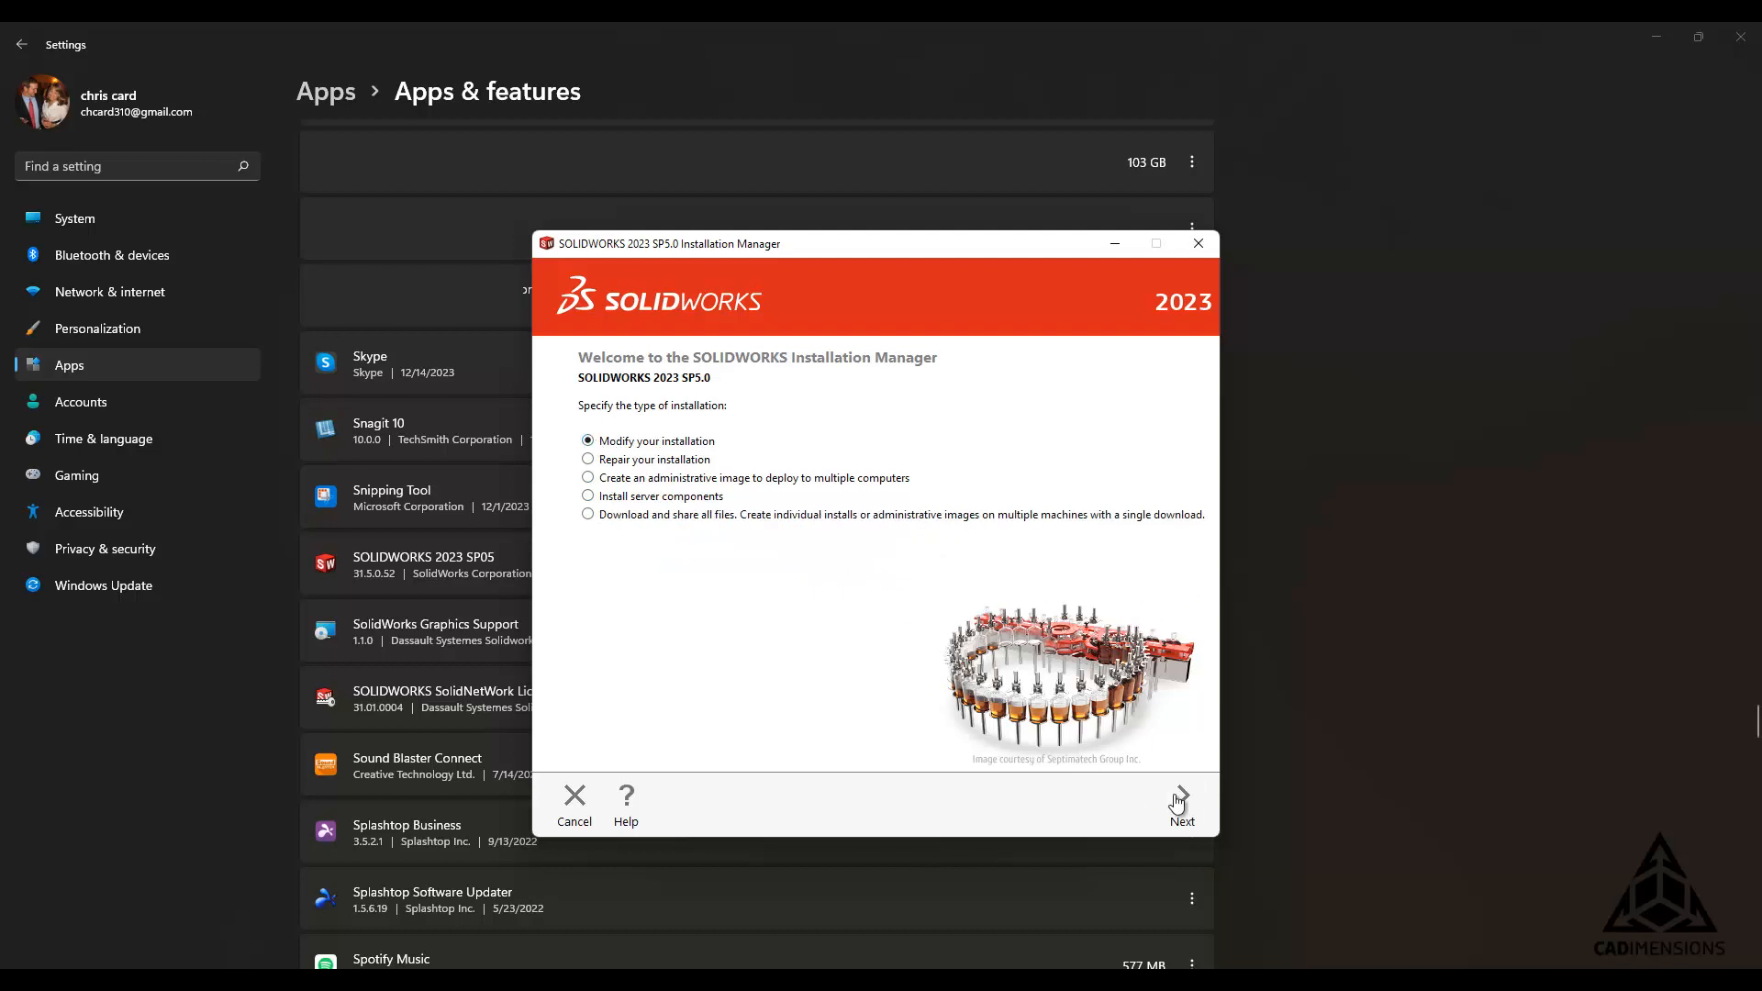
pyautogui.click(1181, 797)
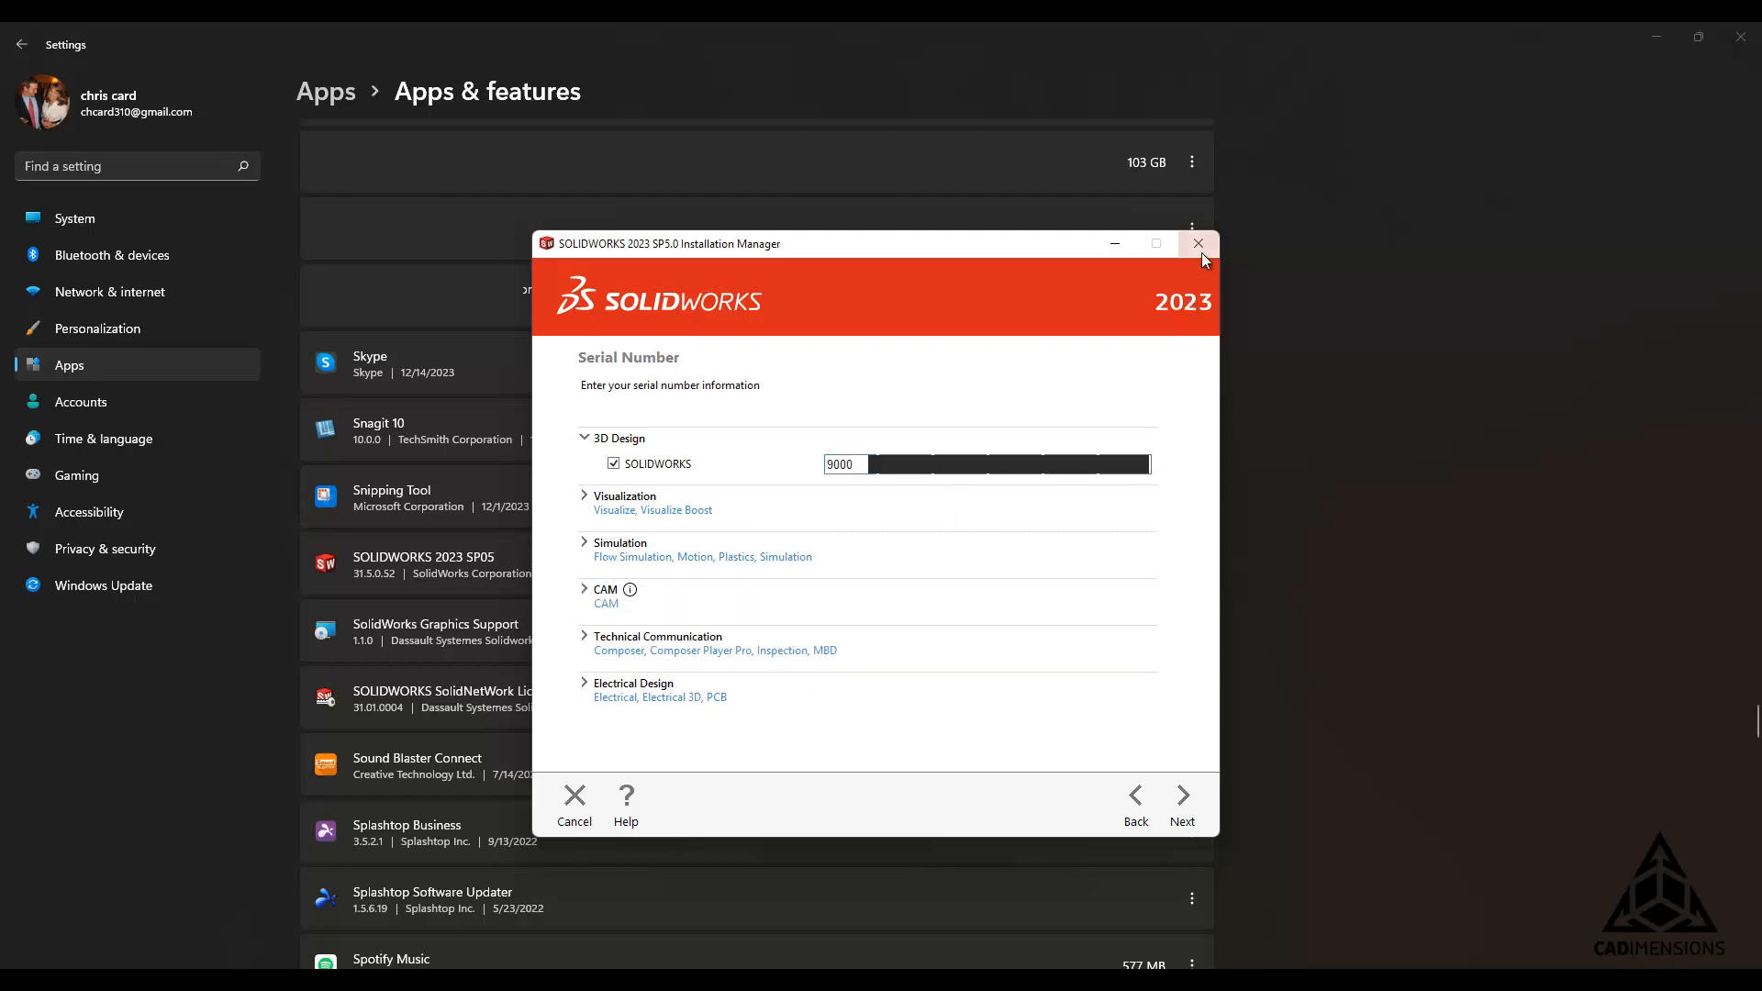
pyautogui.moveTo(1197, 242)
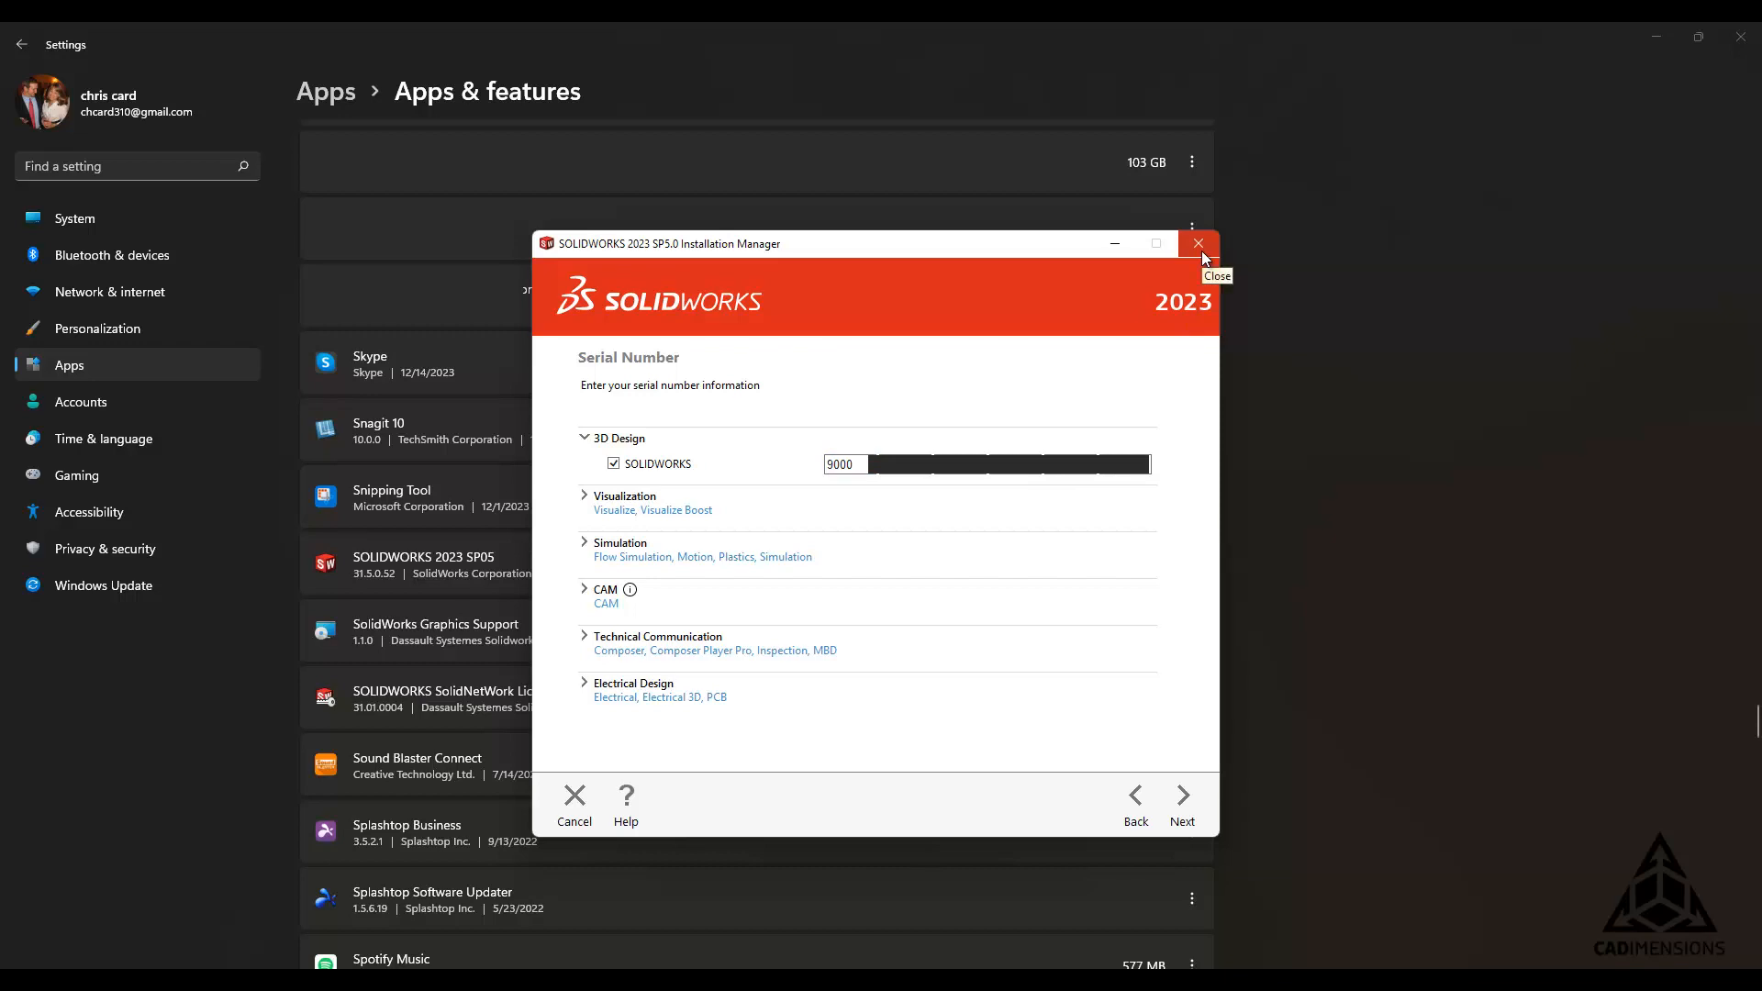
# Step: Close the Installation Manager, return to SOLIDWORKS and open Help > Licenses
pyautogui.click(1197, 244)
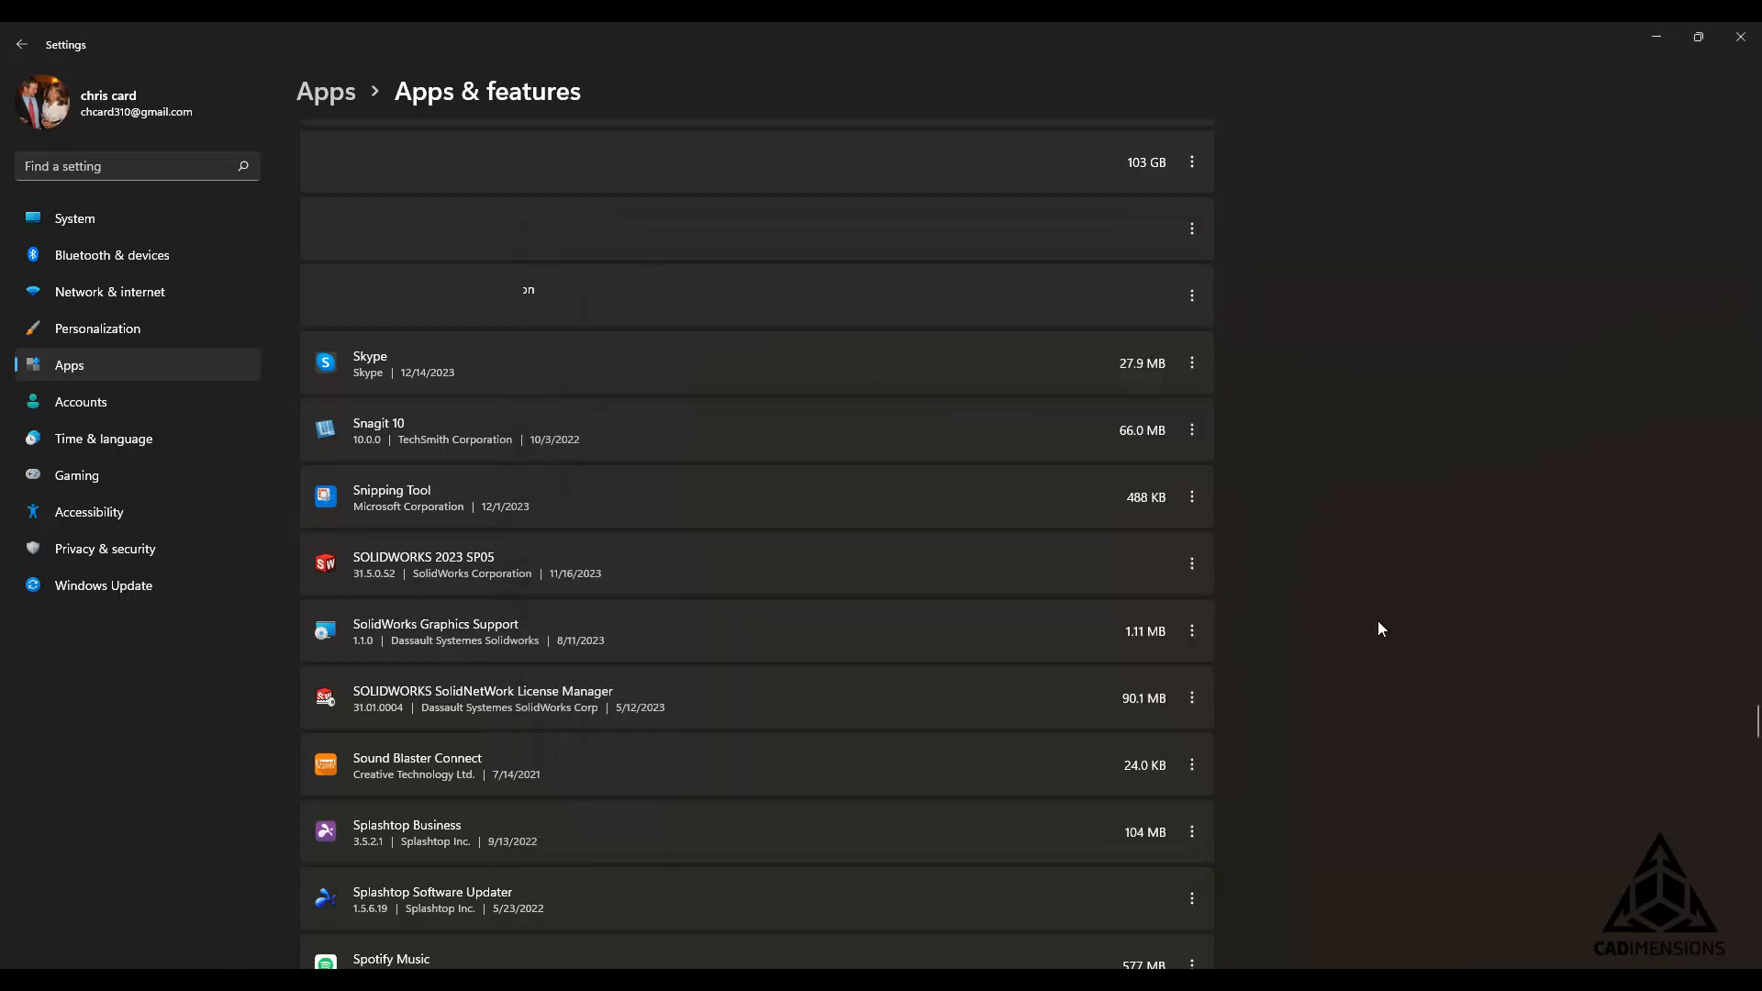
pyautogui.moveTo(1147, 931)
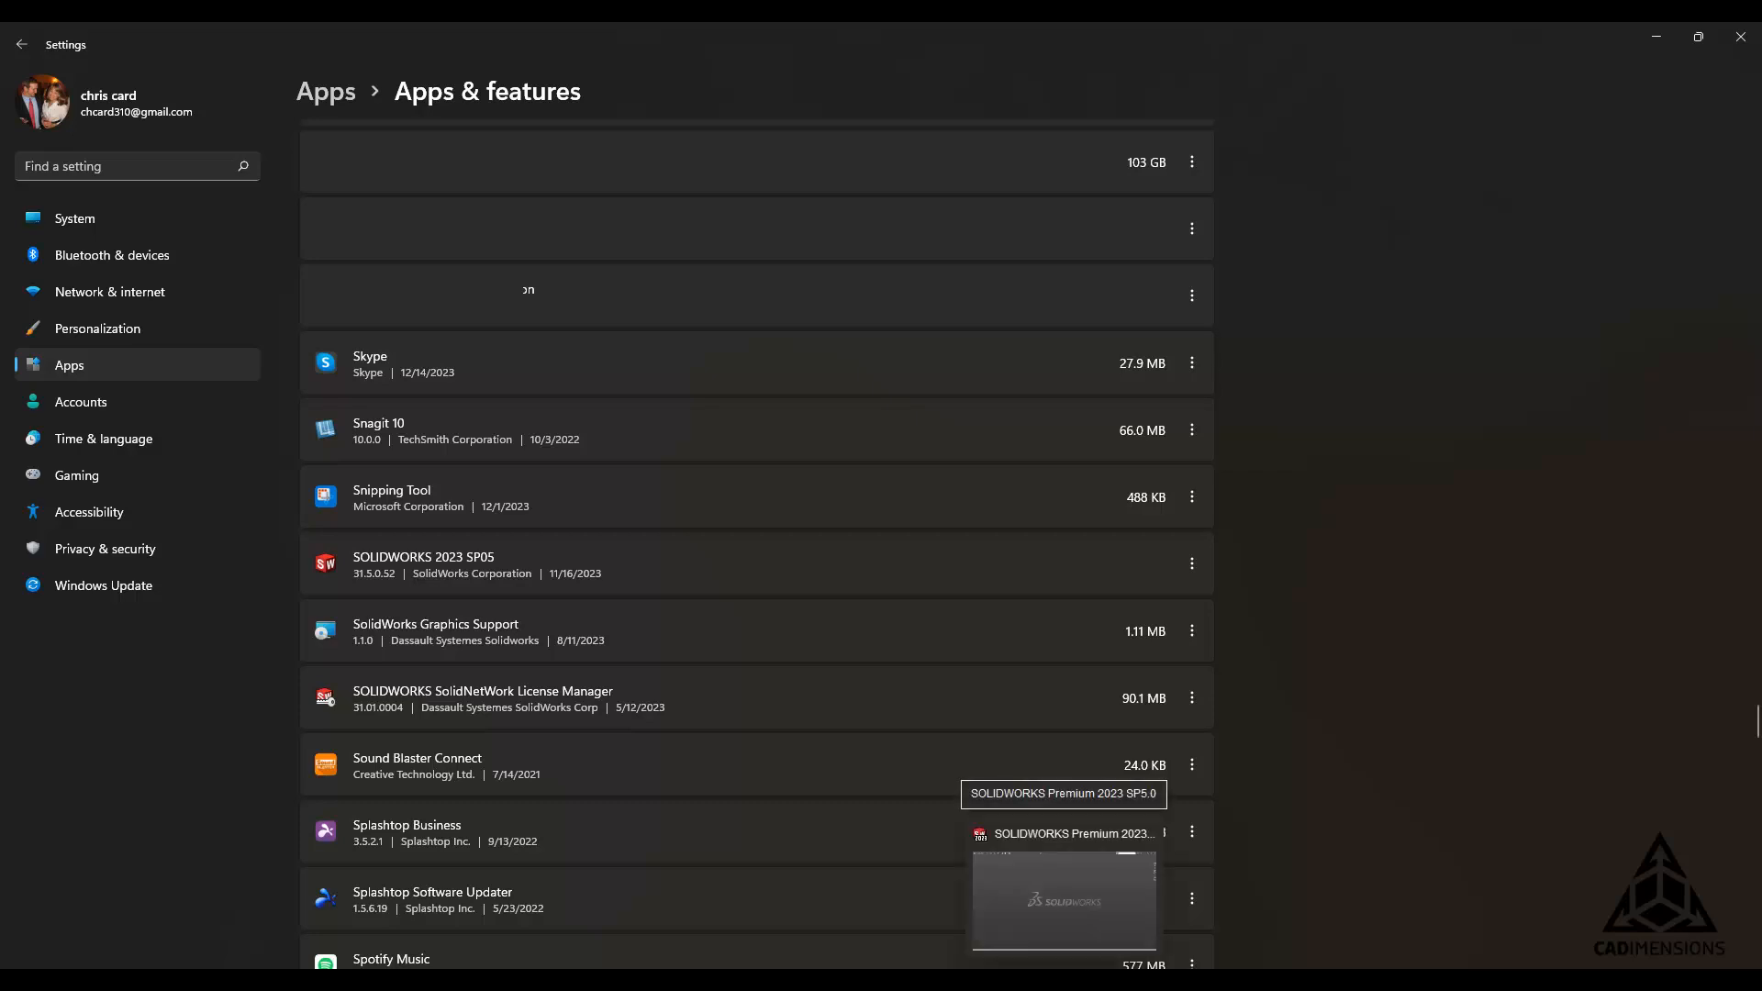
pyautogui.click(1062, 899)
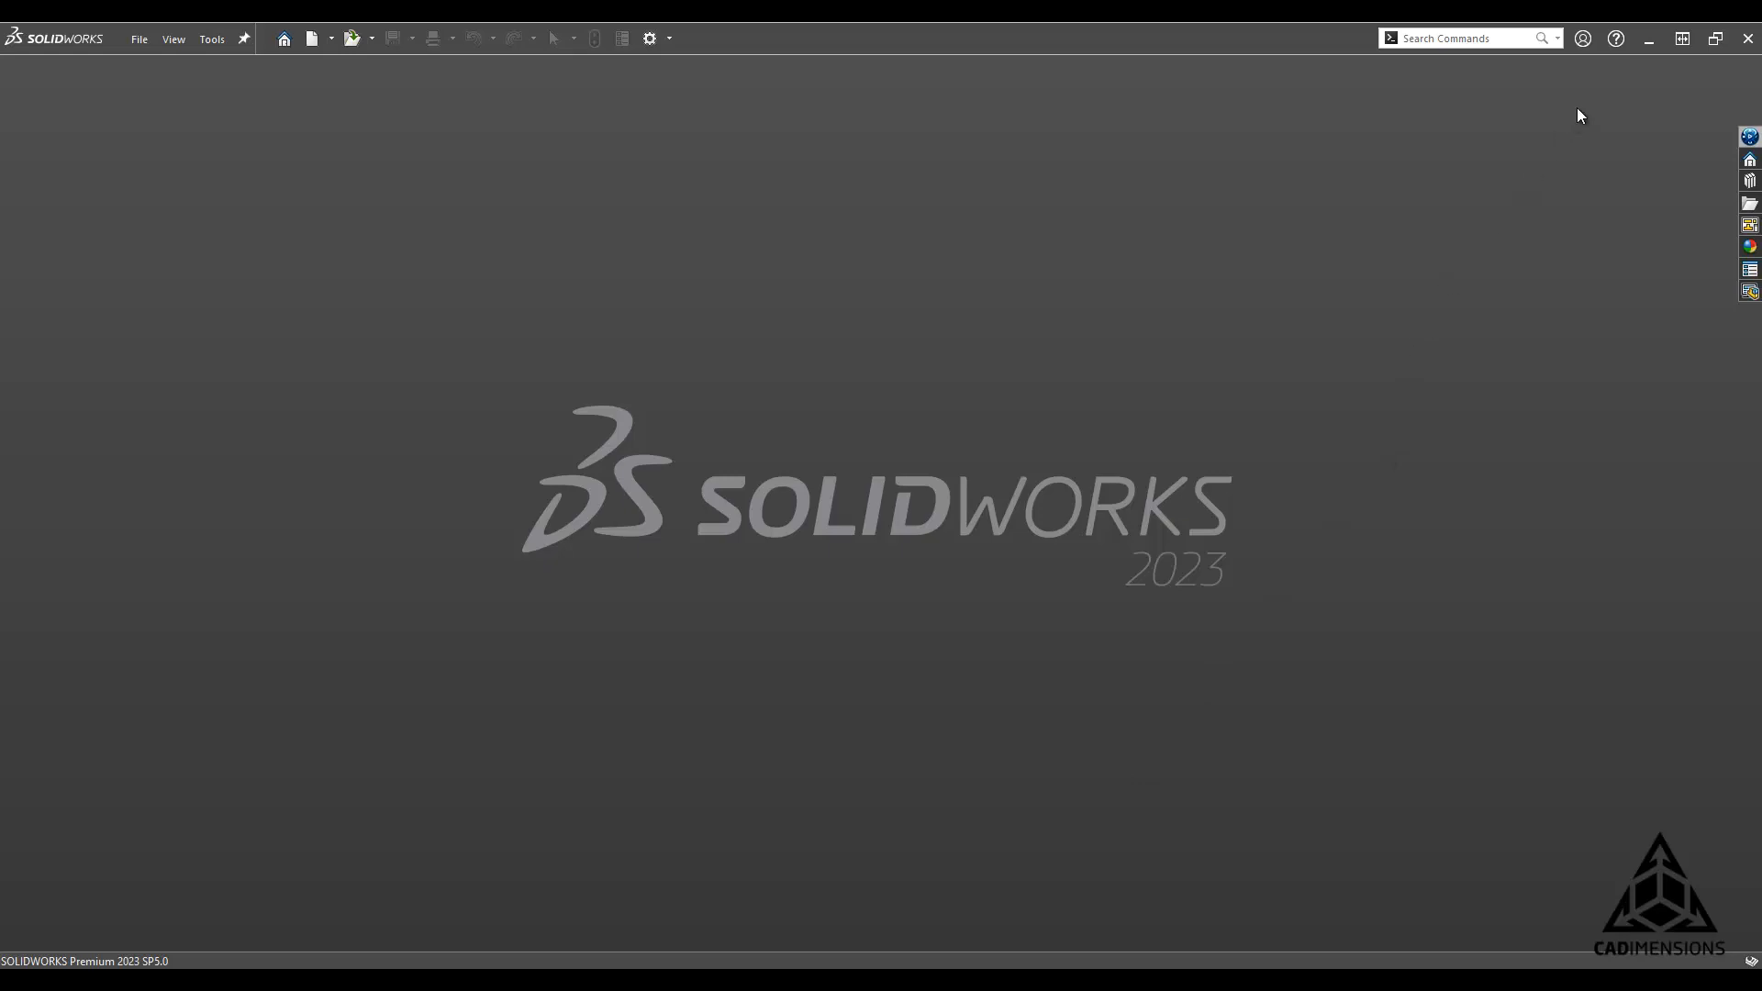
pyautogui.moveTo(1616, 37)
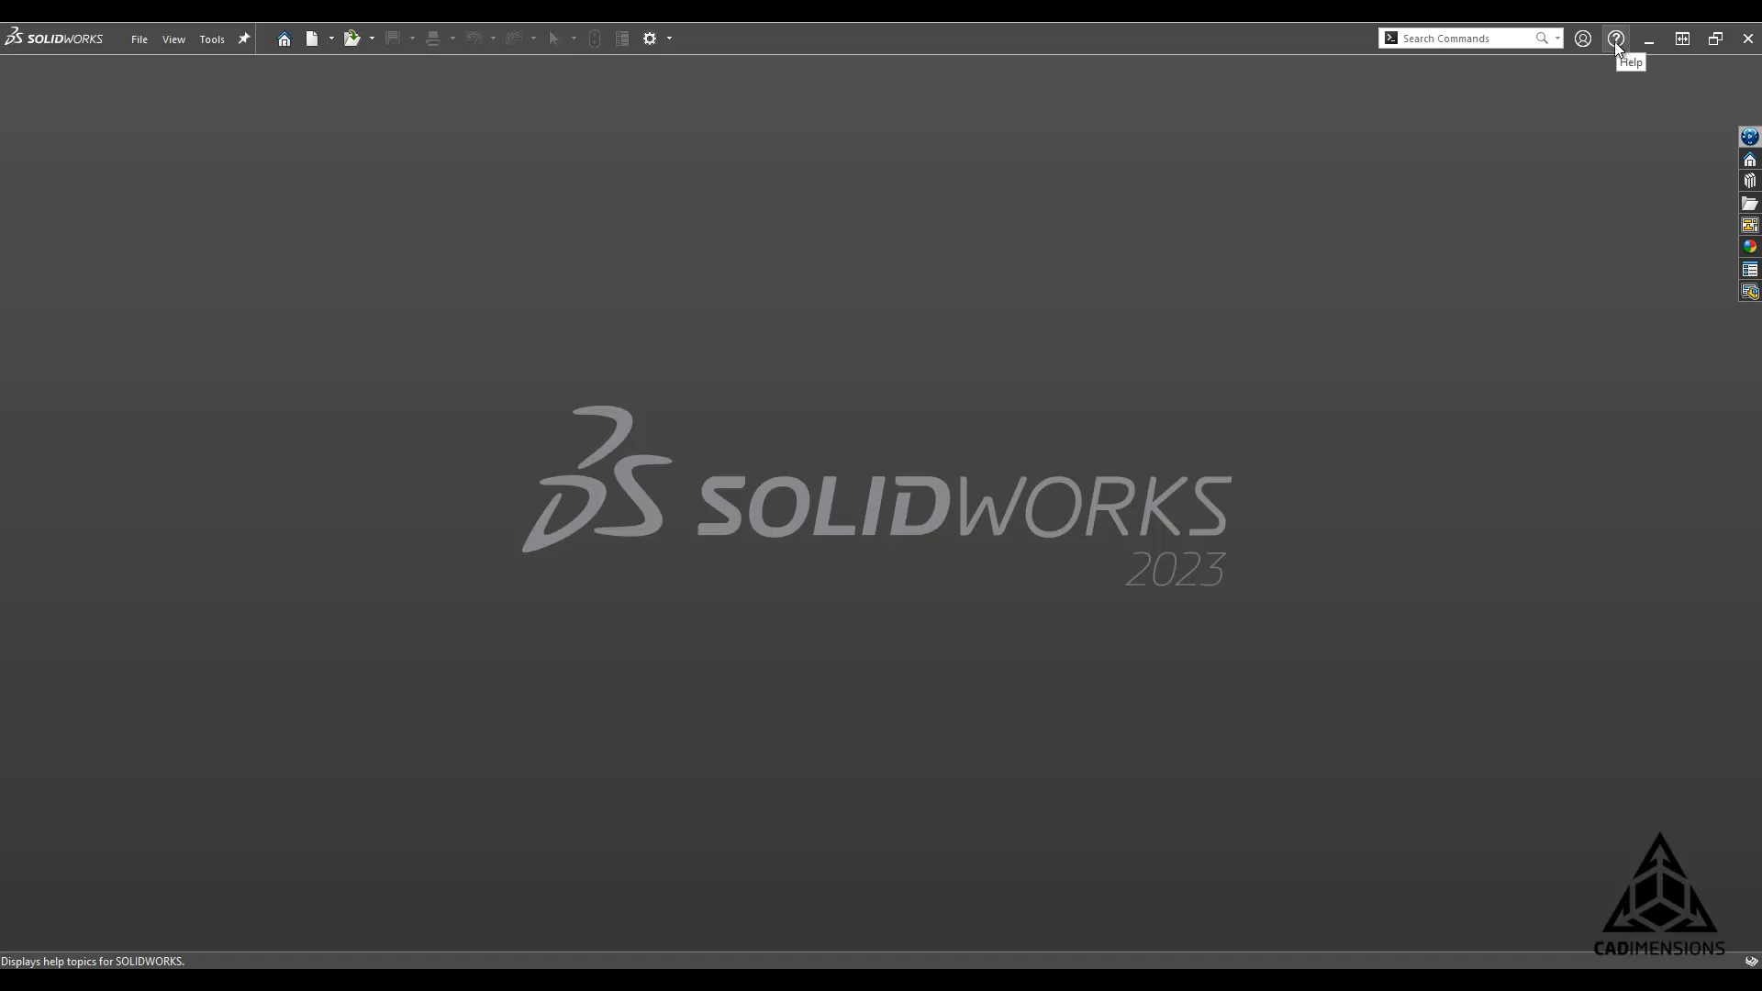
pyautogui.moveTo(1616, 38)
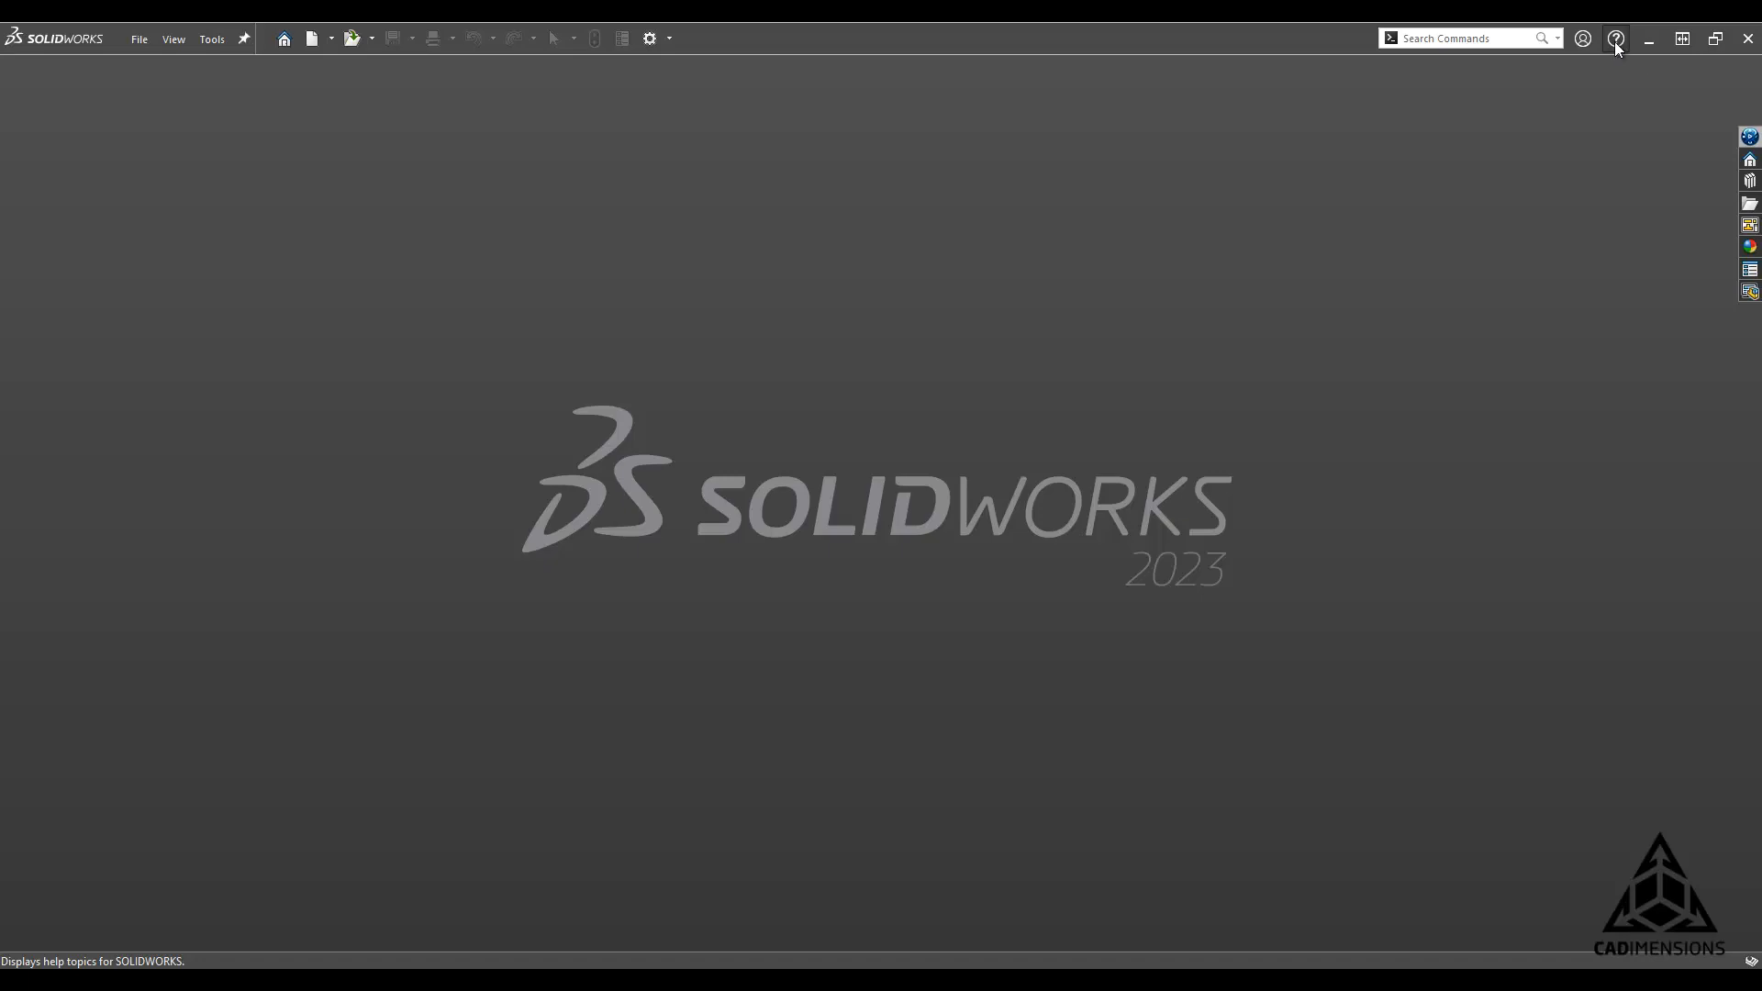
pyautogui.click(1616, 37)
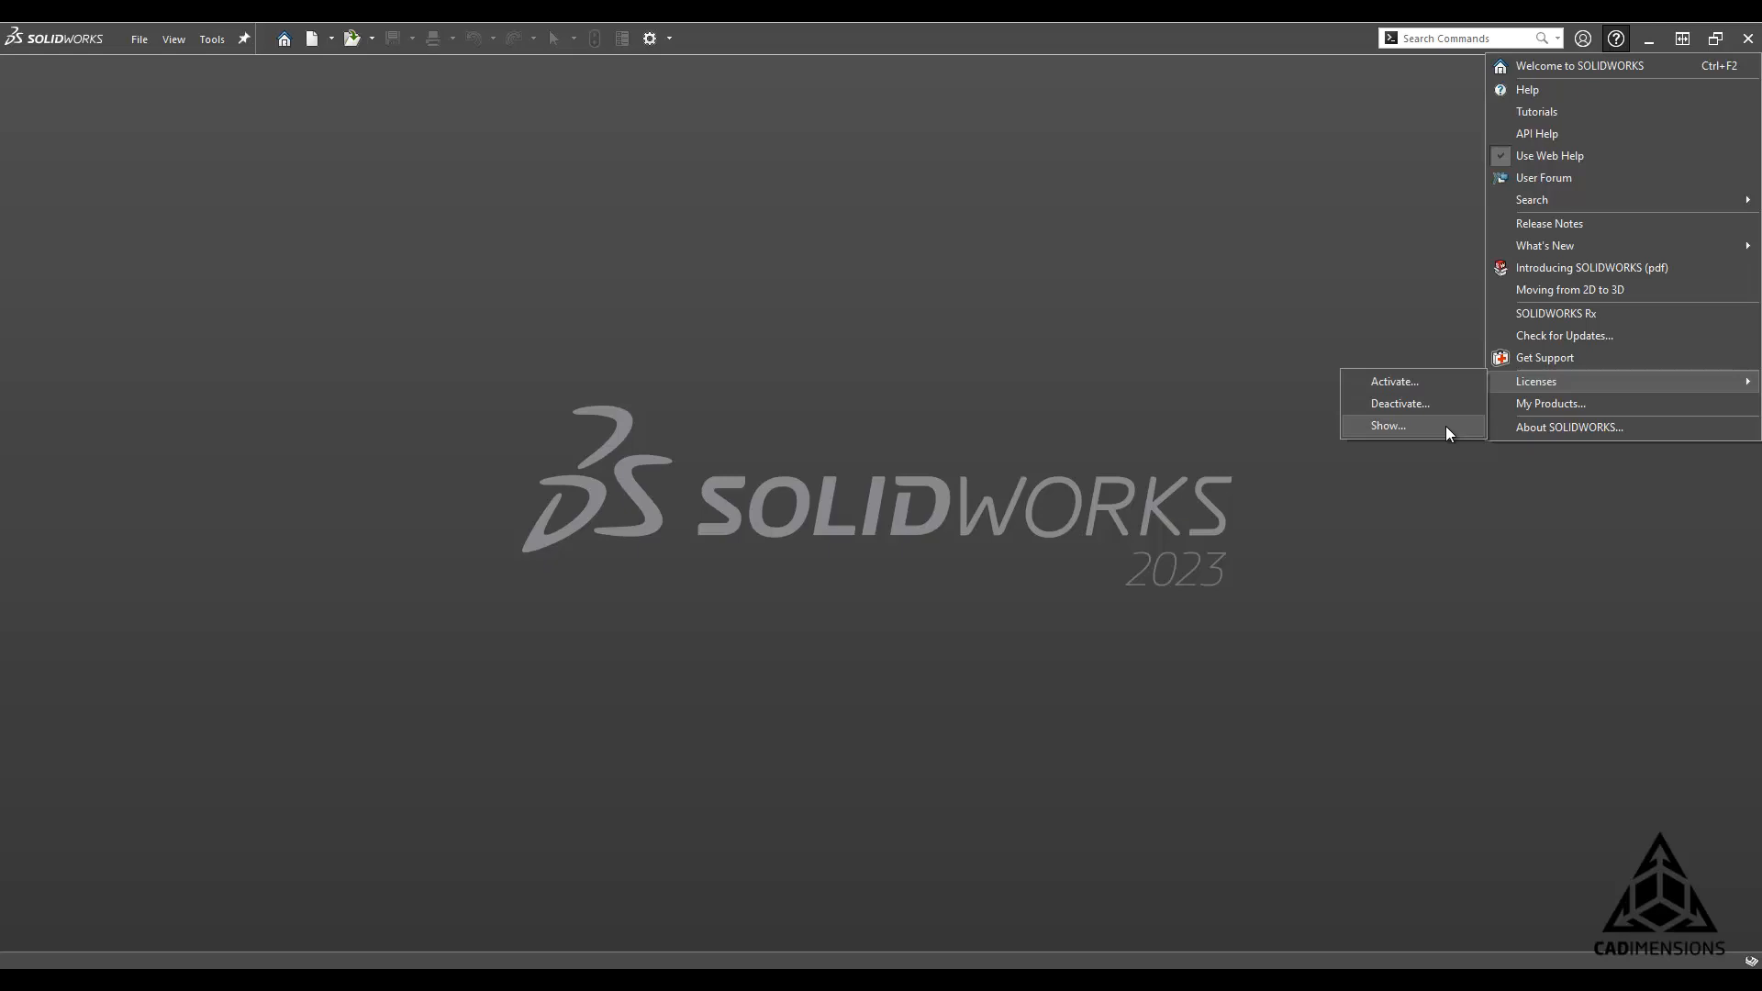
pyautogui.moveTo(1447, 402)
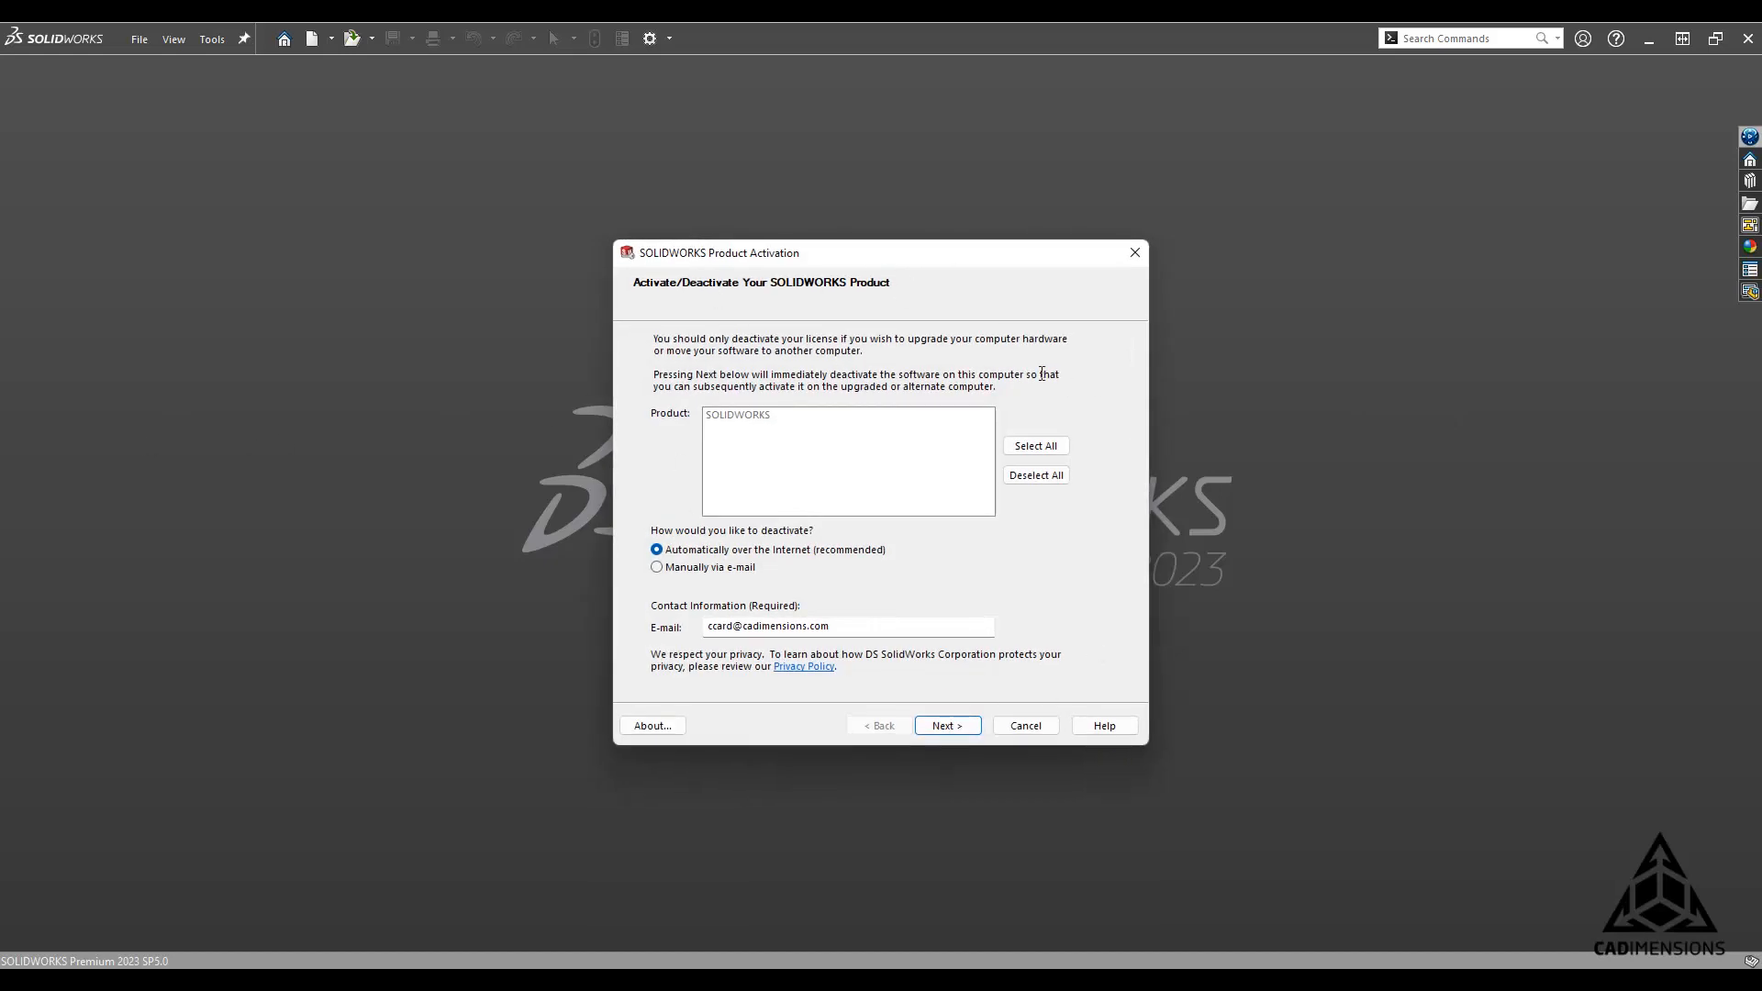
# Step: Deactivate the SOLIDWORKS product automatically over the Internet
pyautogui.click(1035, 445)
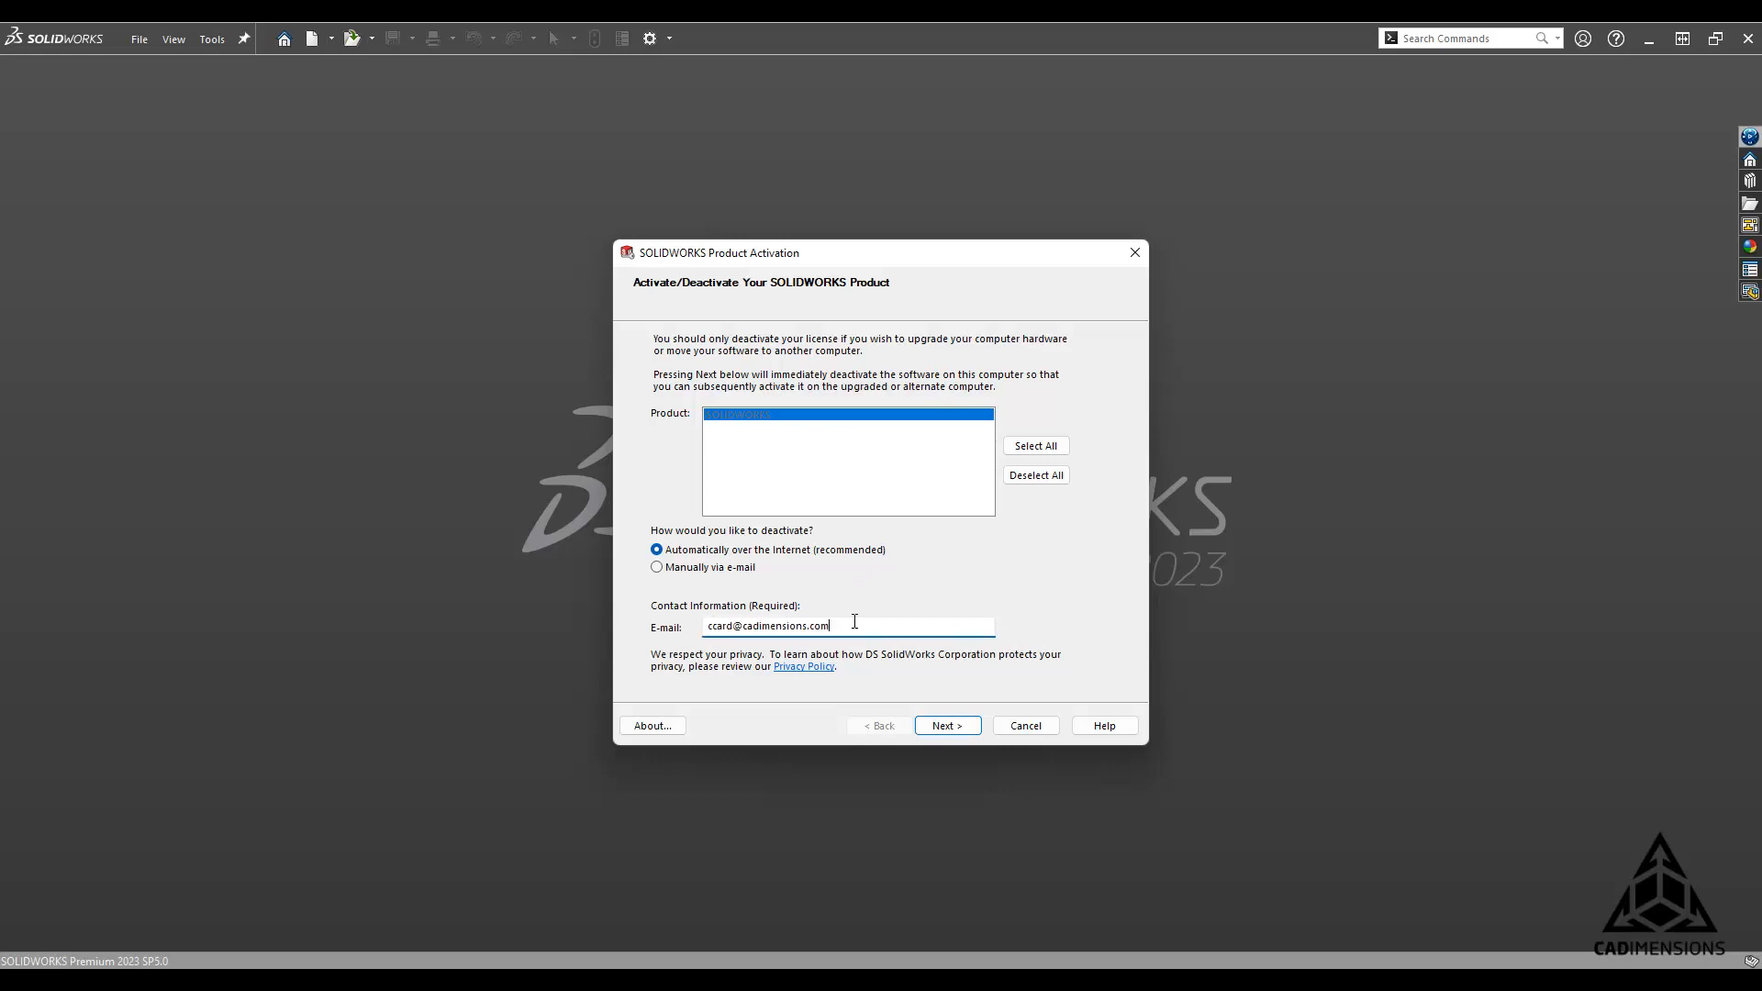
pyautogui.click(947, 725)
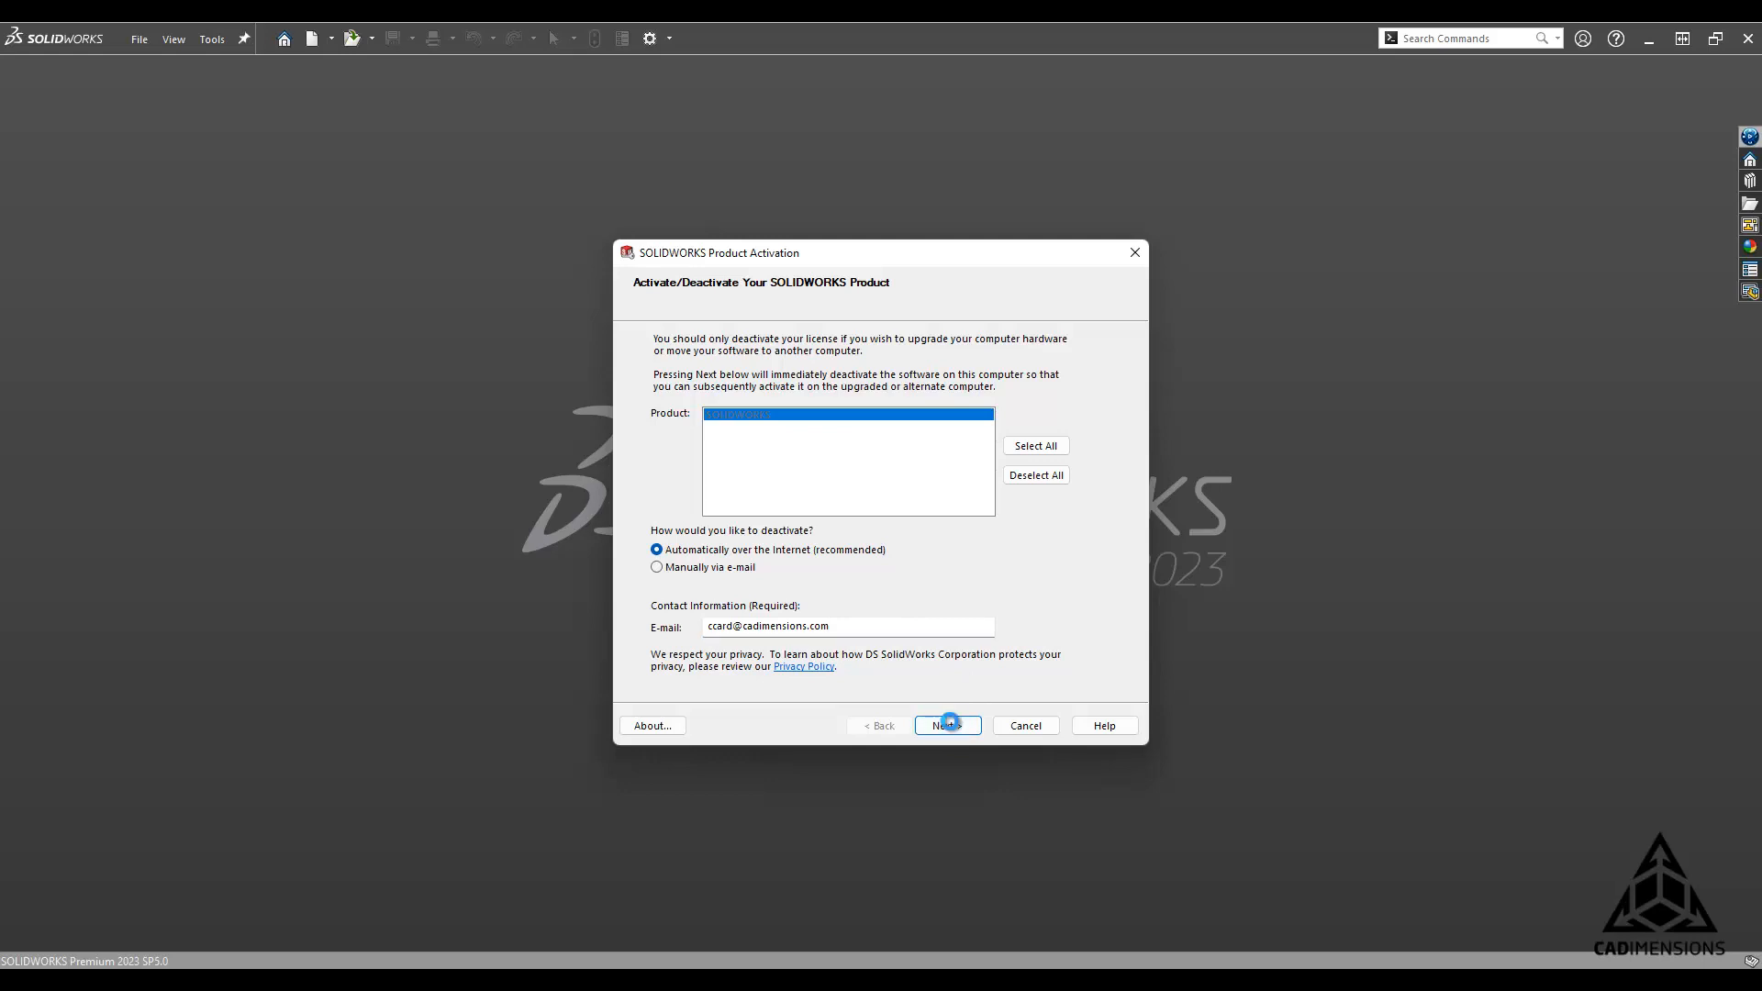
pyautogui.click(947, 725)
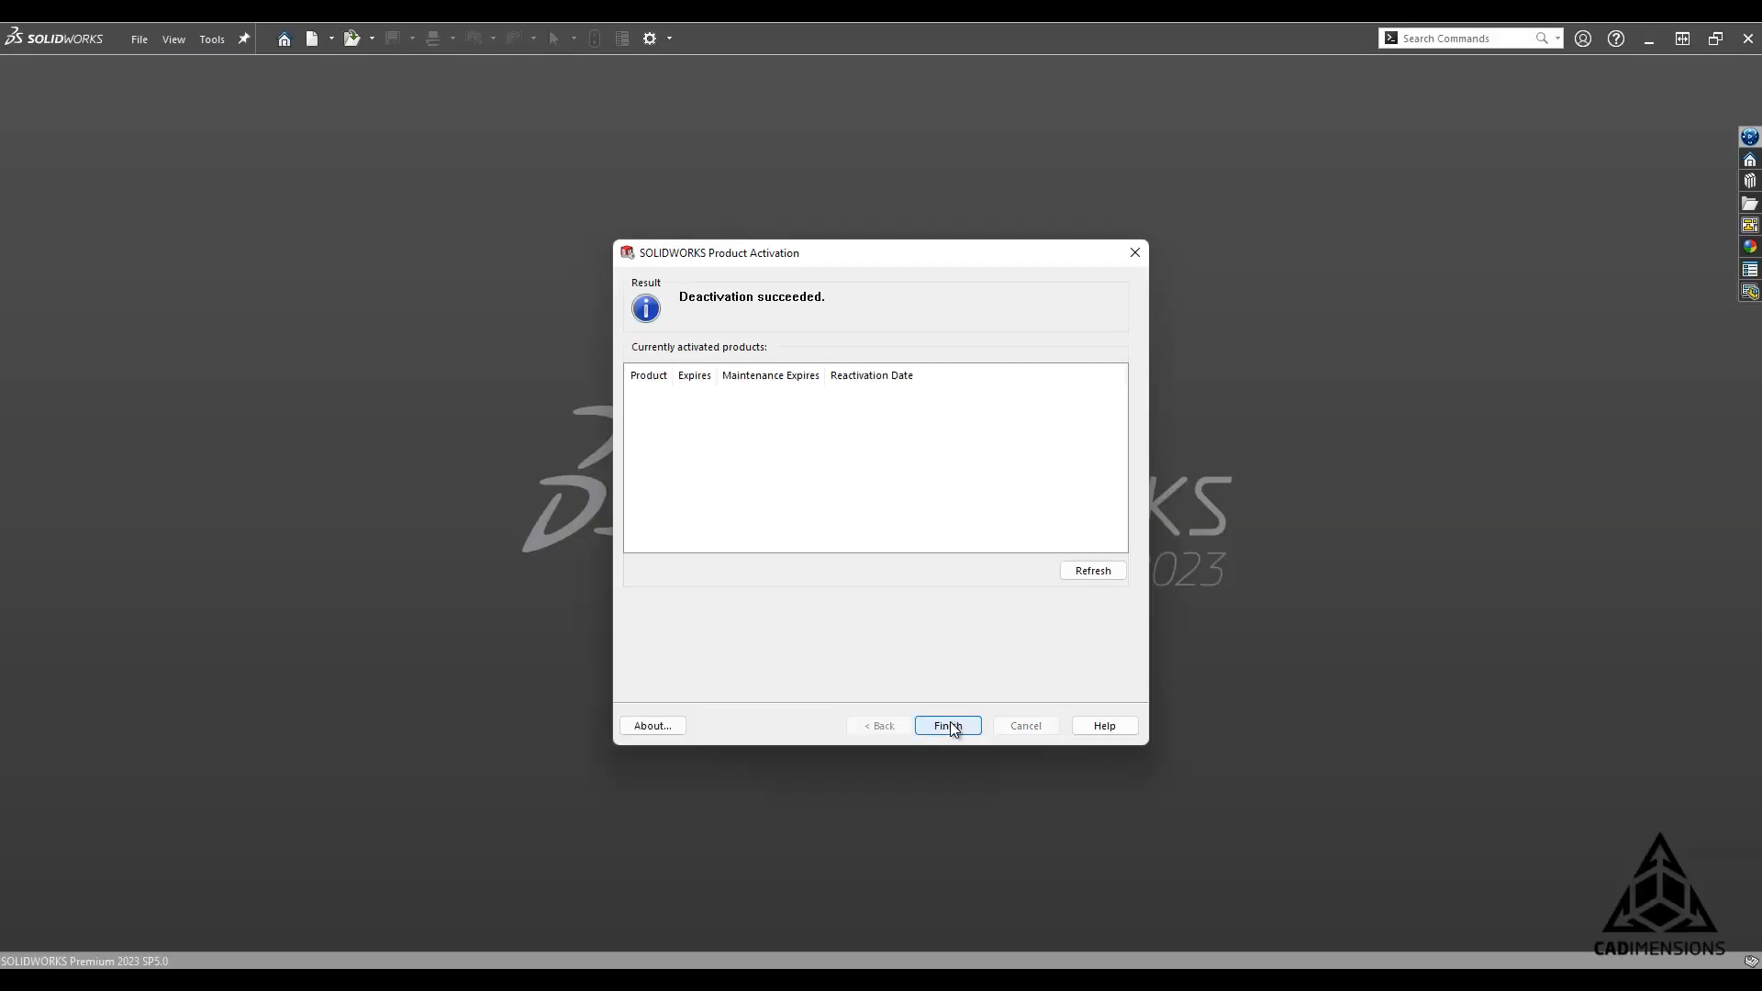
pyautogui.moveTo(748, 293)
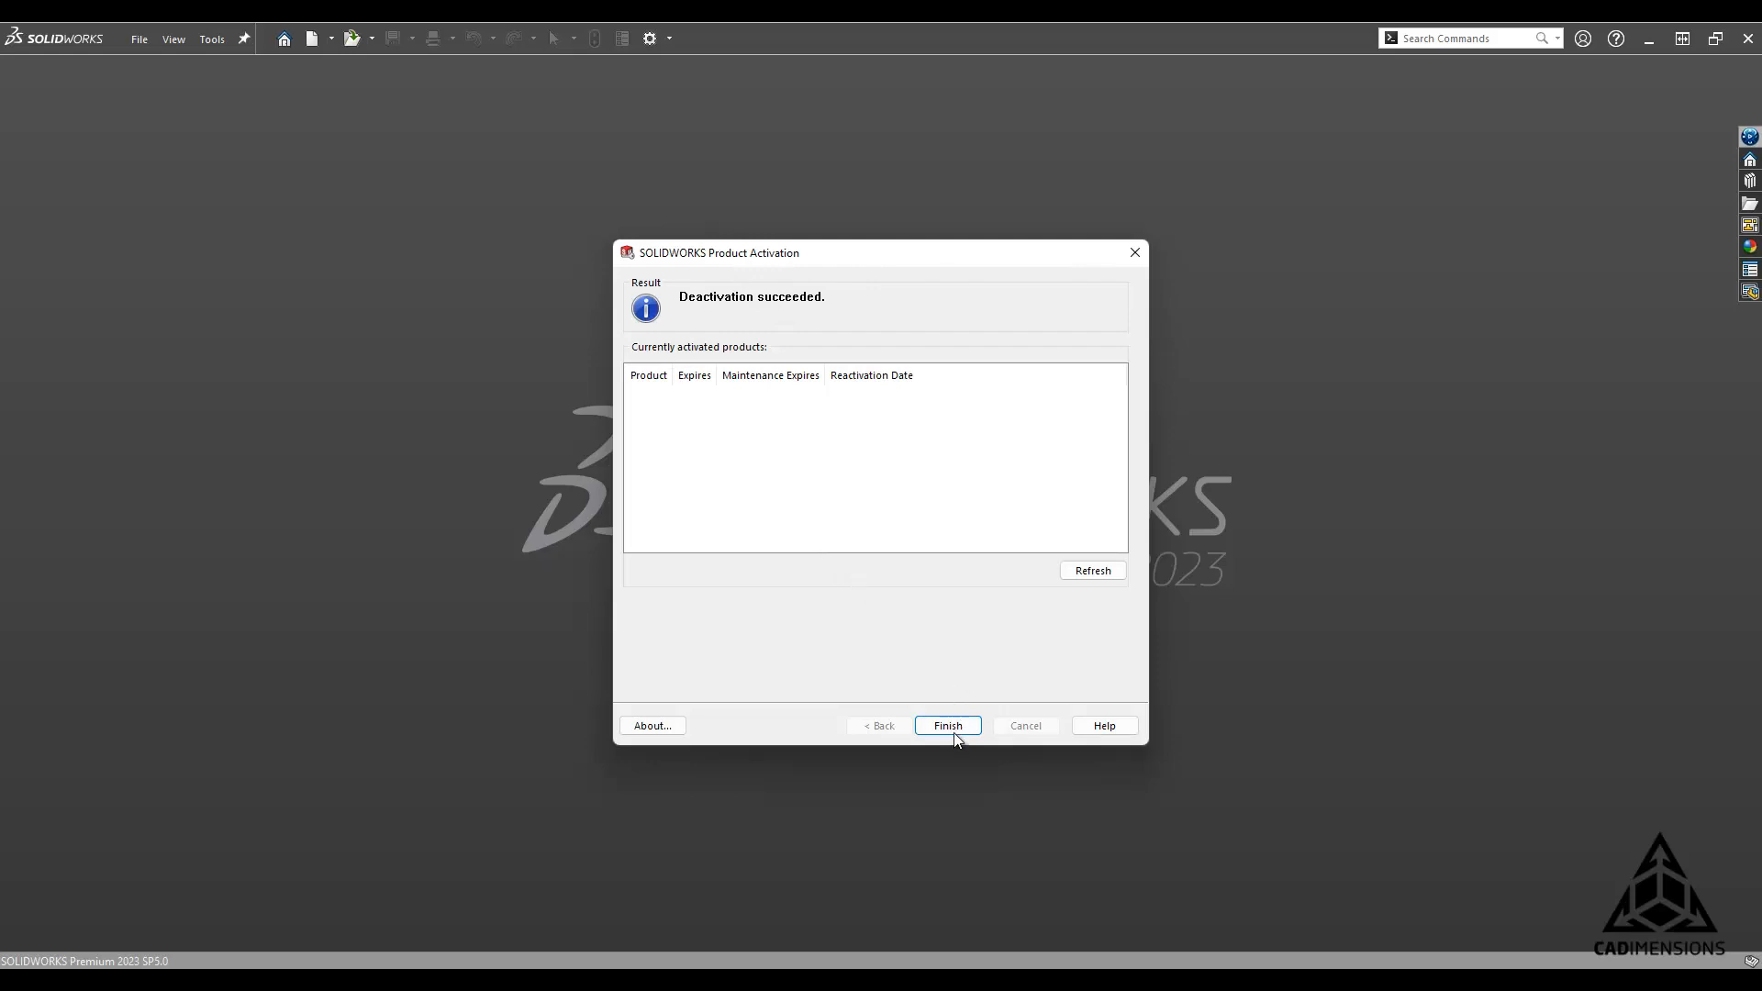
# Step: Close the deactivation wizard and choose Modify on SOLIDWORKS 2023 SP05
pyautogui.click(946, 725)
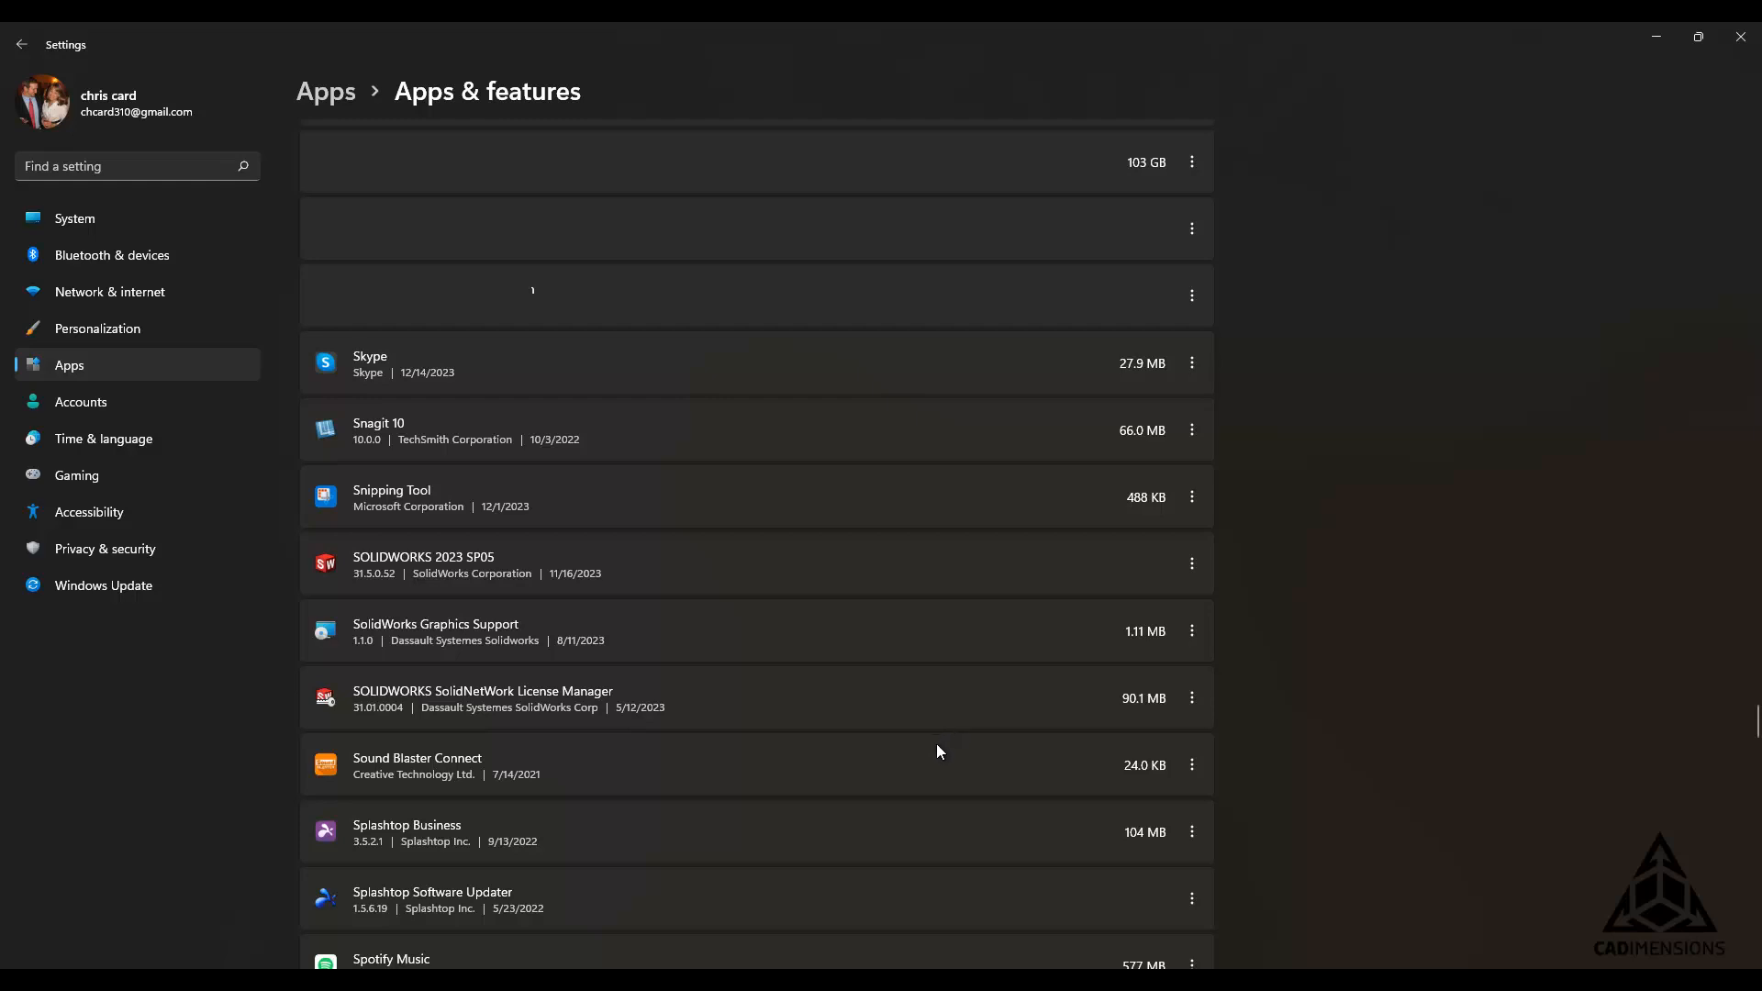
pyautogui.moveTo(1191, 631)
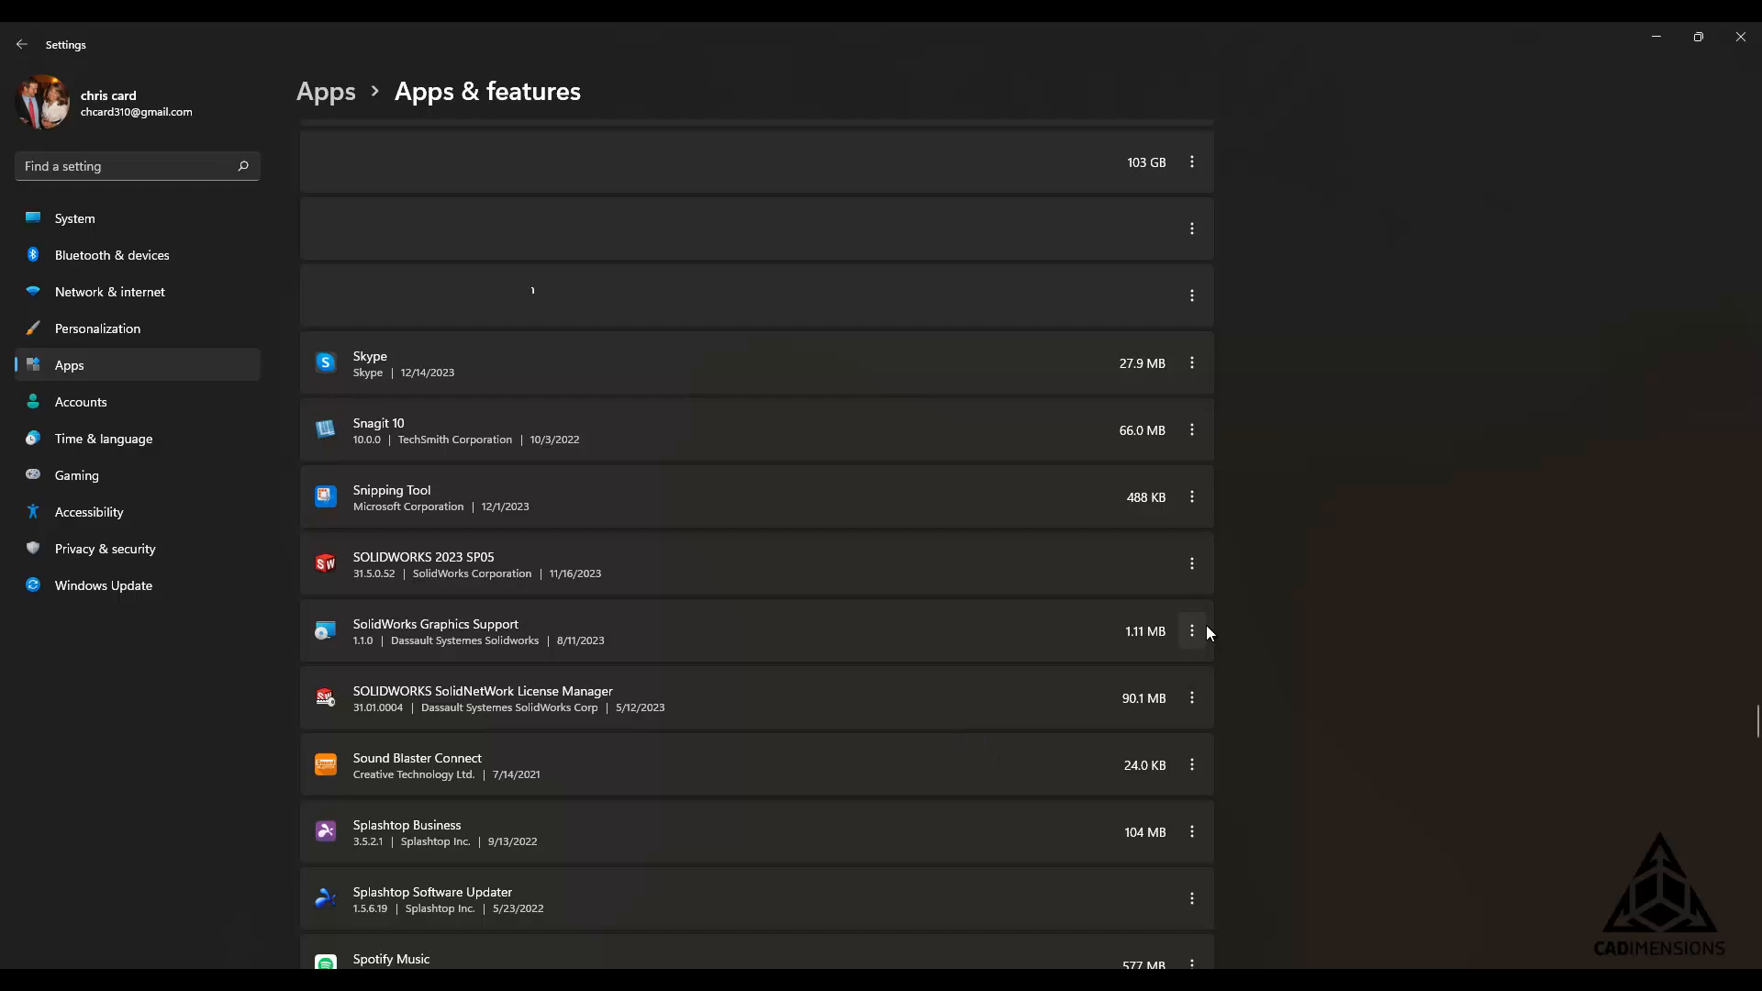
pyautogui.moveTo(1266, 595)
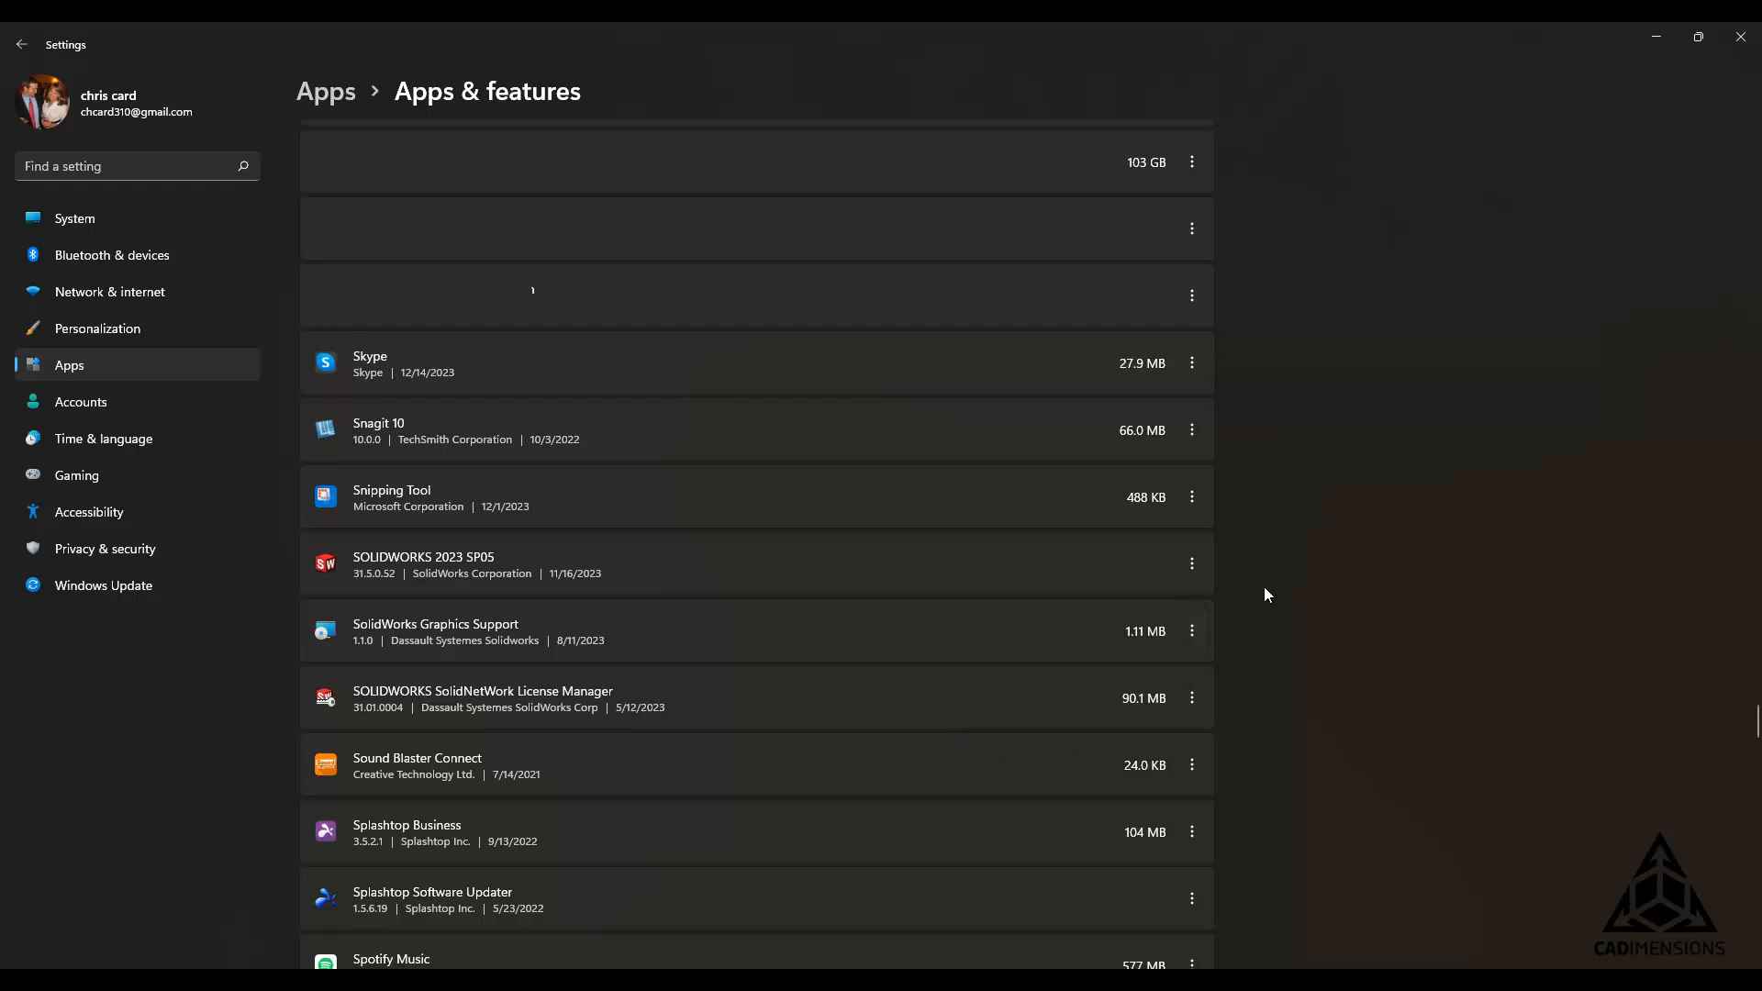
pyautogui.moveTo(1256, 631)
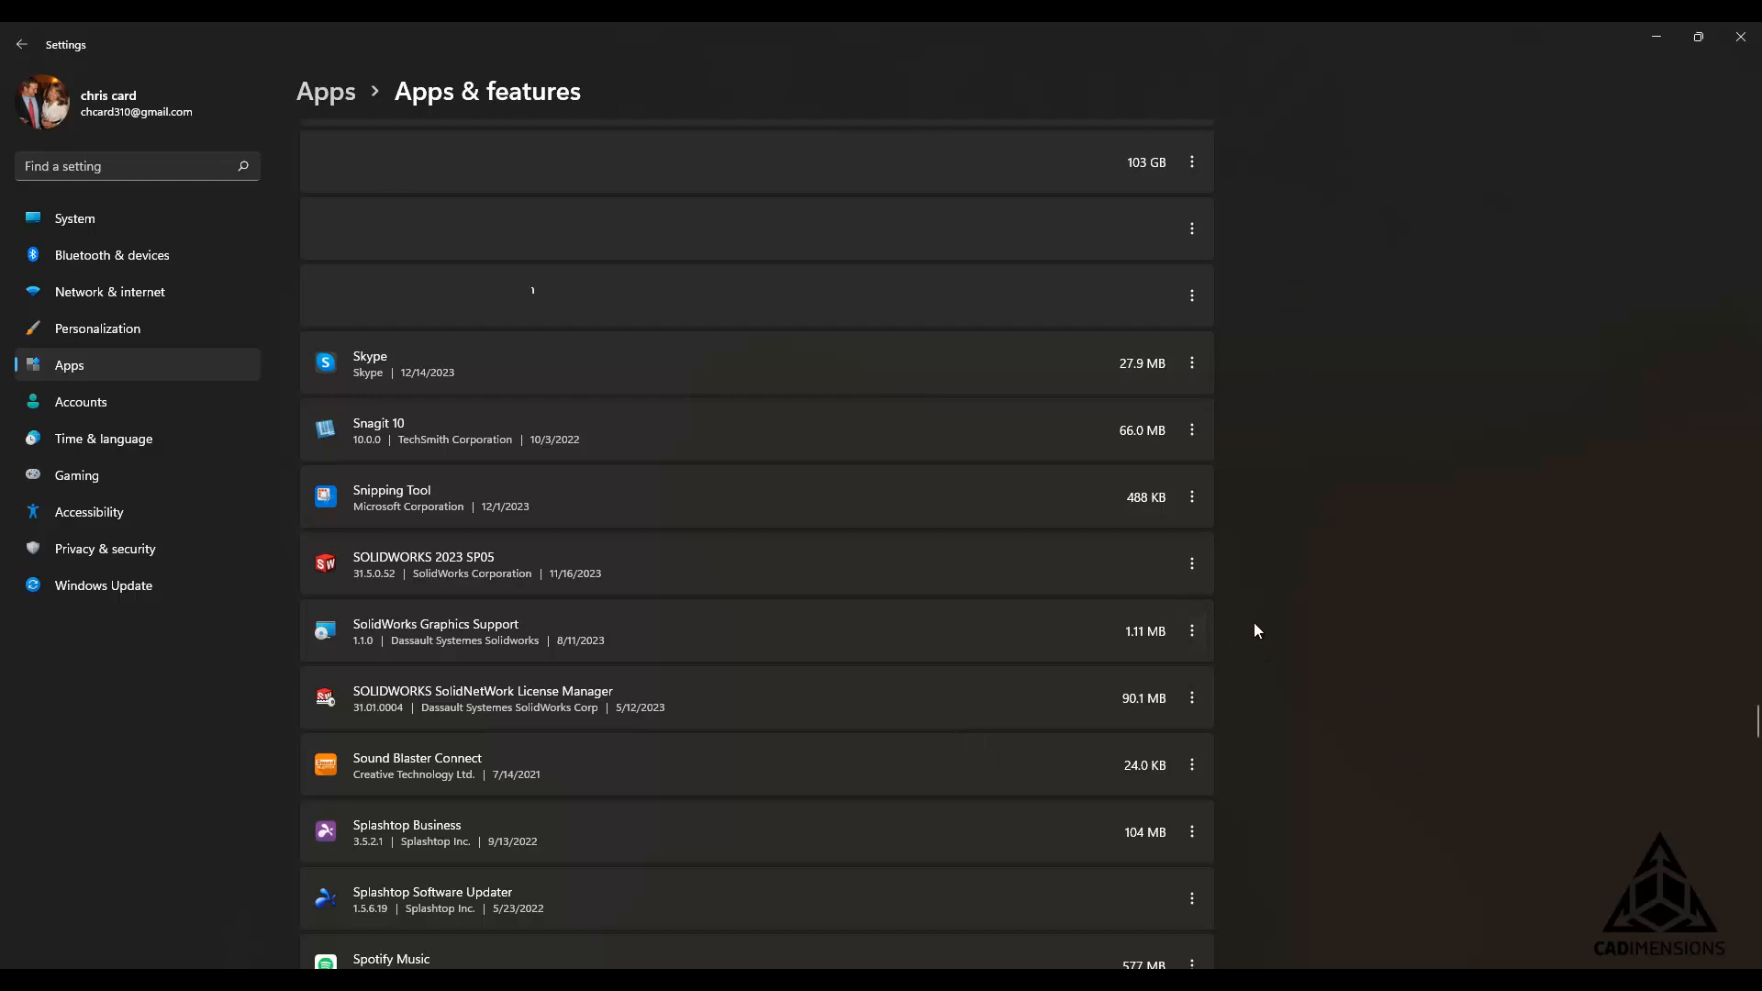
pyautogui.click(1190, 562)
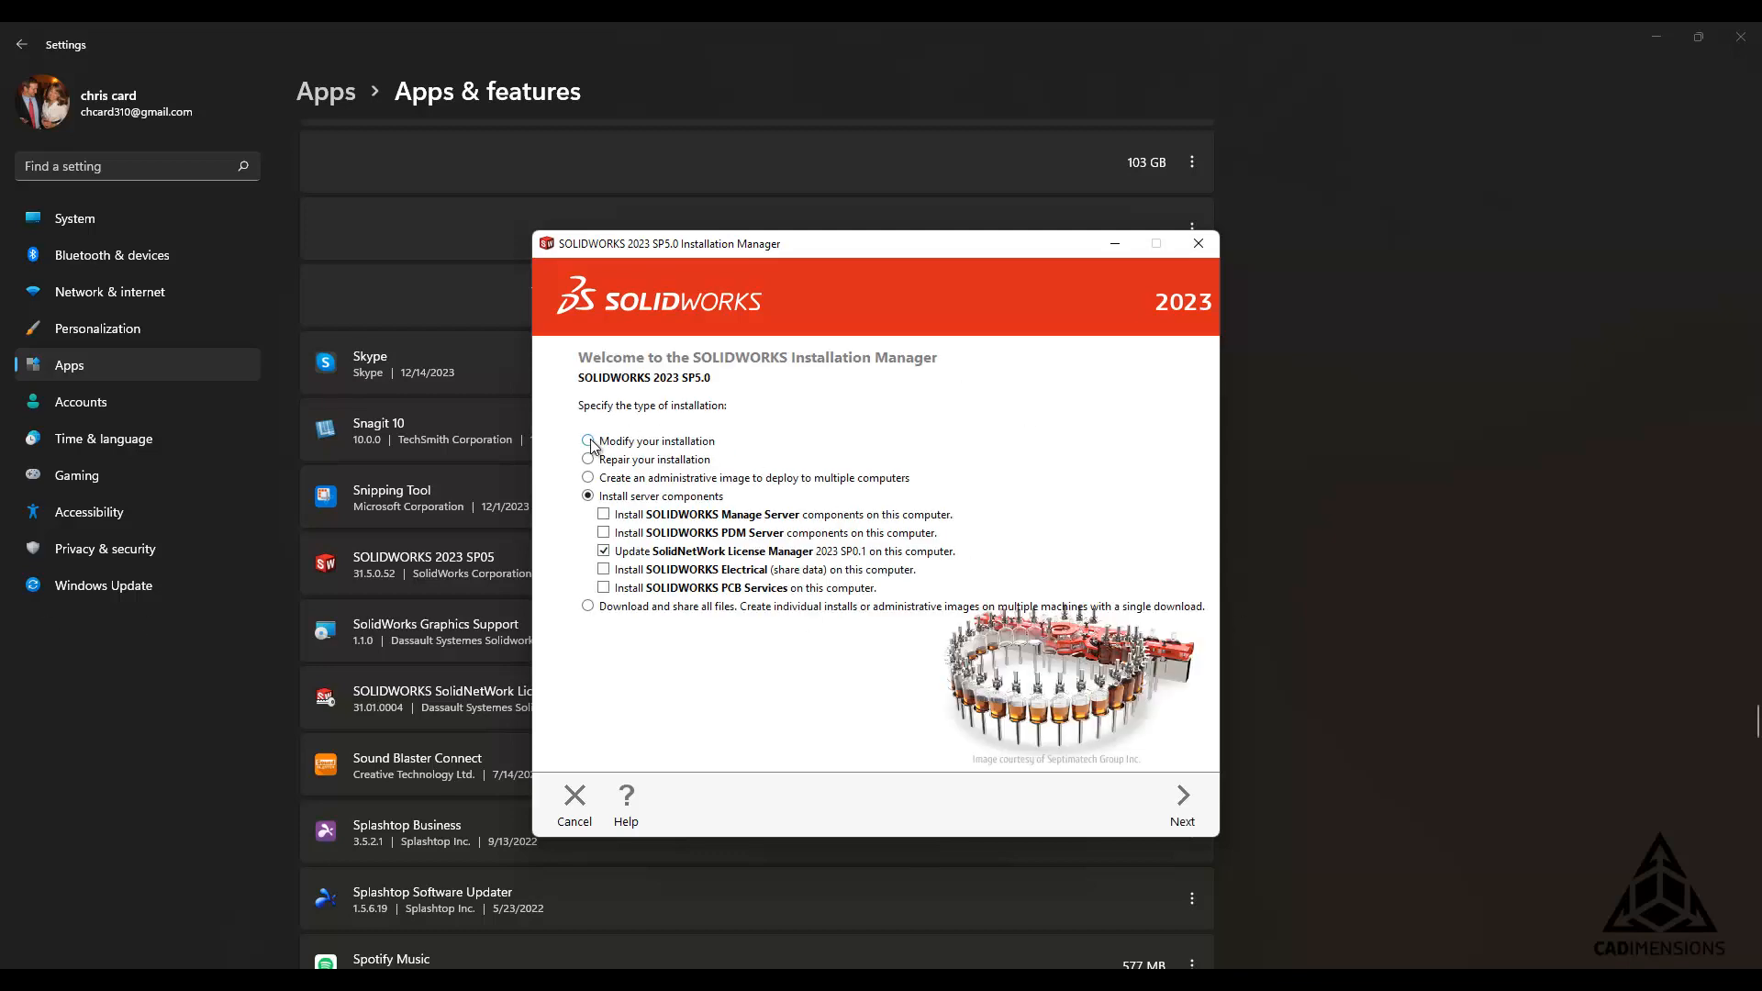
# Step: Pick 'Modify your installation' and keep the serial number to reach Product Selection
pyautogui.click(587, 441)
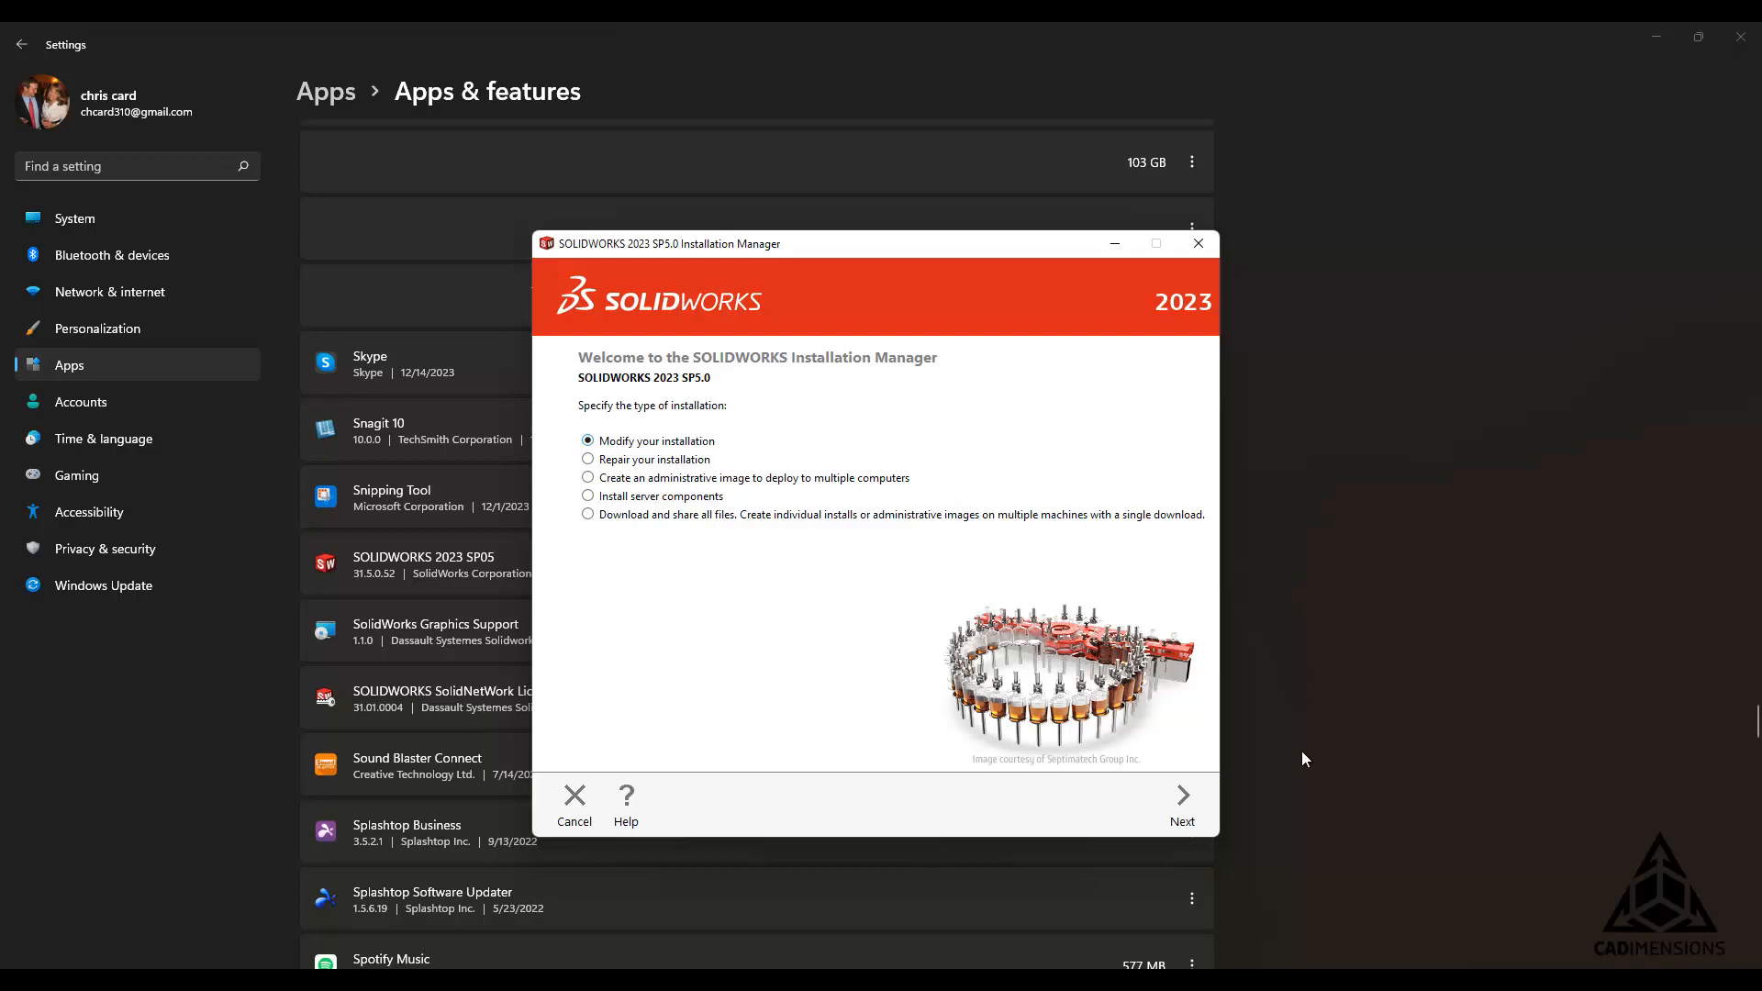
pyautogui.click(1181, 797)
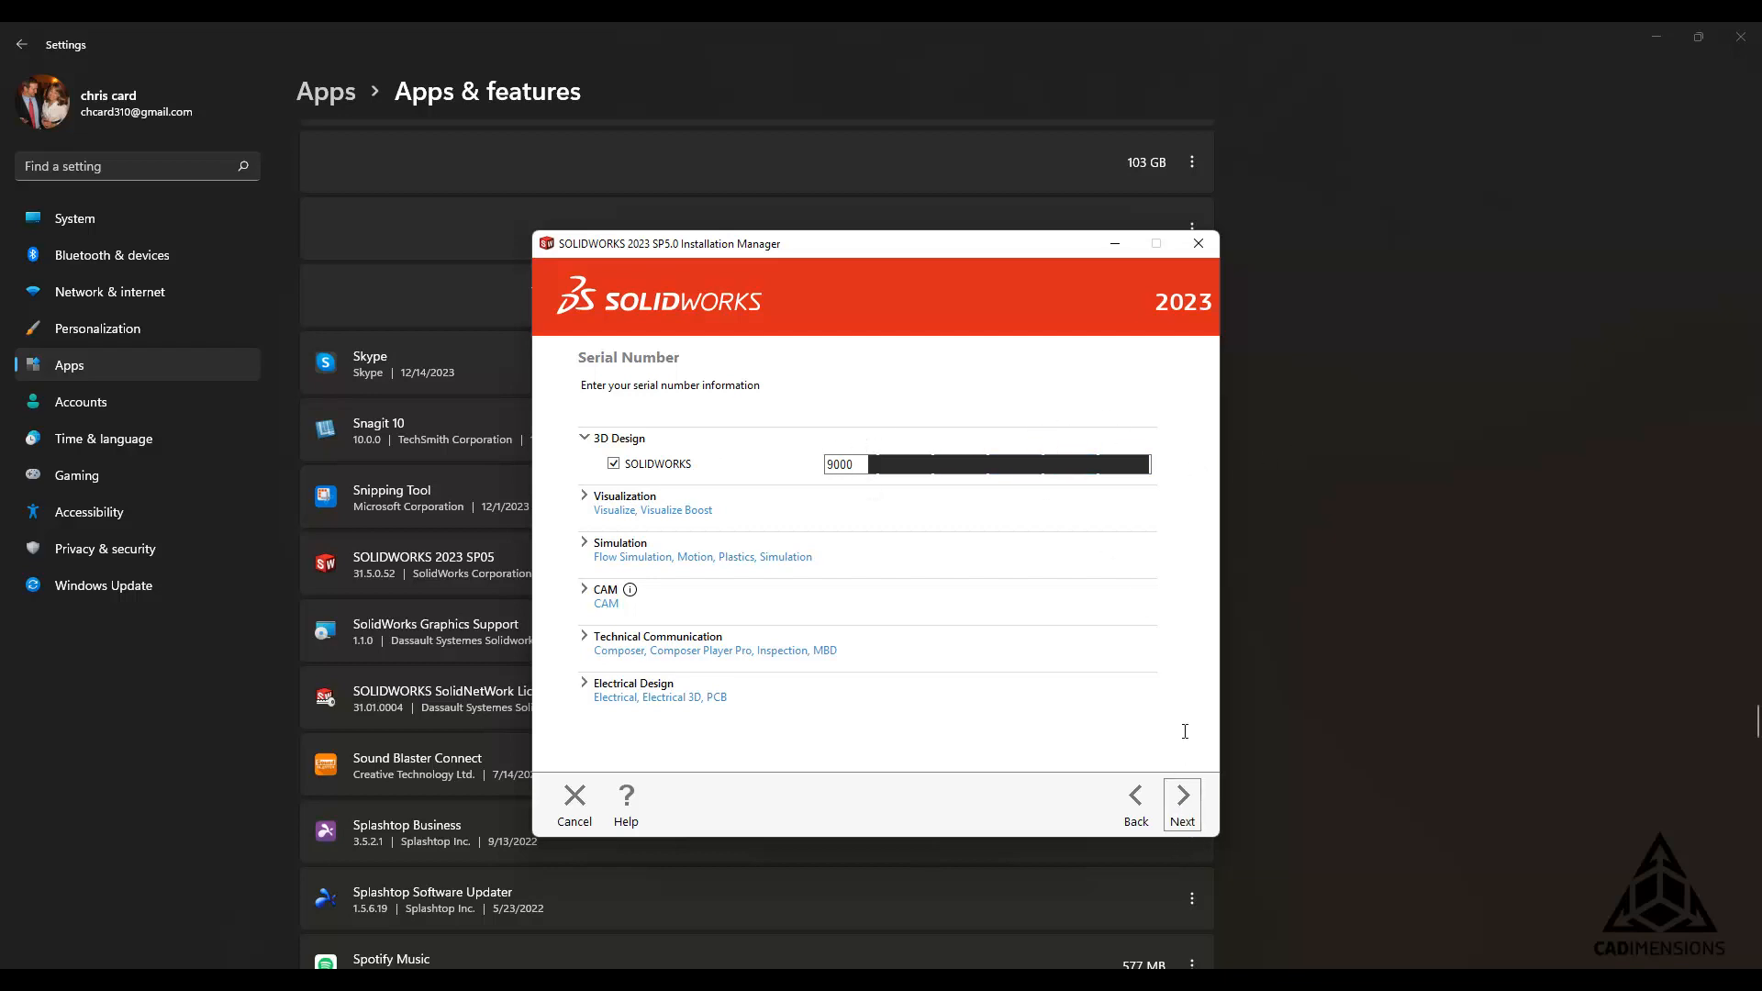
pyautogui.click(1181, 798)
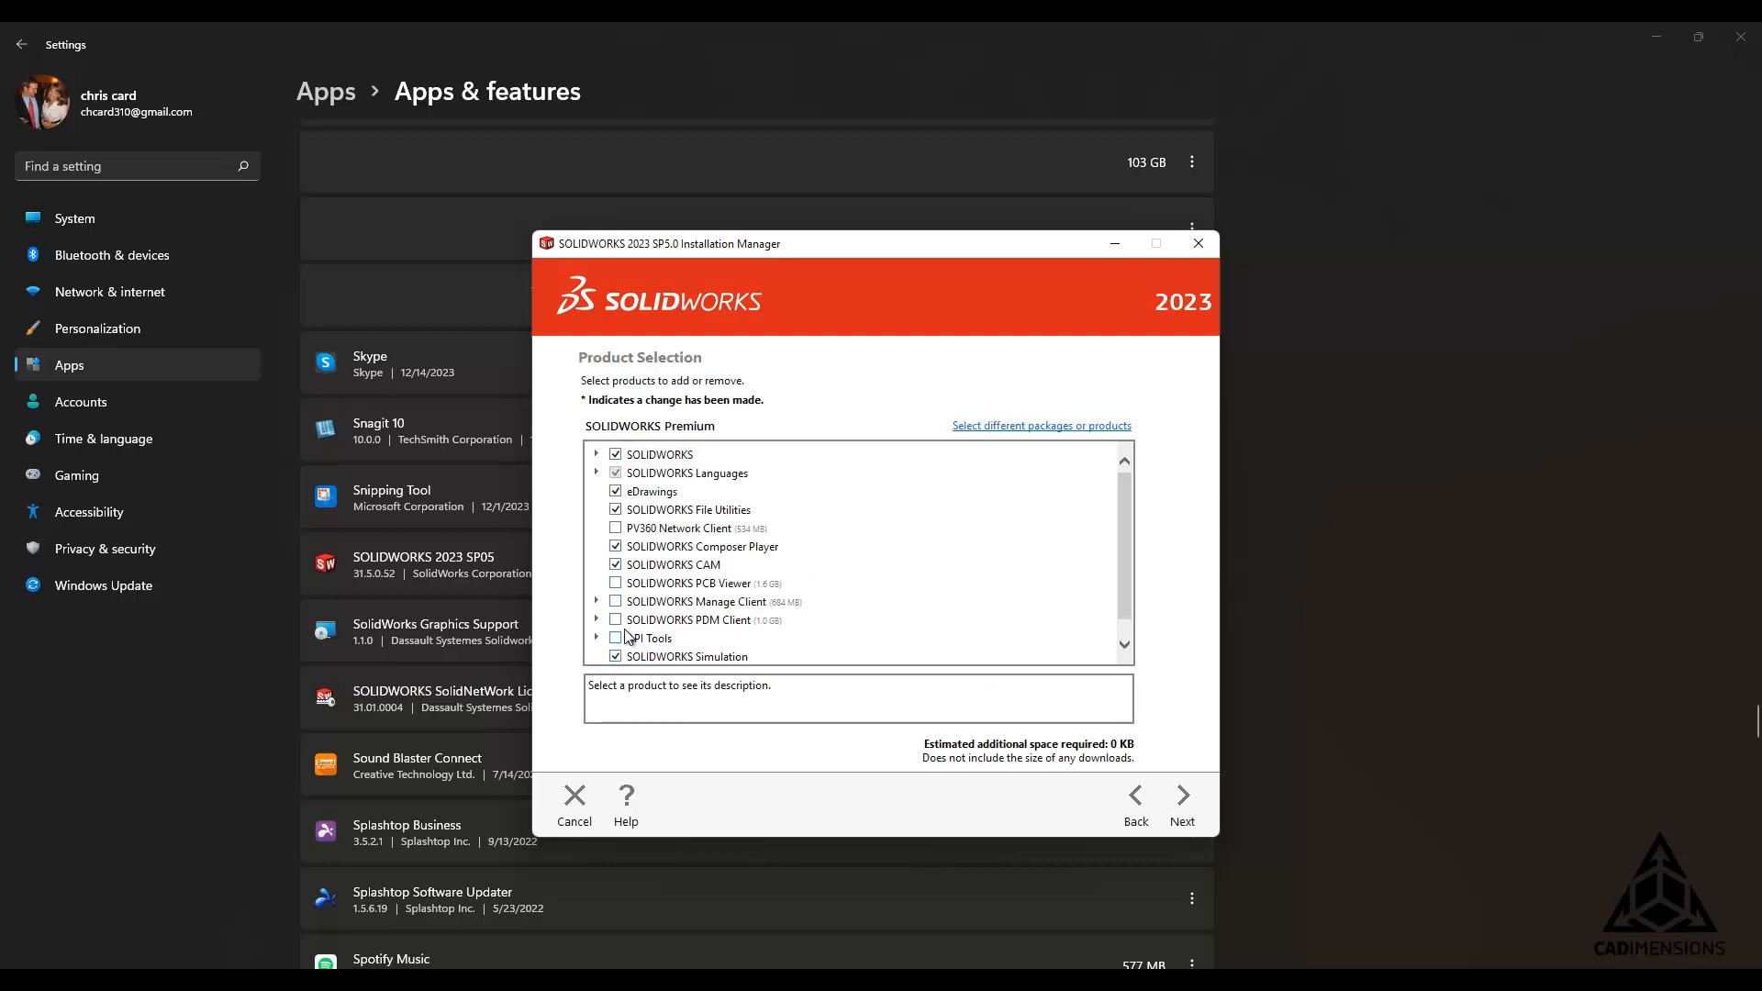
# Step: Run Modify Now with unchanged products, declining the feedback program, until installation completes
pyautogui.click(615, 656)
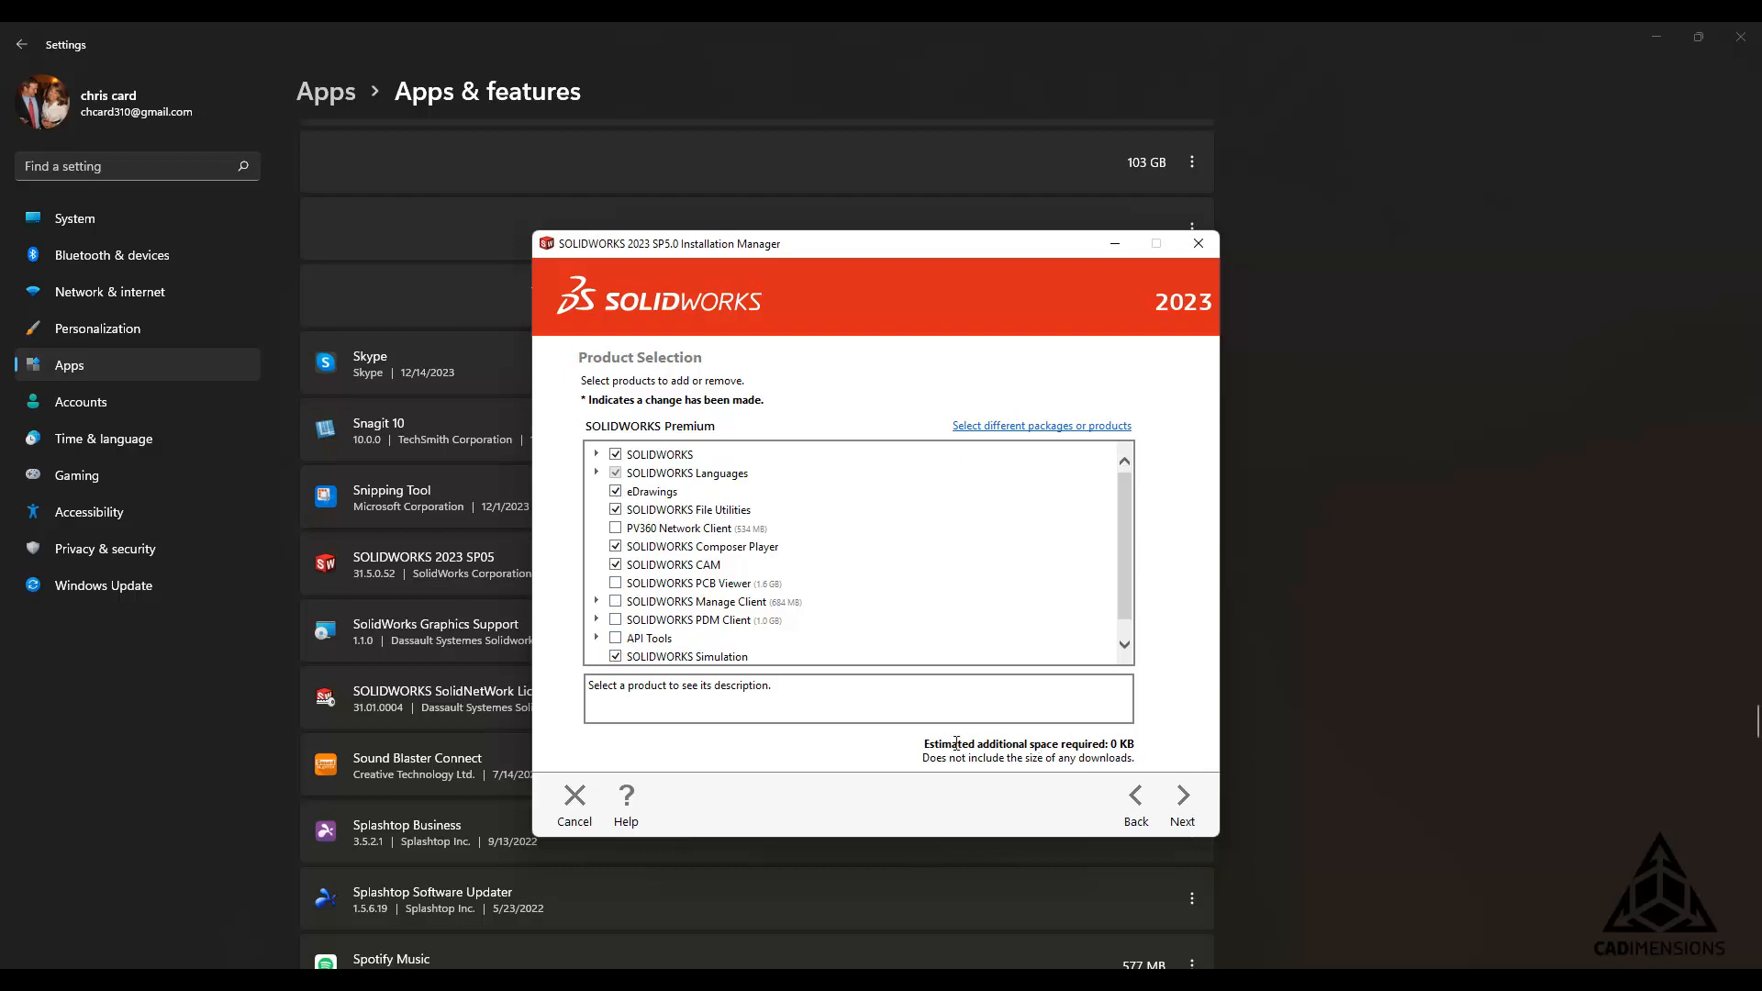
pyautogui.moveTo(921, 743); pyautogui.dragTo(1129, 742)
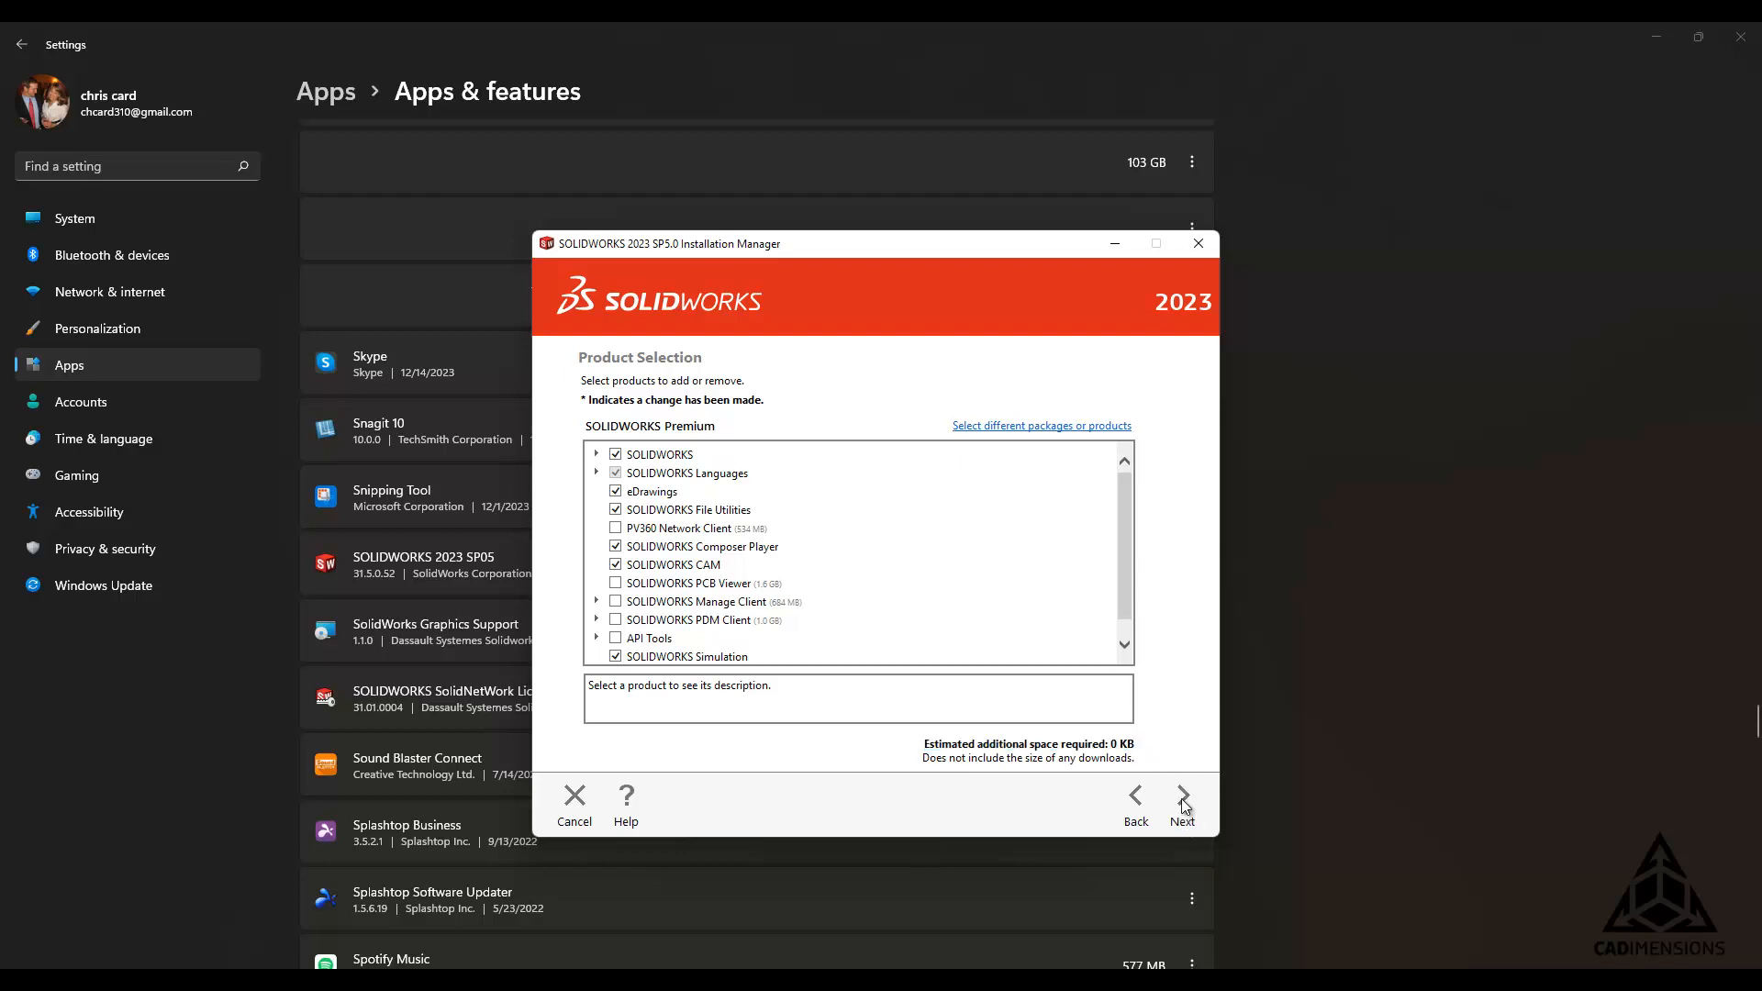
pyautogui.click(1181, 796)
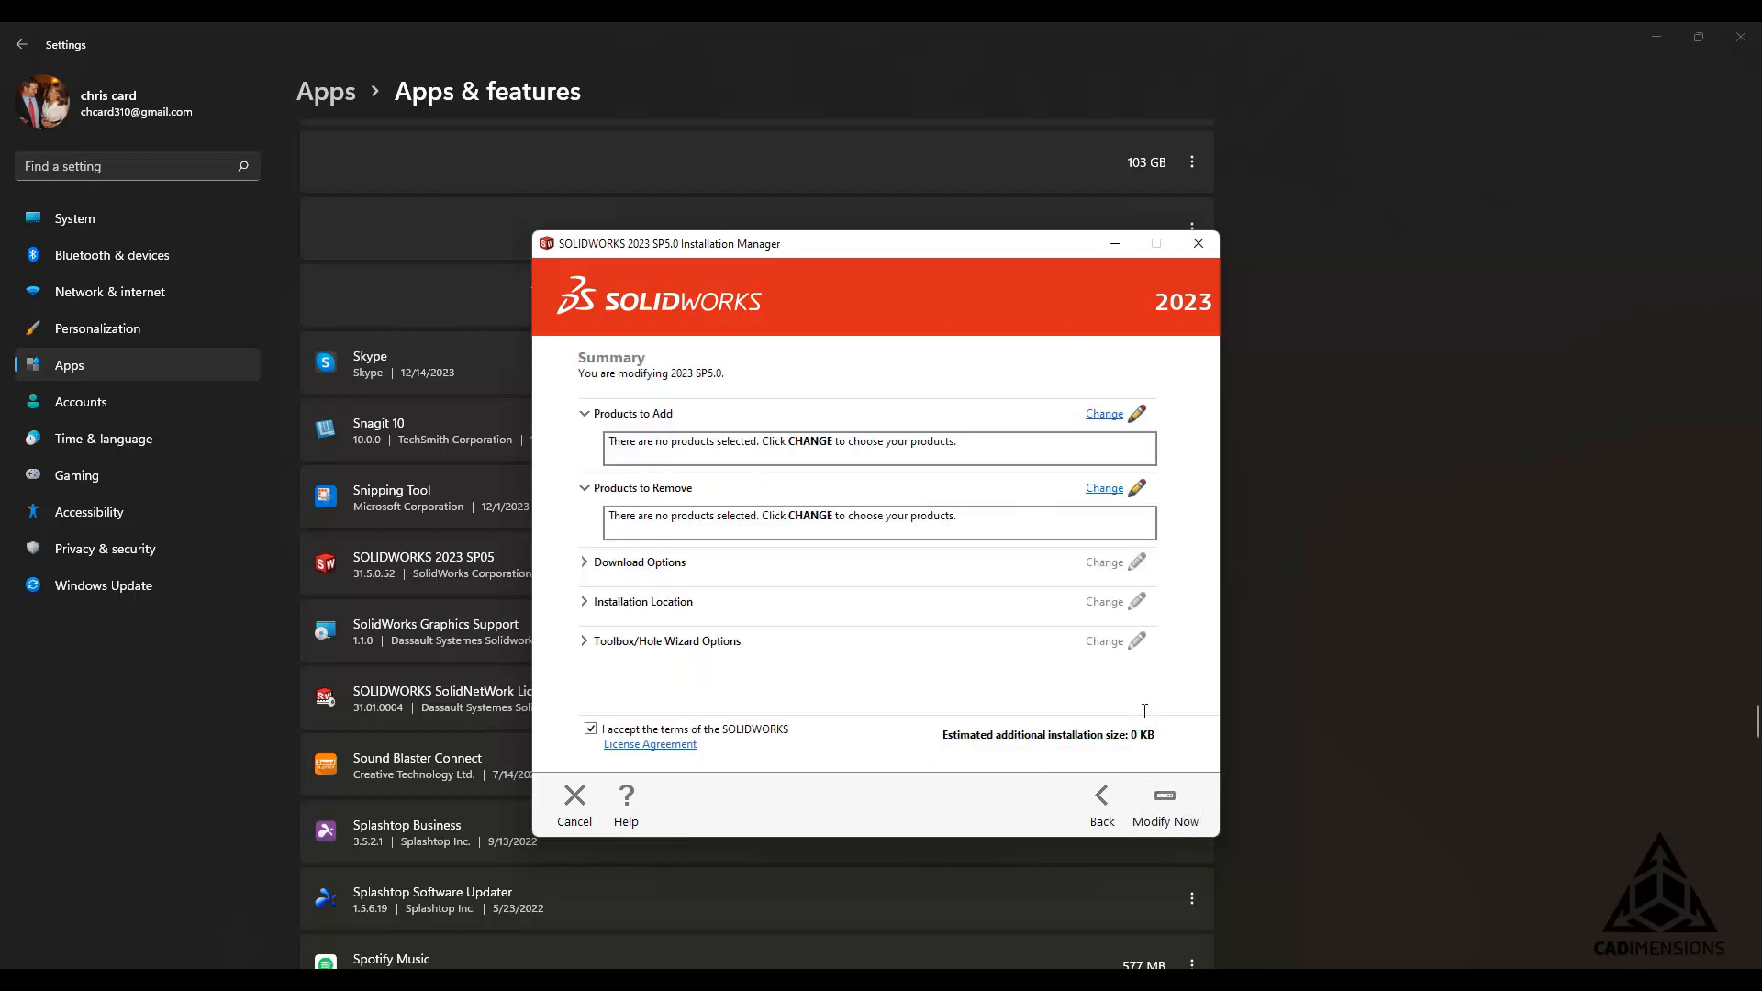
pyautogui.moveTo(1286, 933)
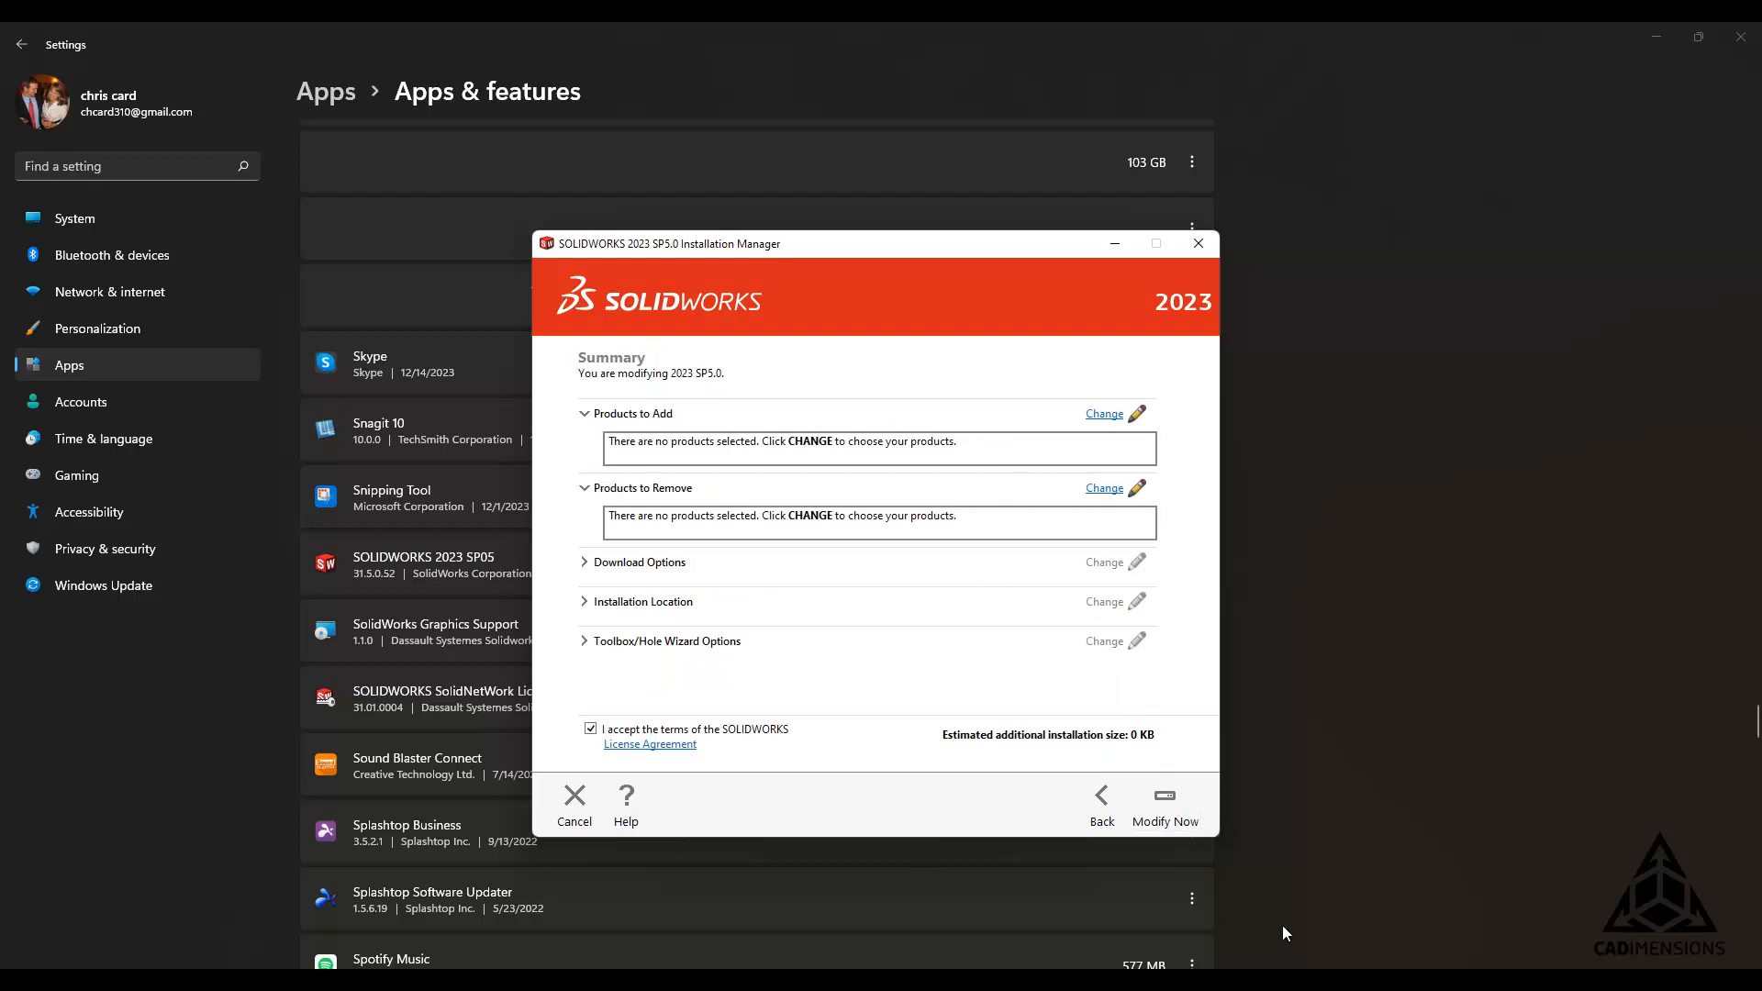
pyautogui.click(1164, 803)
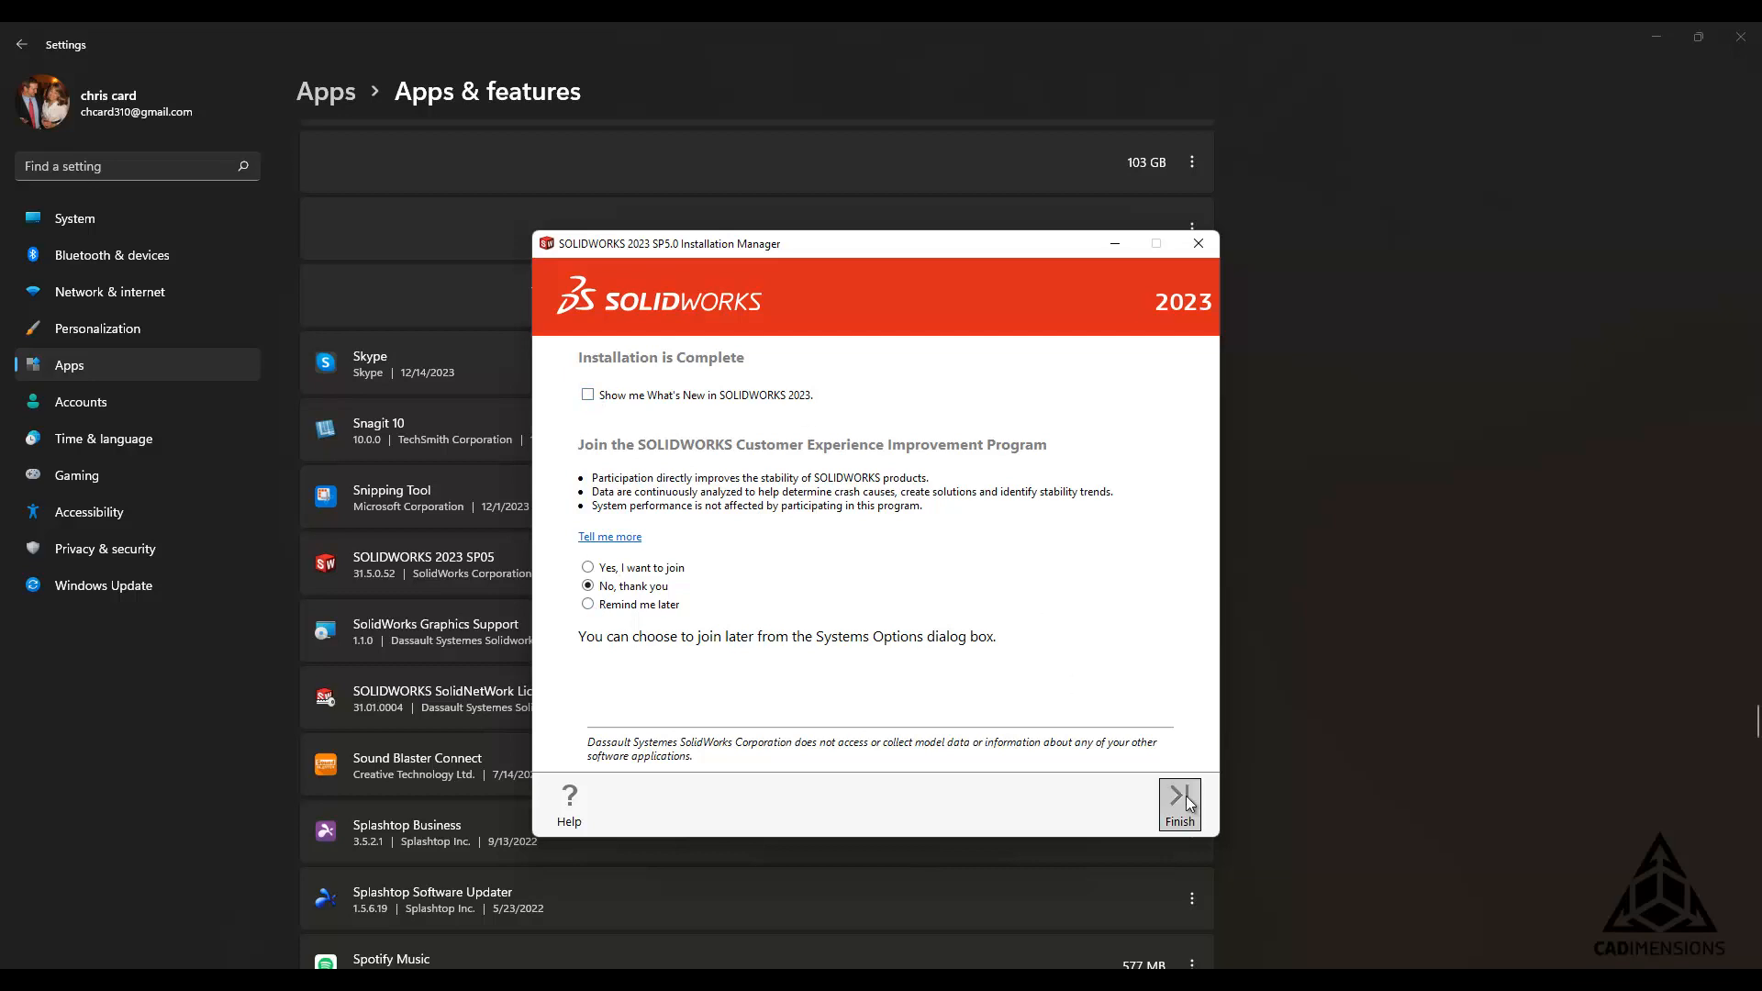
# Step: Activate SOLIDWORKS Premium and CAM Standard automatically over the internet, then close the wizard
pyautogui.click(1177, 804)
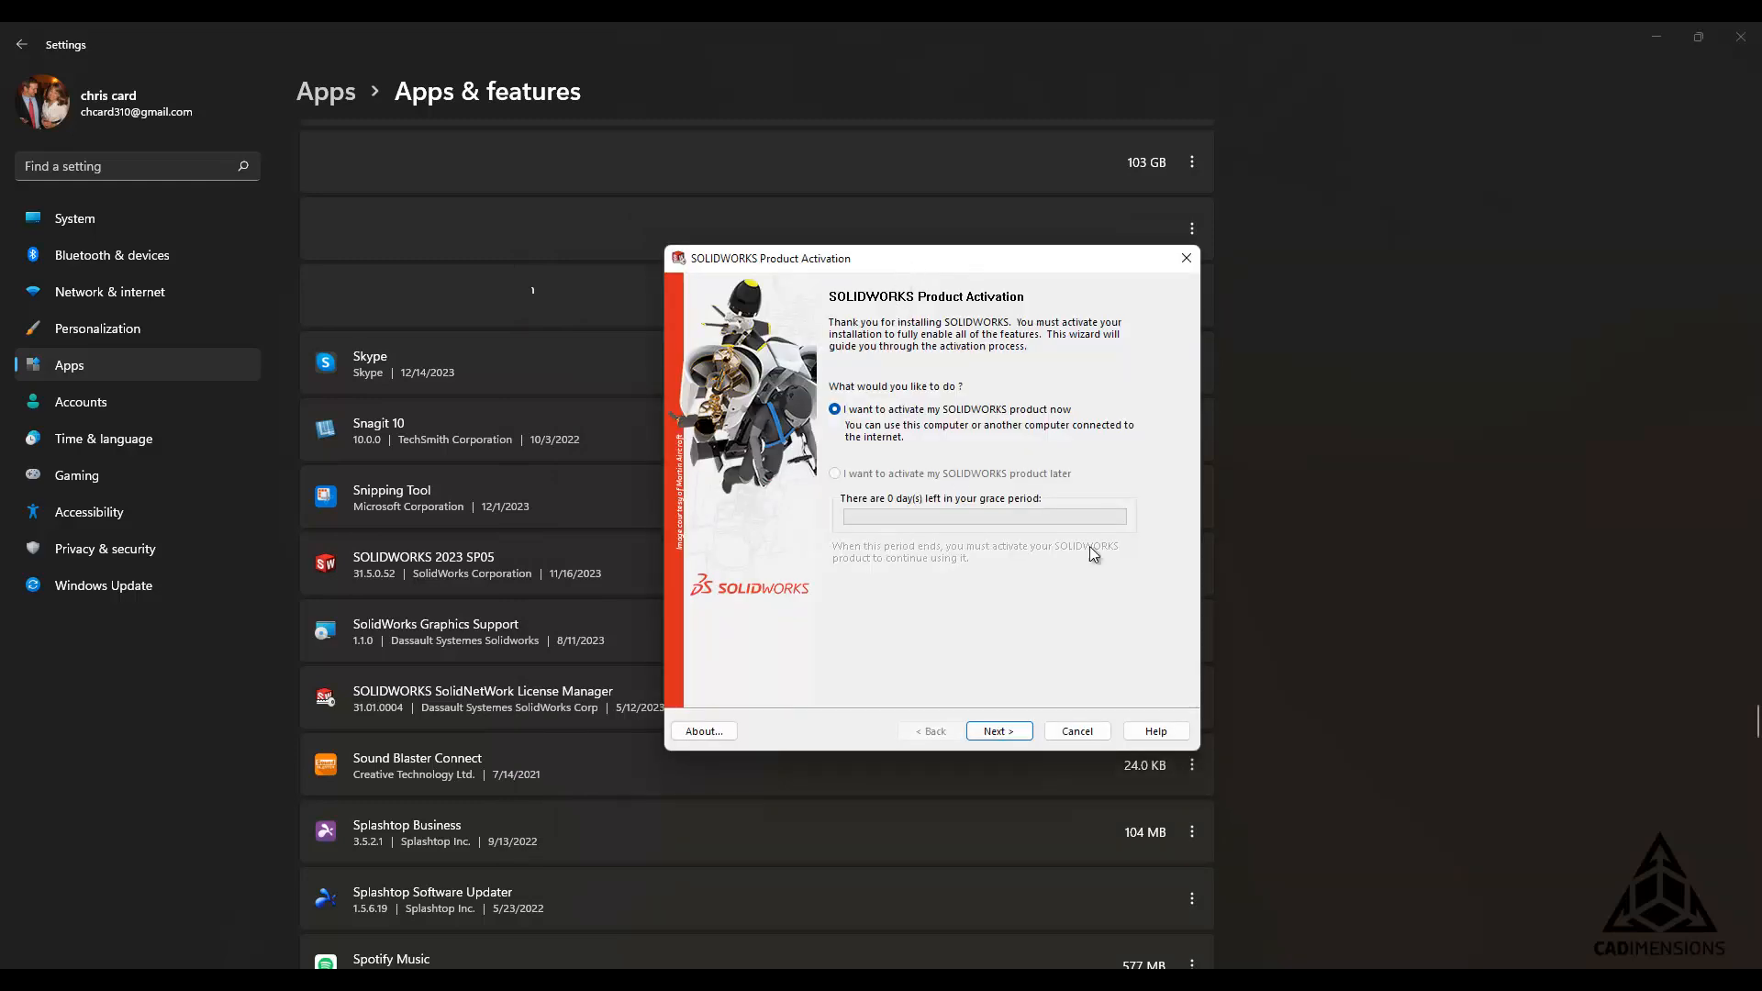
pyautogui.moveTo(1041, 571)
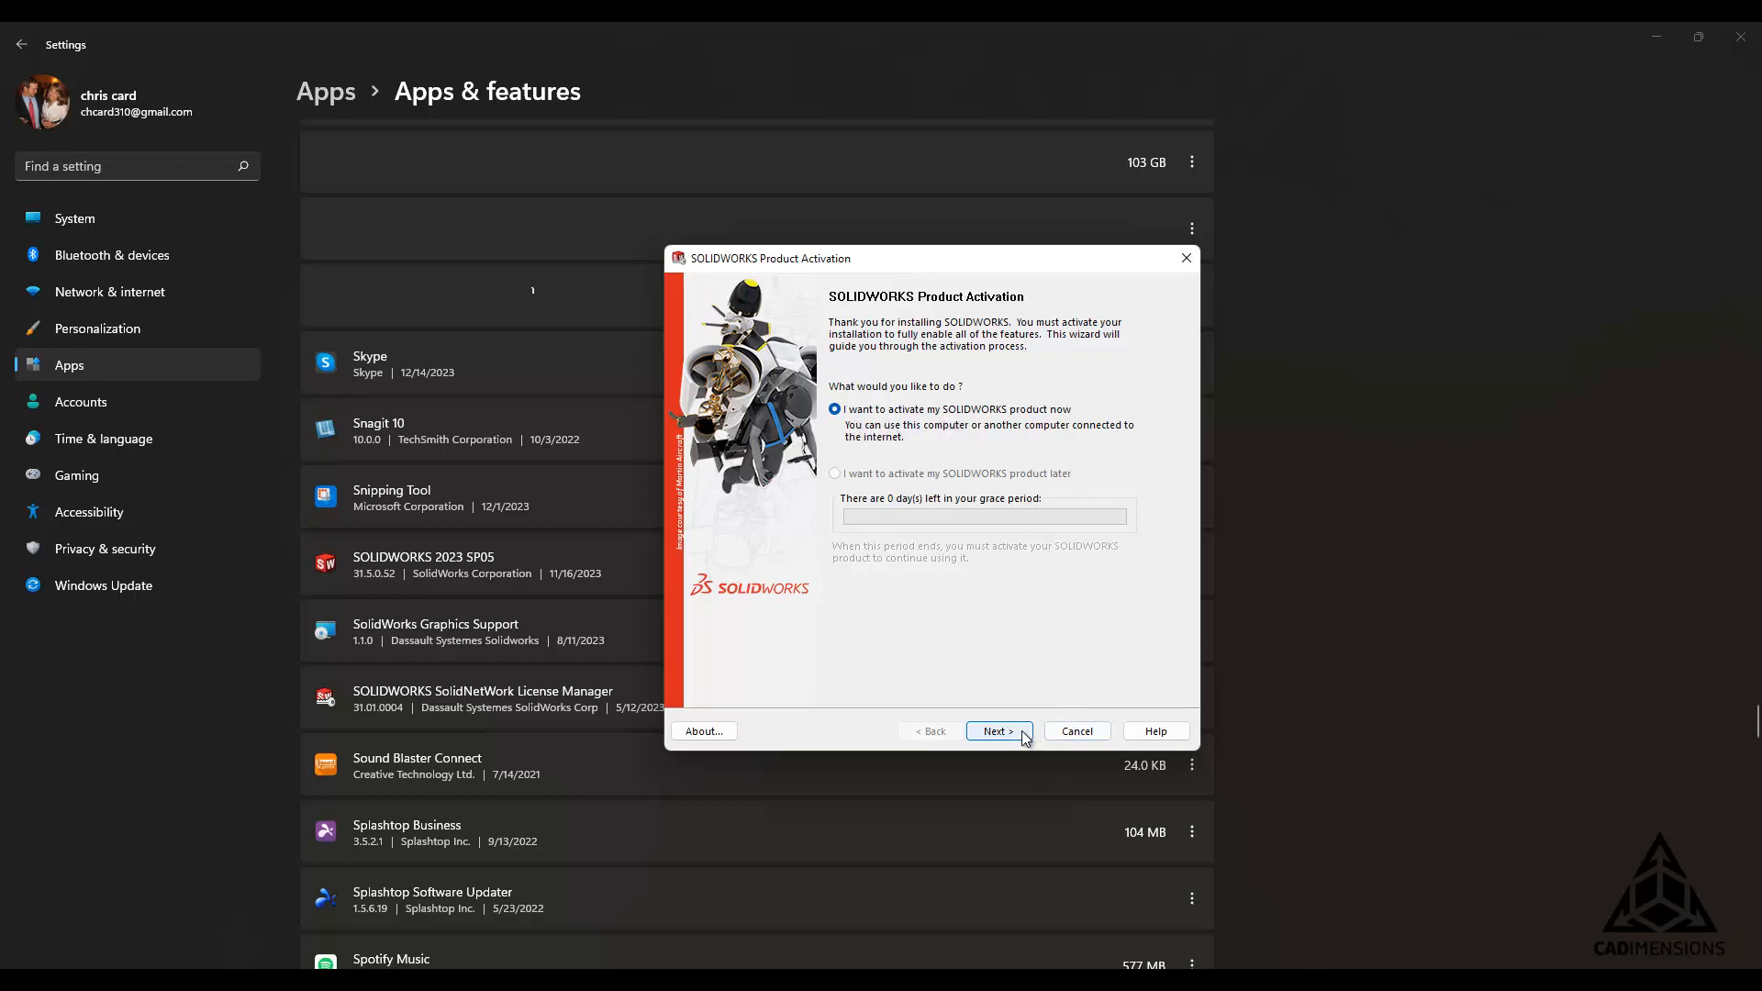
pyautogui.click(996, 731)
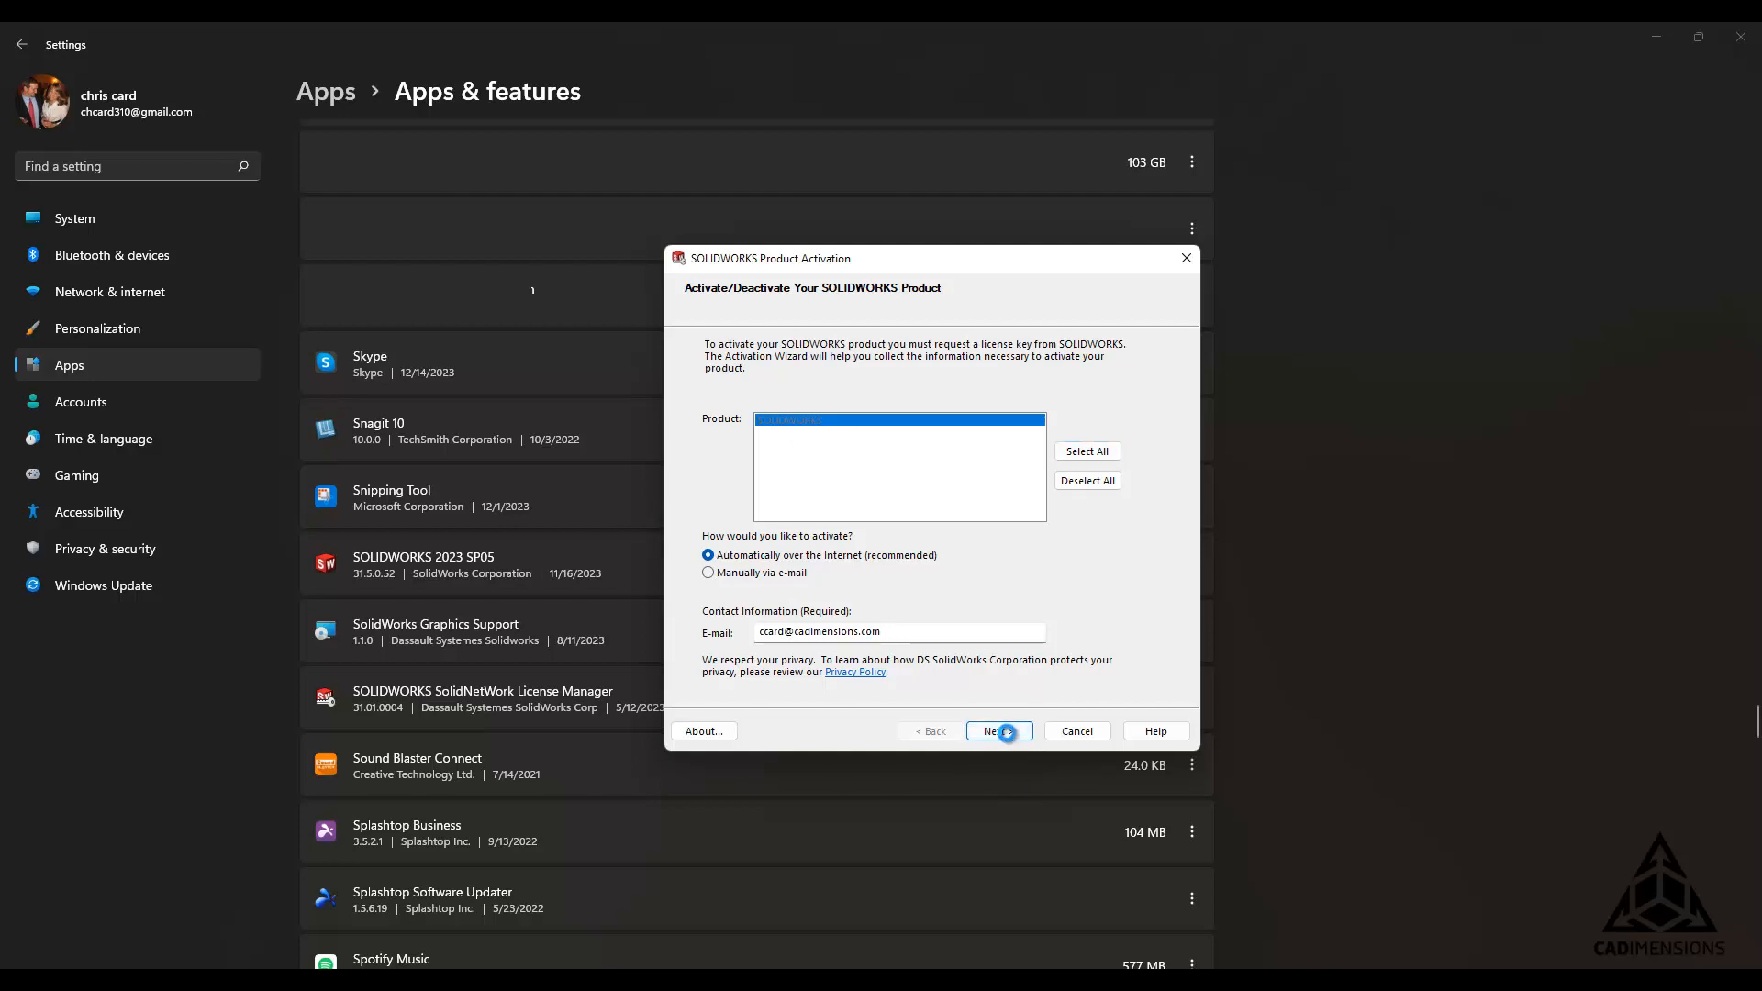
pyautogui.click(997, 731)
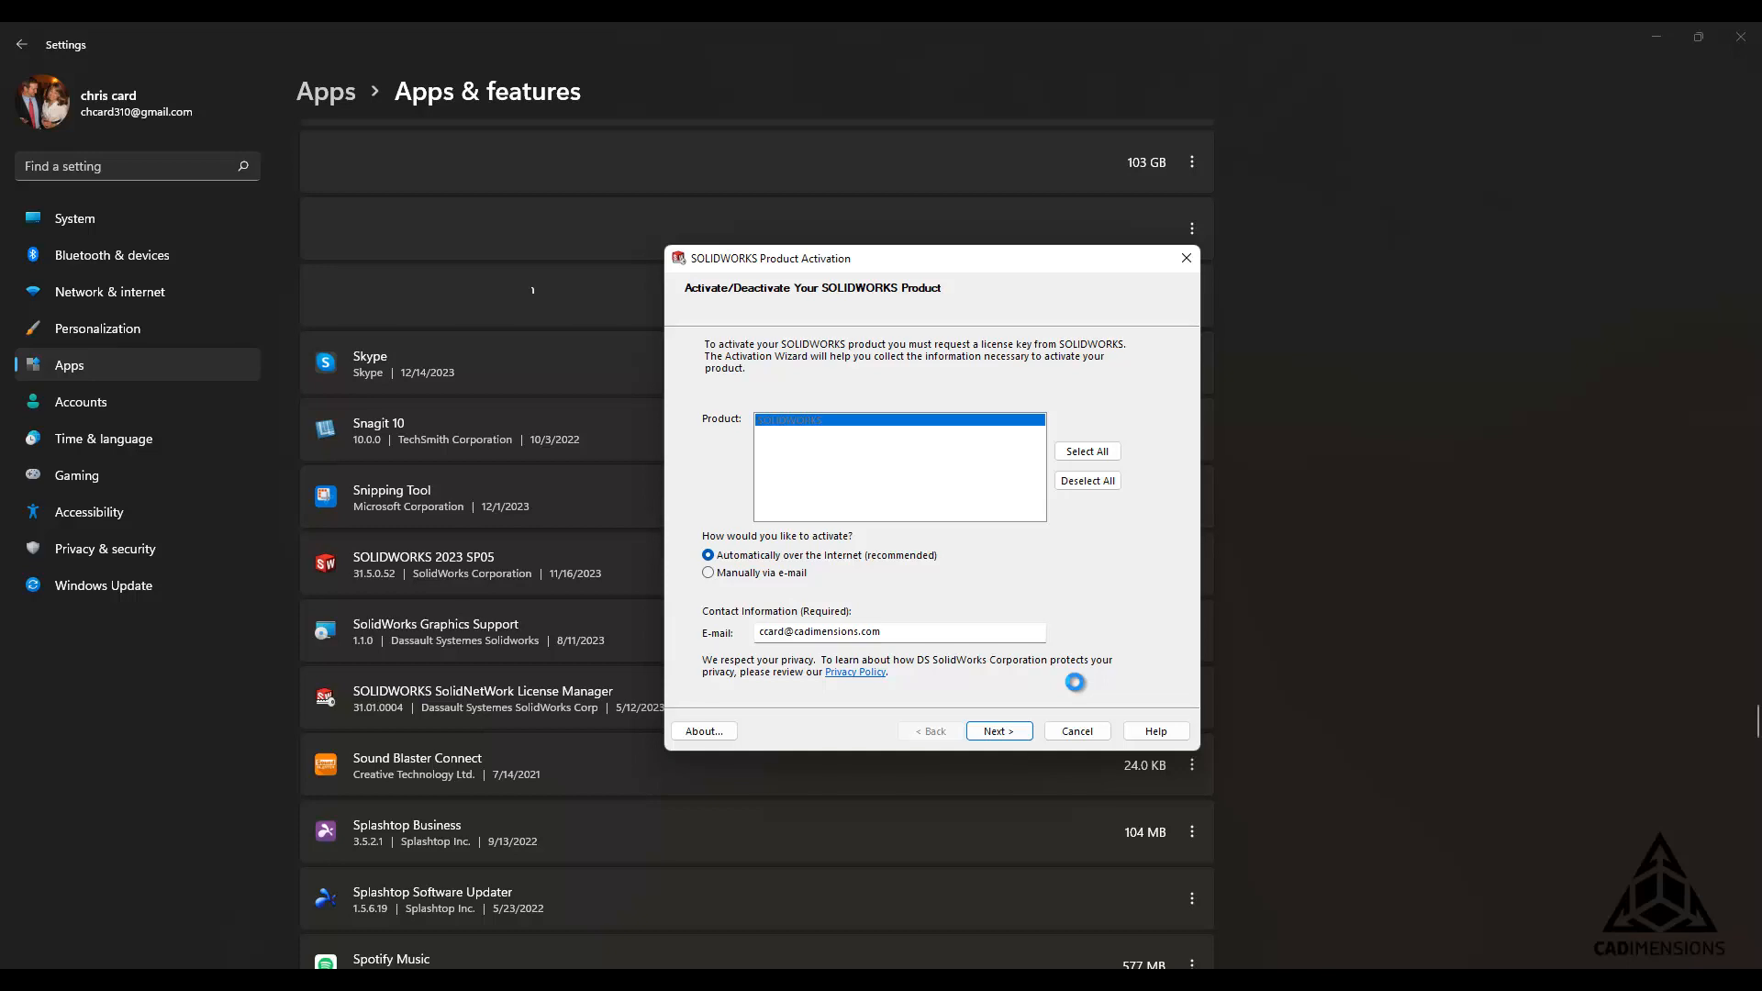
pyautogui.click(996, 731)
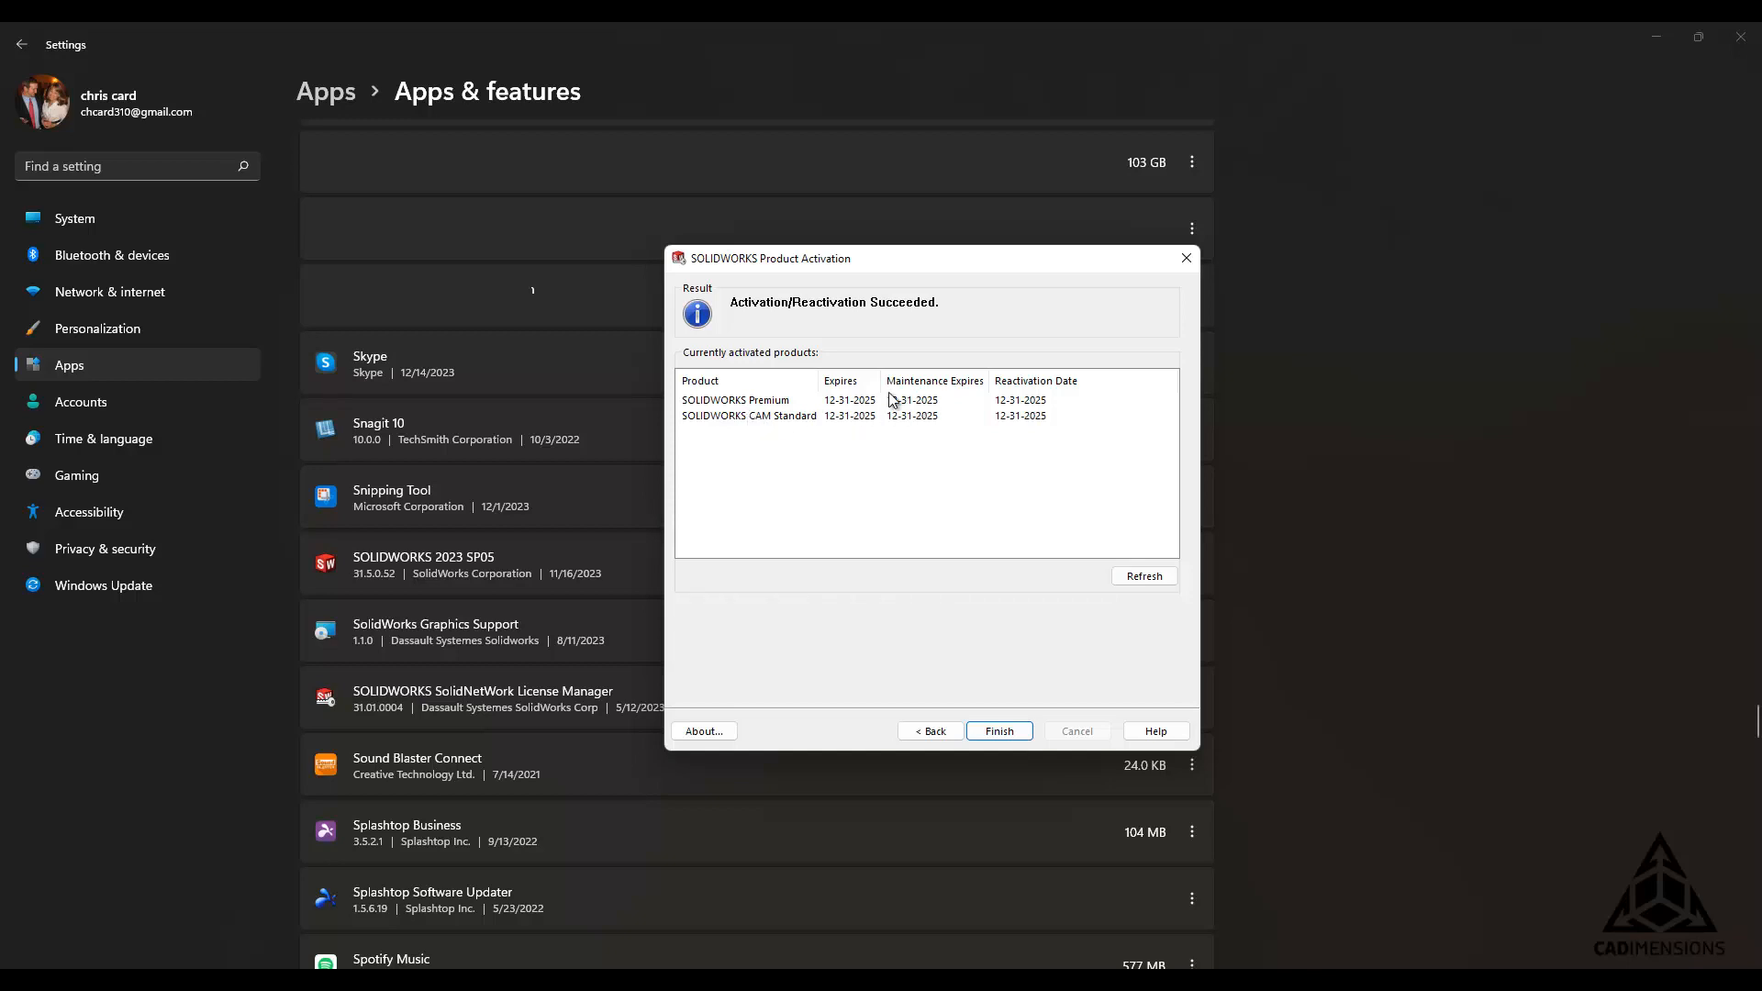
pyautogui.moveTo(1036, 437)
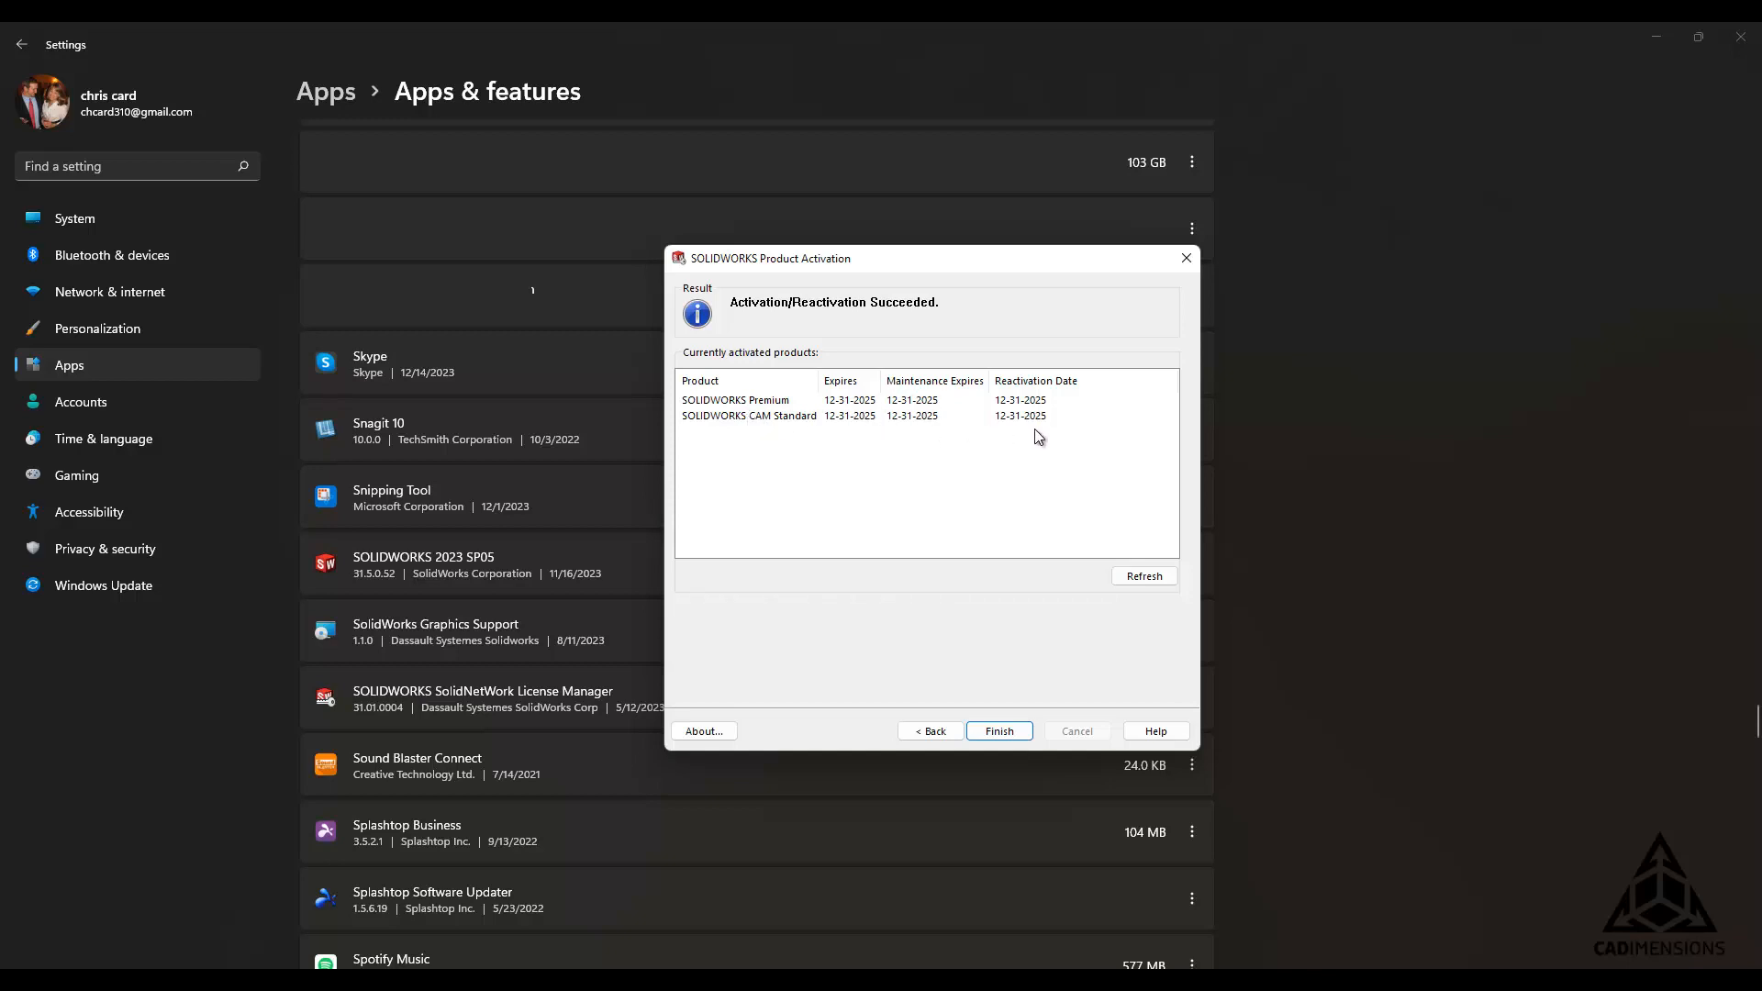
pyautogui.moveTo(1026, 490)
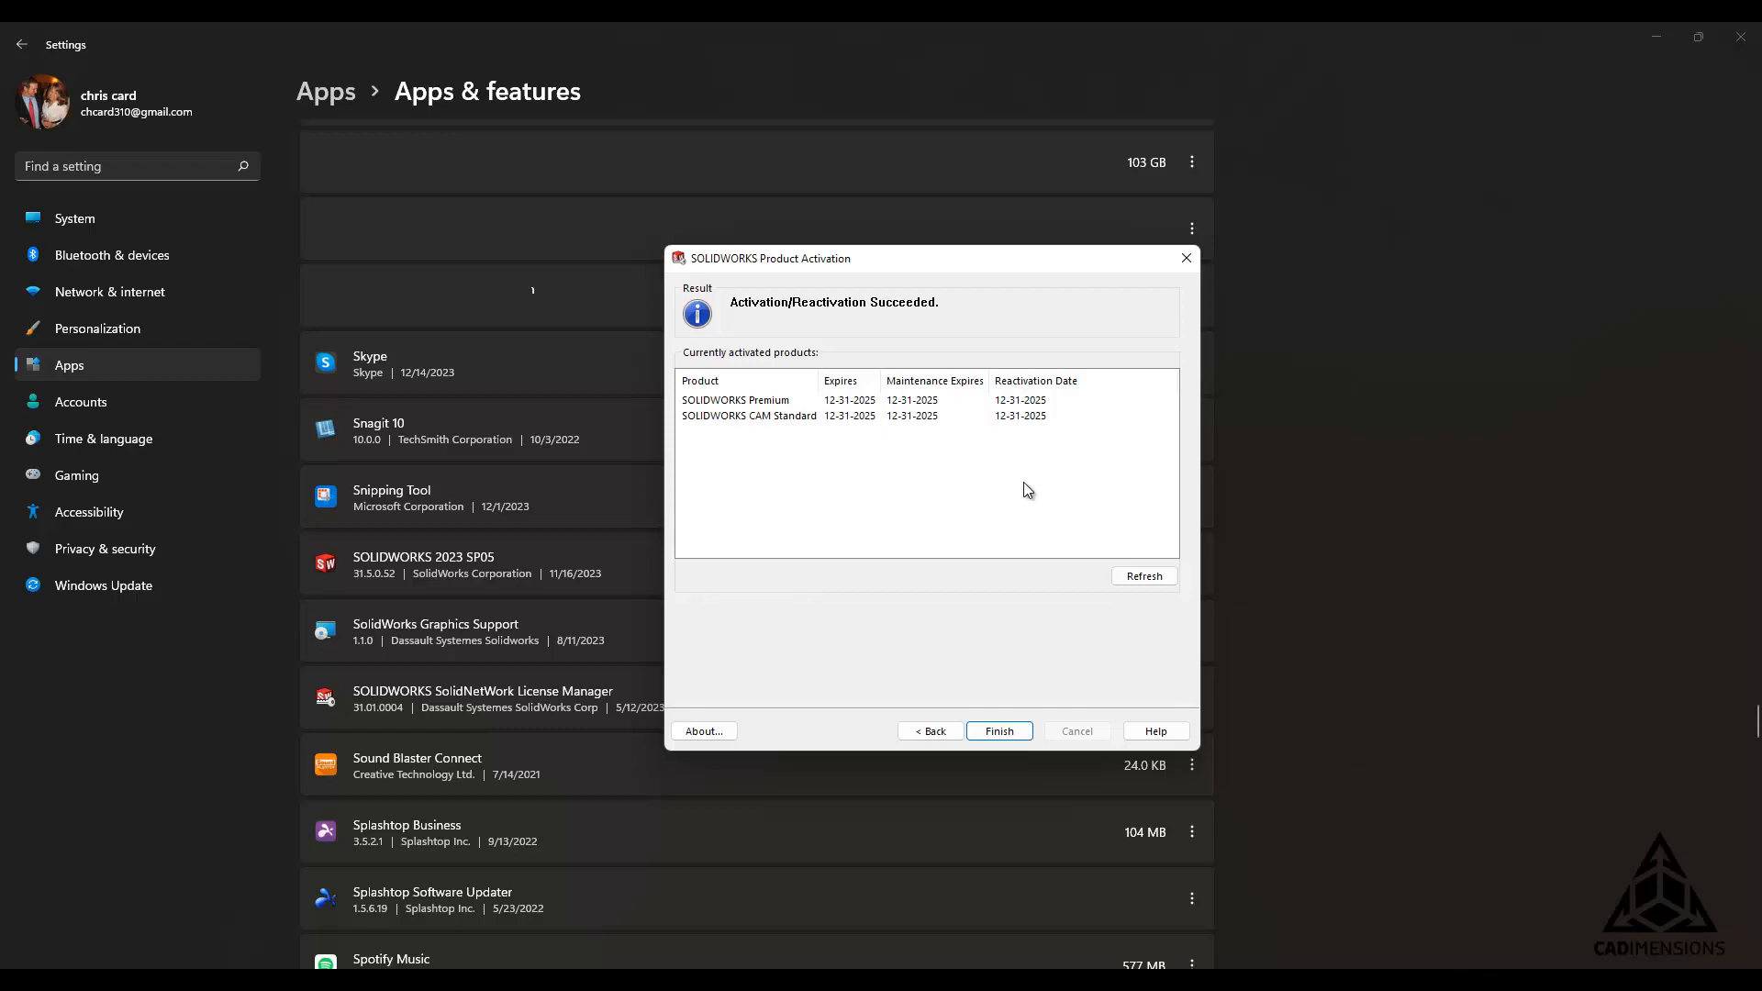
pyautogui.click(995, 731)
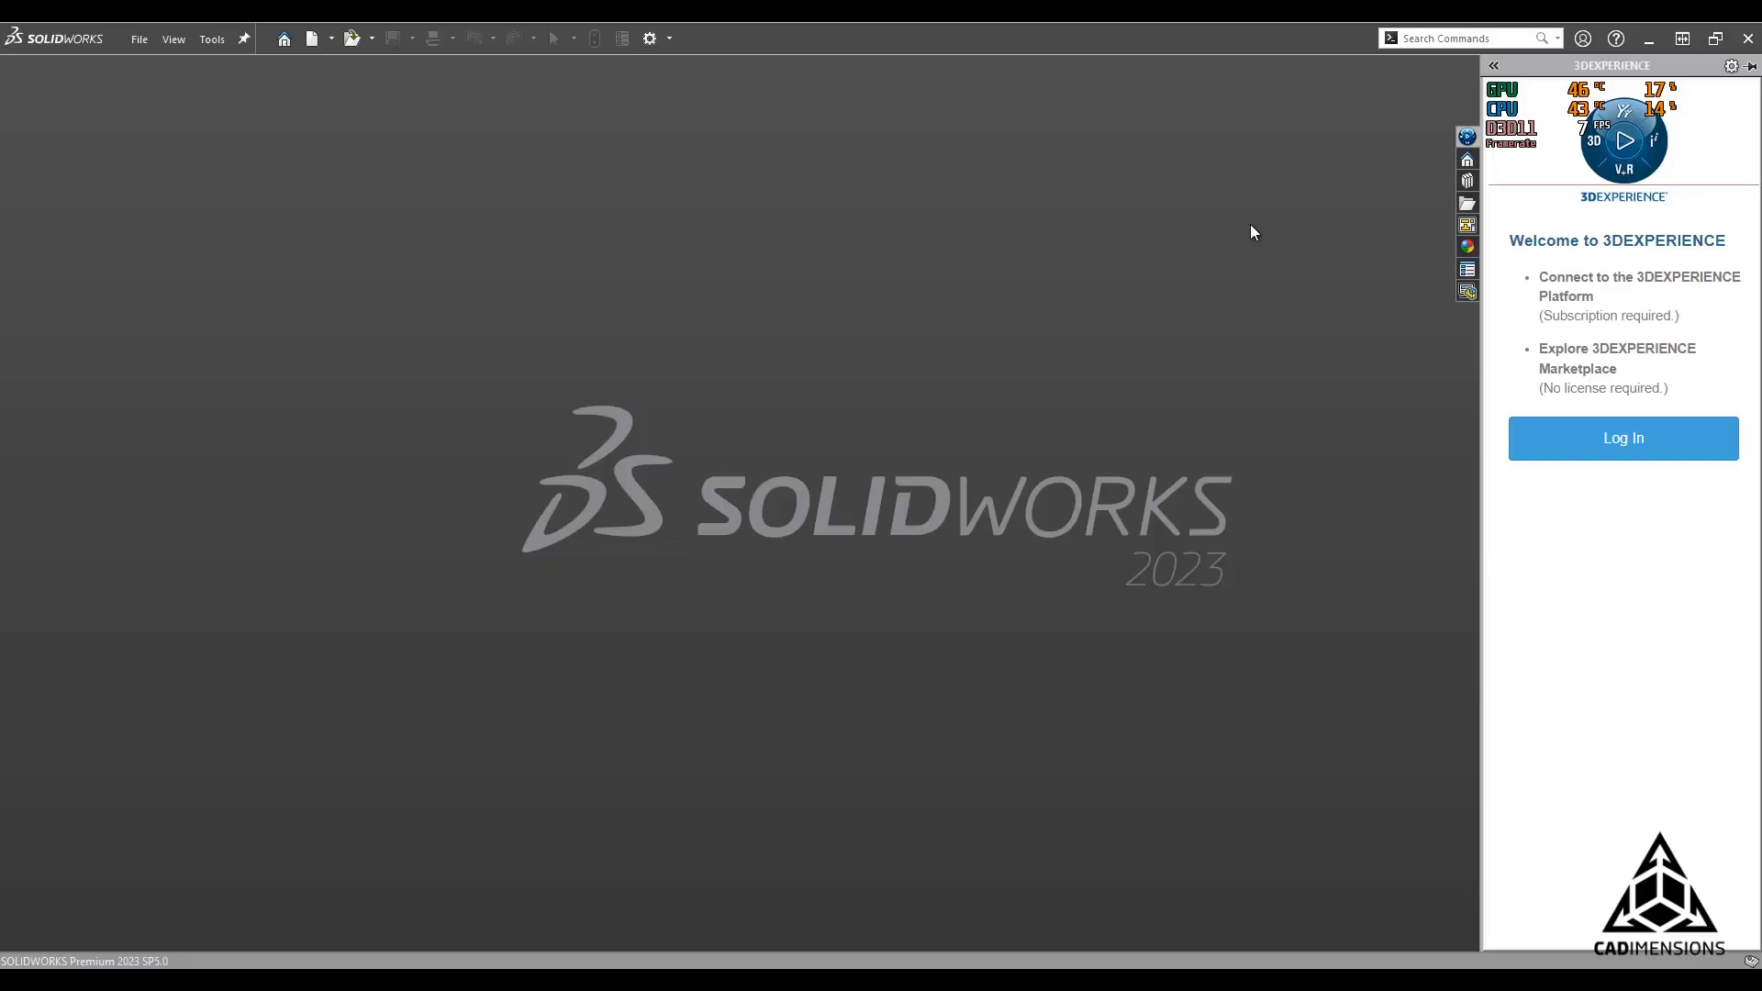